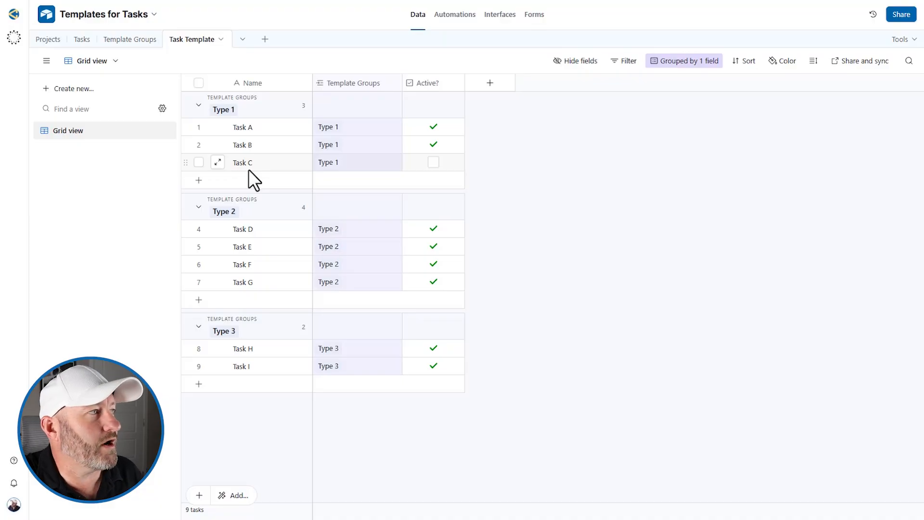
Switch to the Projects table showing Projects 1–3 and their Group(s) field
click(47, 39)
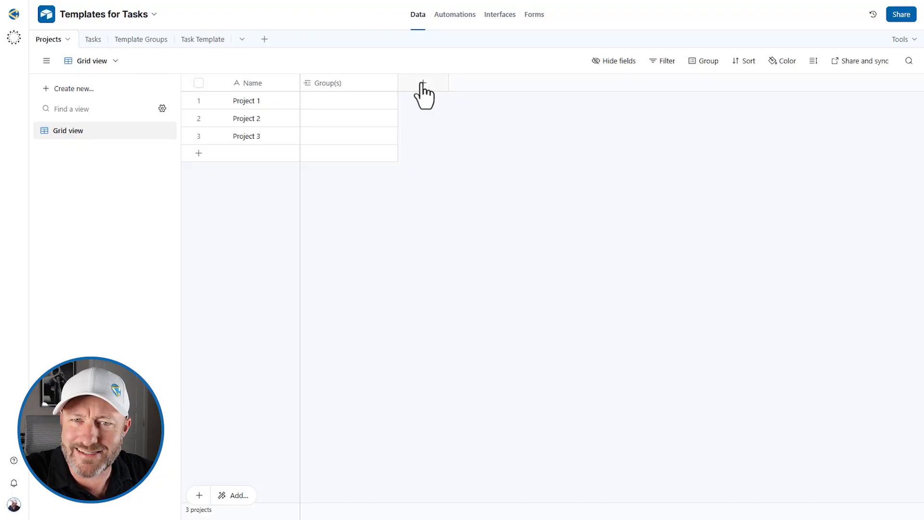
mouse_move(422, 83)
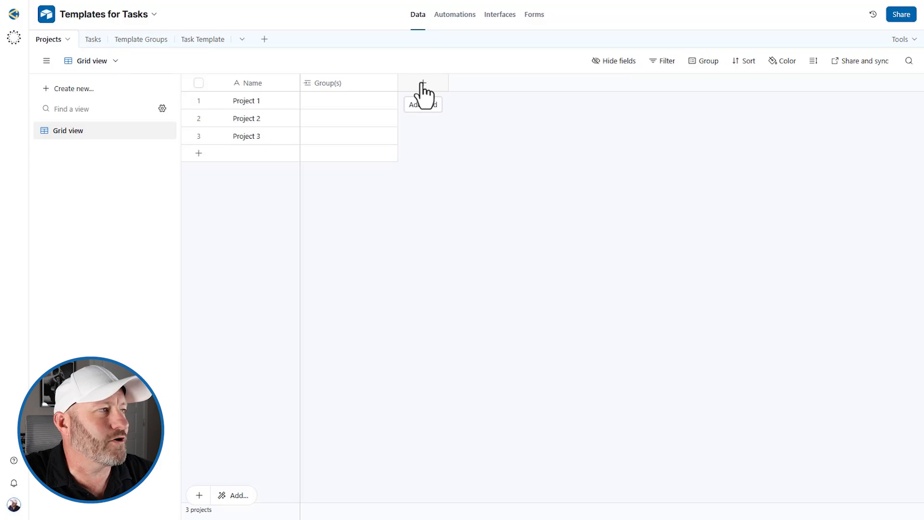
Create a 'Tasks' field in Projects linking to the Tasks table, allowing multiple records
click(422, 82)
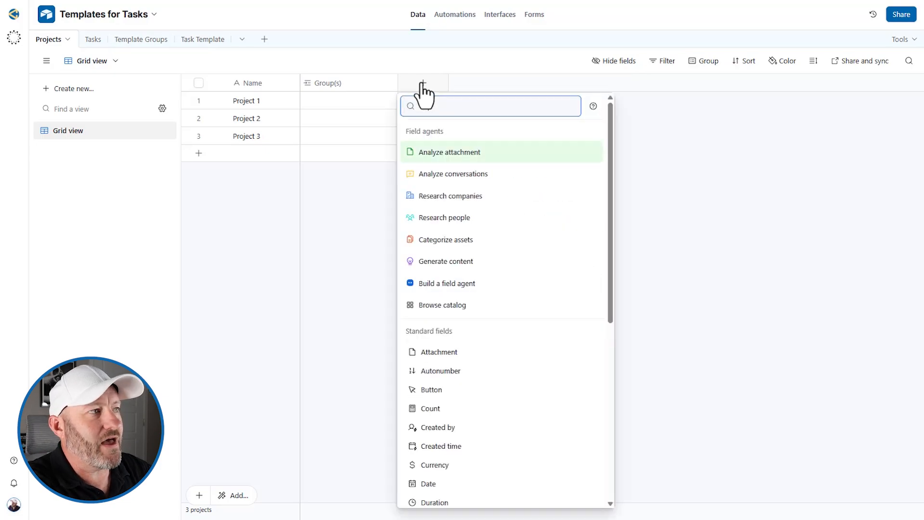
text(Tasks)
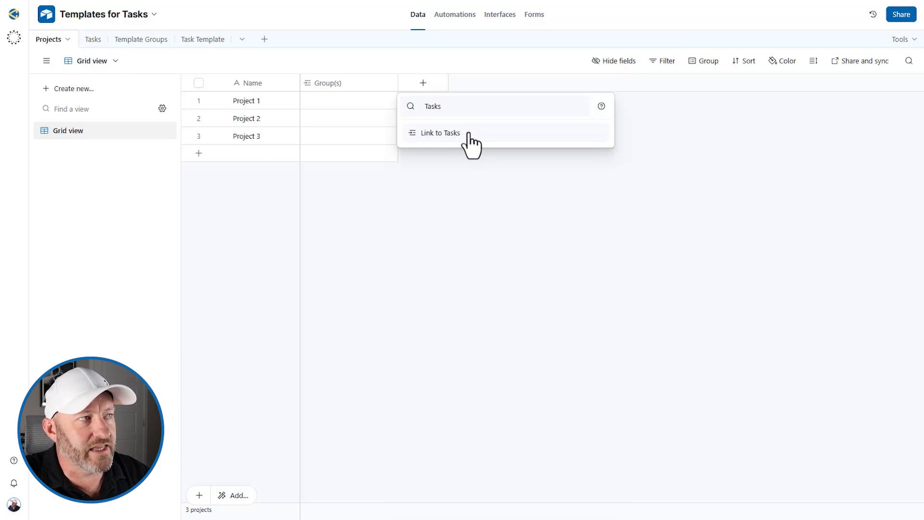
click(440, 132)
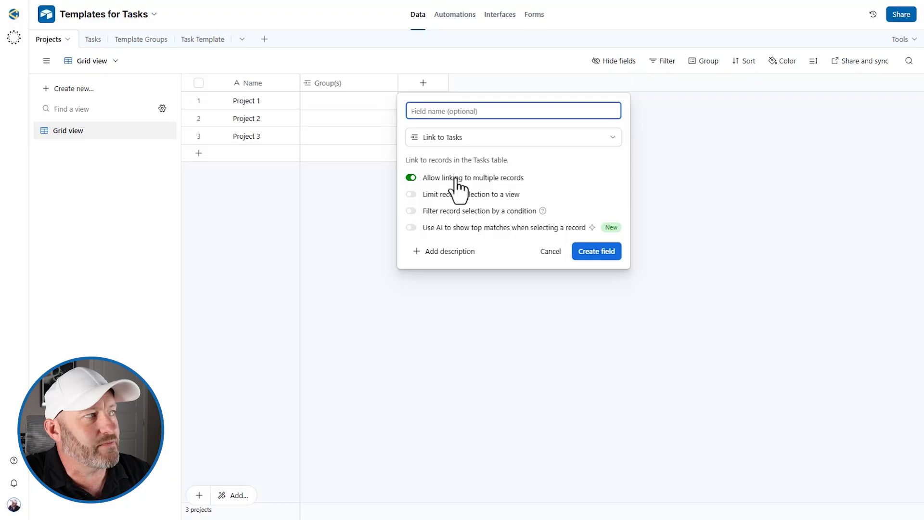
click(596, 251)
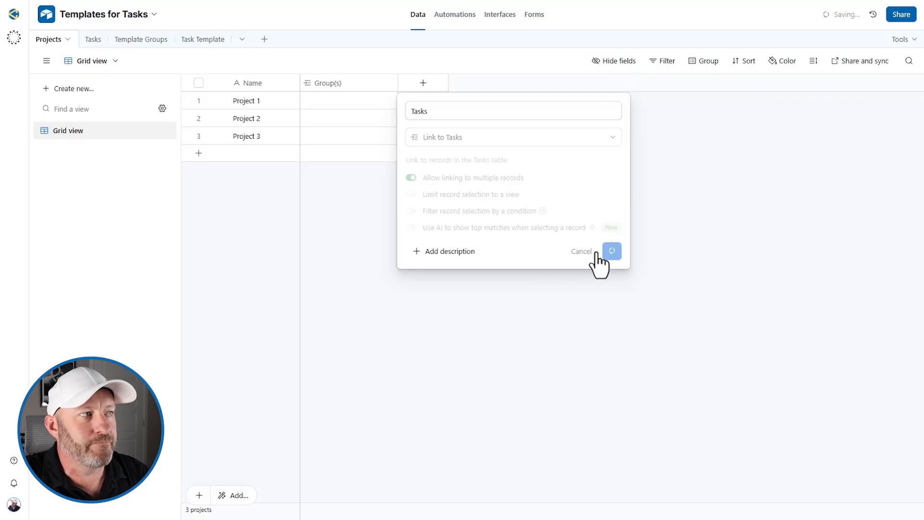
click(612, 251)
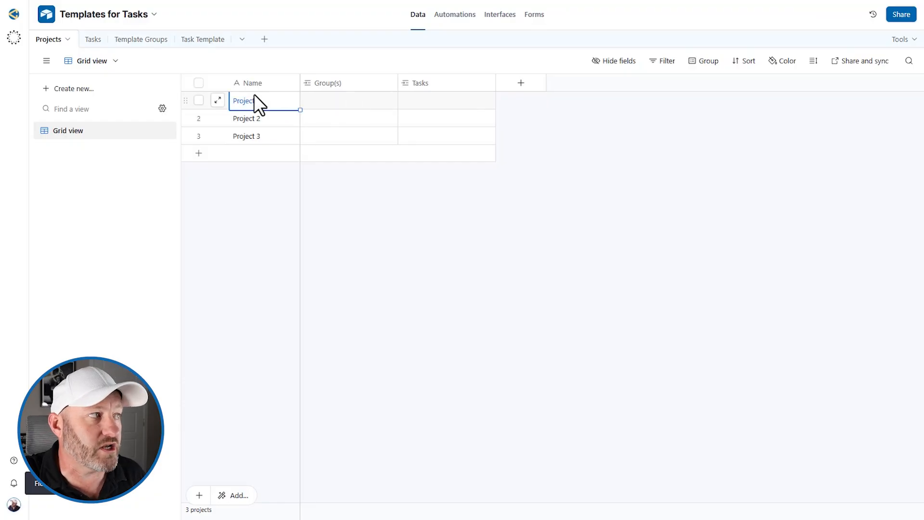
mouse_move(425, 112)
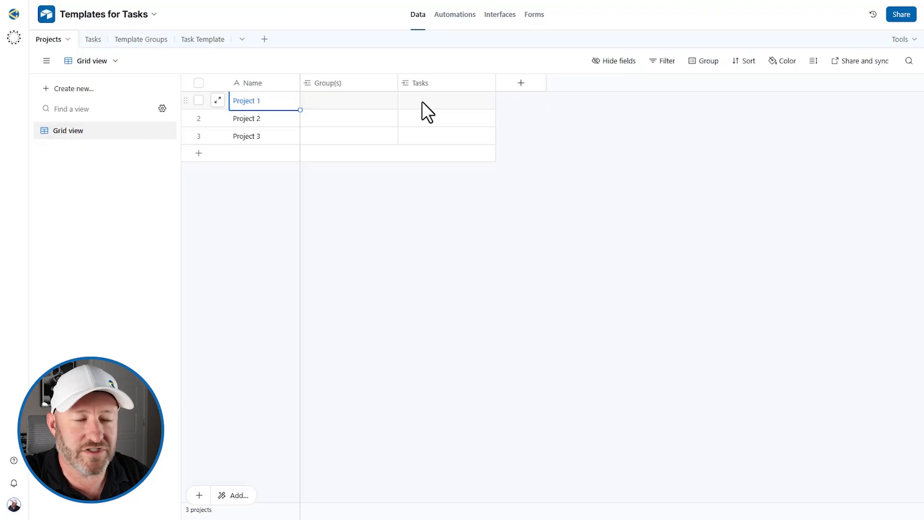
mouse_move(326, 113)
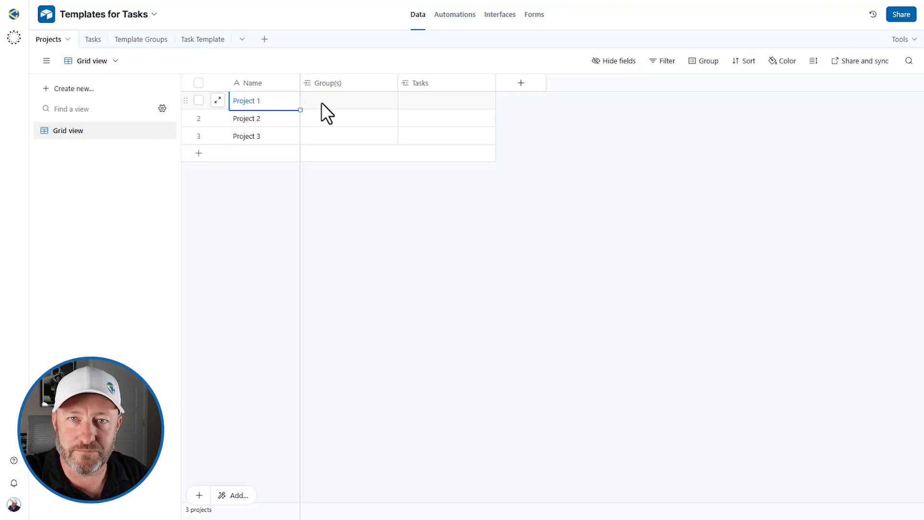
mouse_move(328, 121)
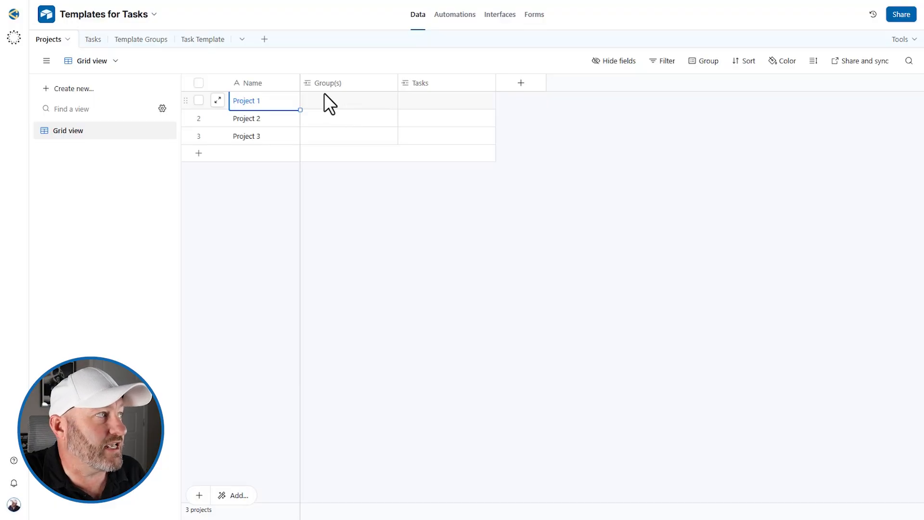
click(308, 100)
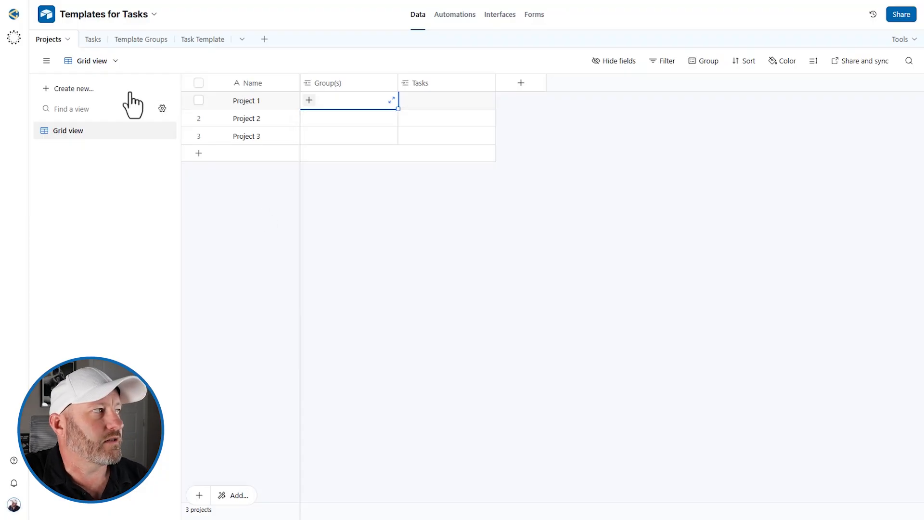
Switch to the empty Tasks table with its Name and Projects fields
click(82, 39)
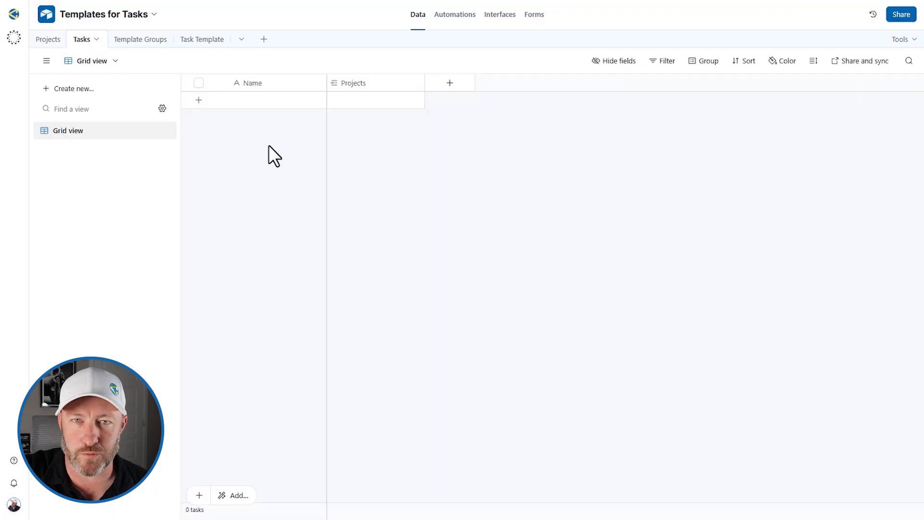
mouse_move(561, 283)
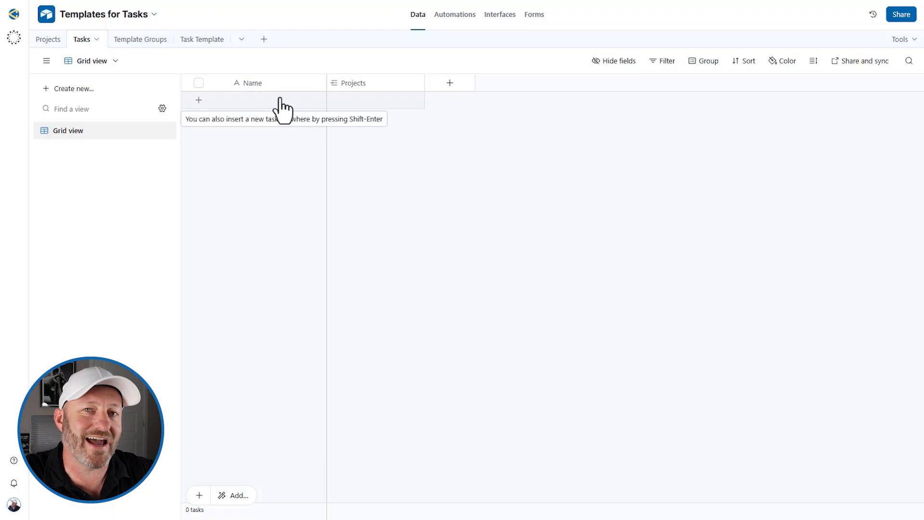
mouse_move(276, 186)
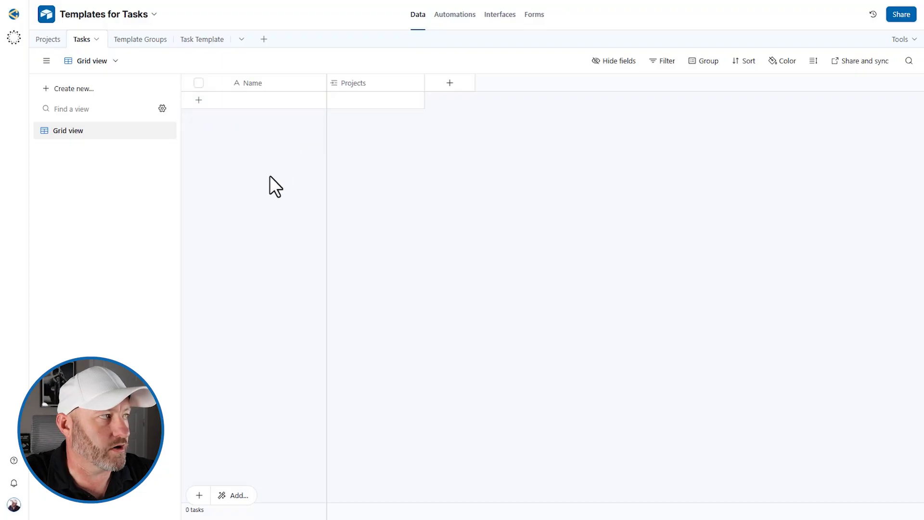
Browse the Template Groups records, then view Task Template grouped by Types 1–3
click(141, 39)
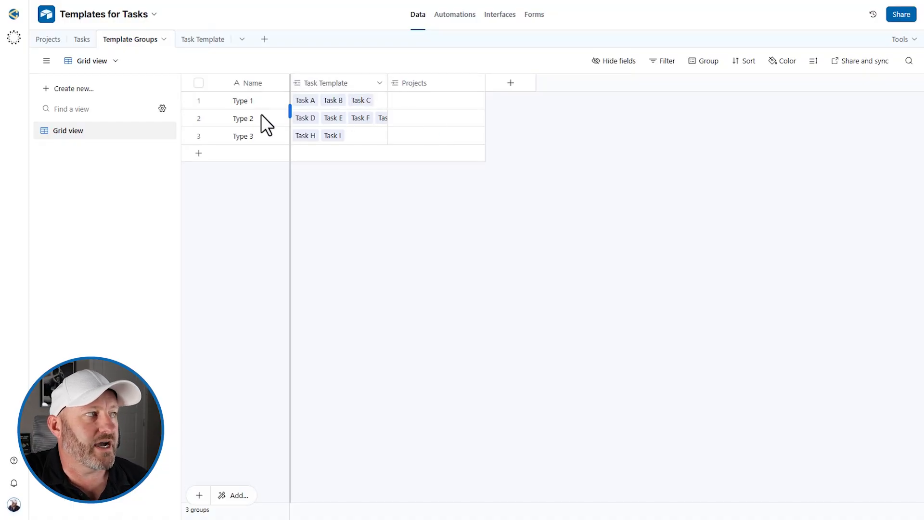
mouse_move(251, 100)
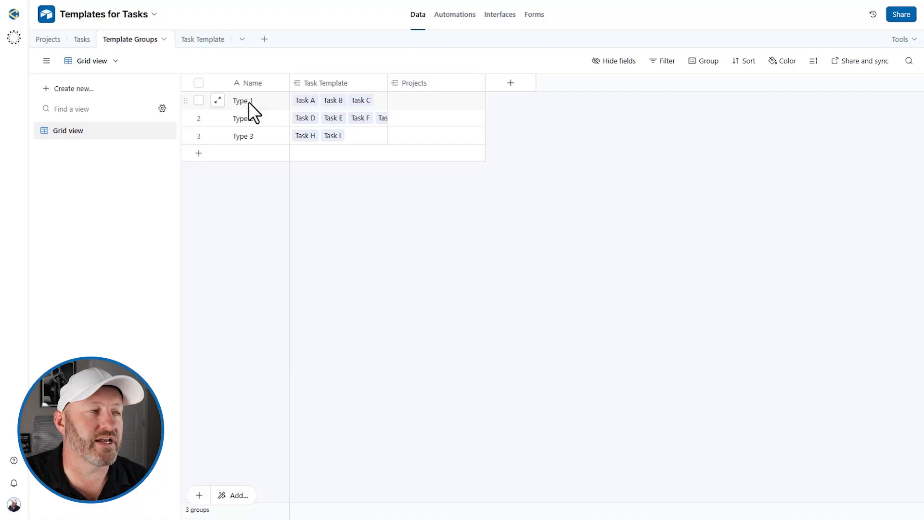
mouse_move(339, 91)
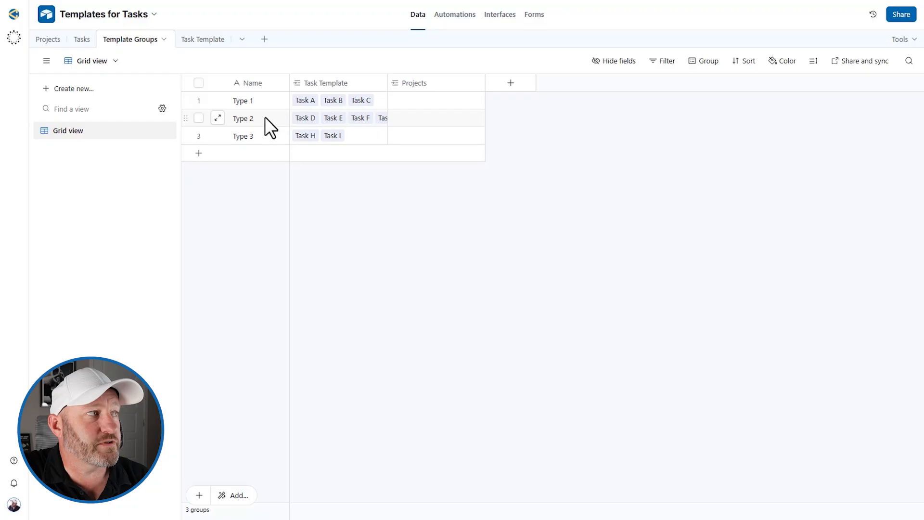
click(244, 136)
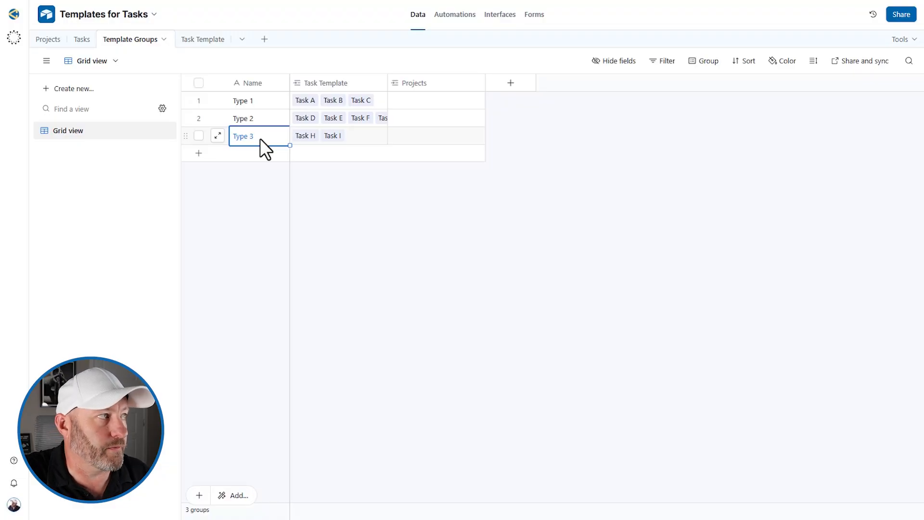
click(202, 39)
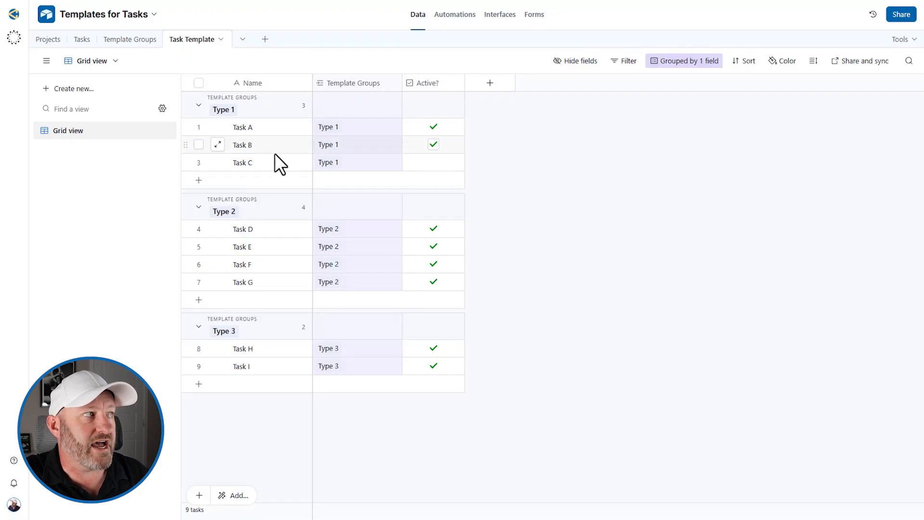
Toggle Task A's Active? checkbox off and back on, then return to Projects
click(433, 145)
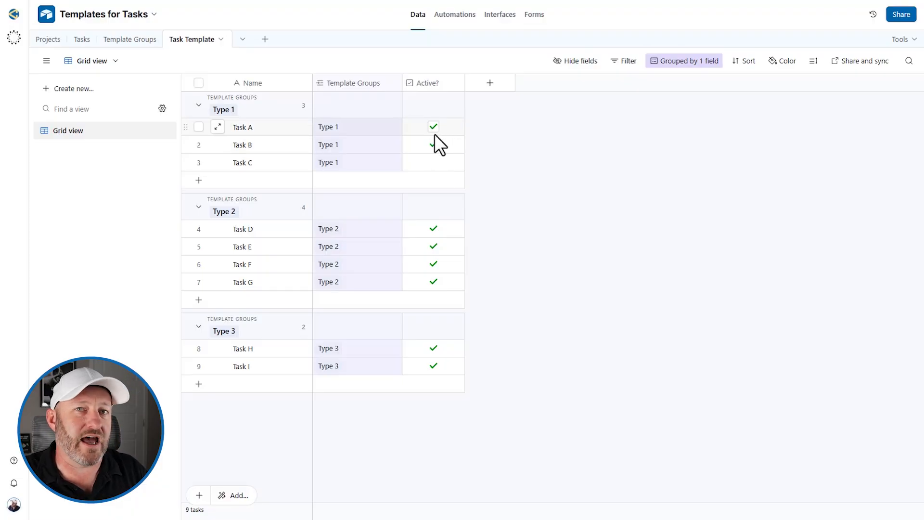
click(434, 126)
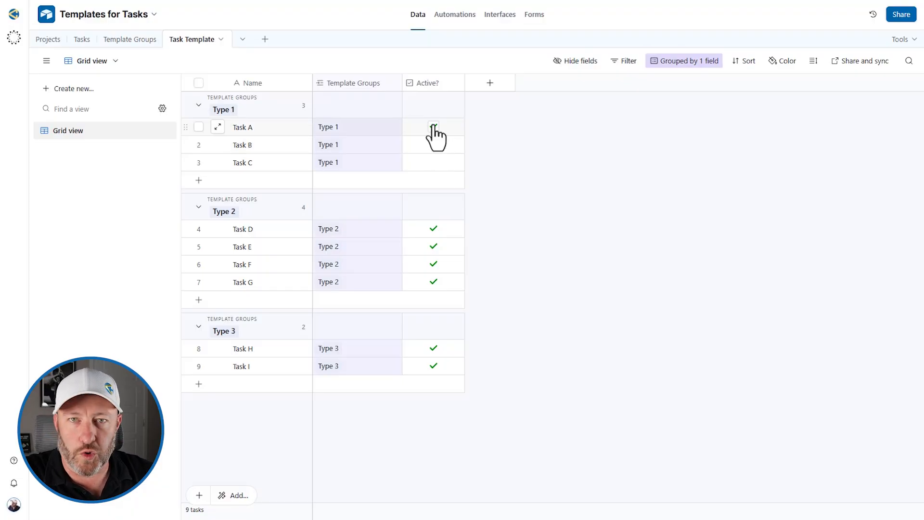
click(433, 126)
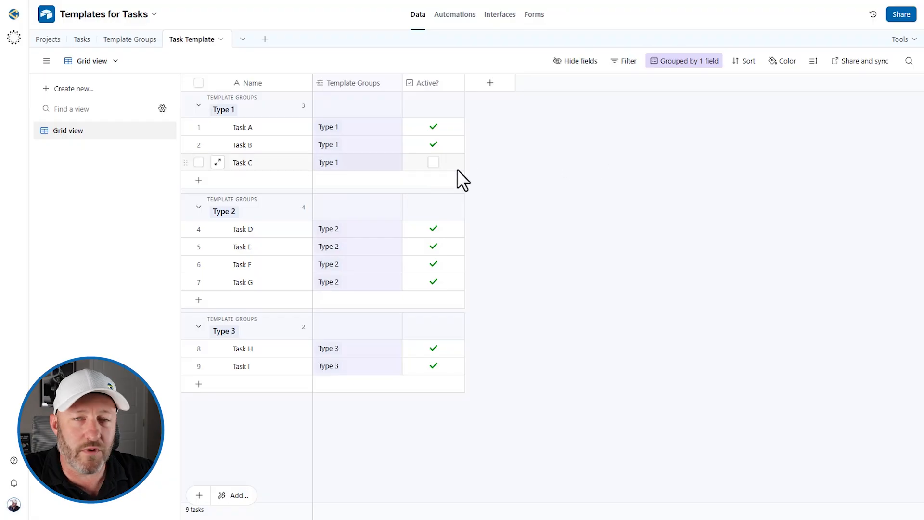
mouse_move(502, 180)
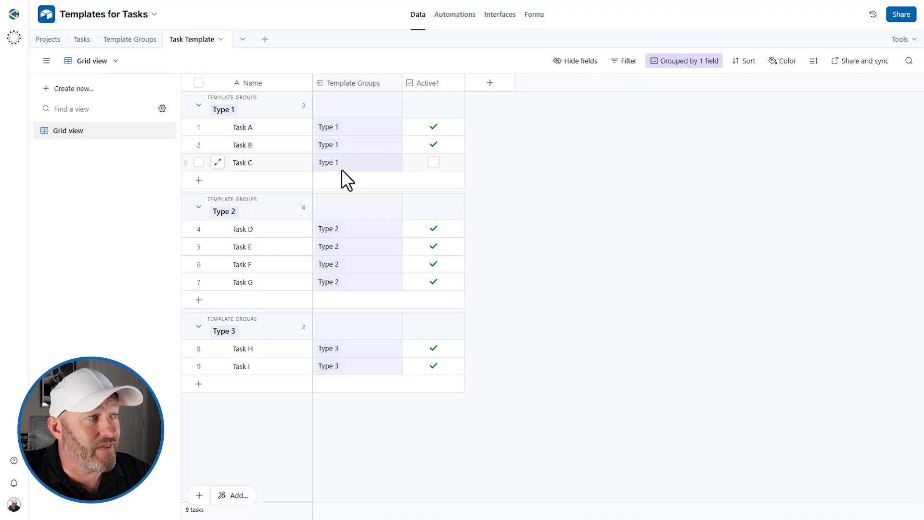
mouse_move(259, 177)
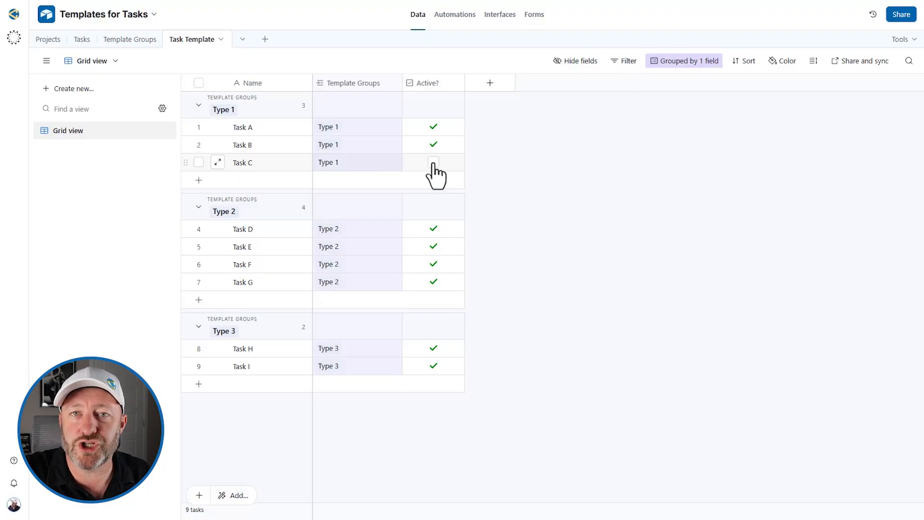
click(434, 162)
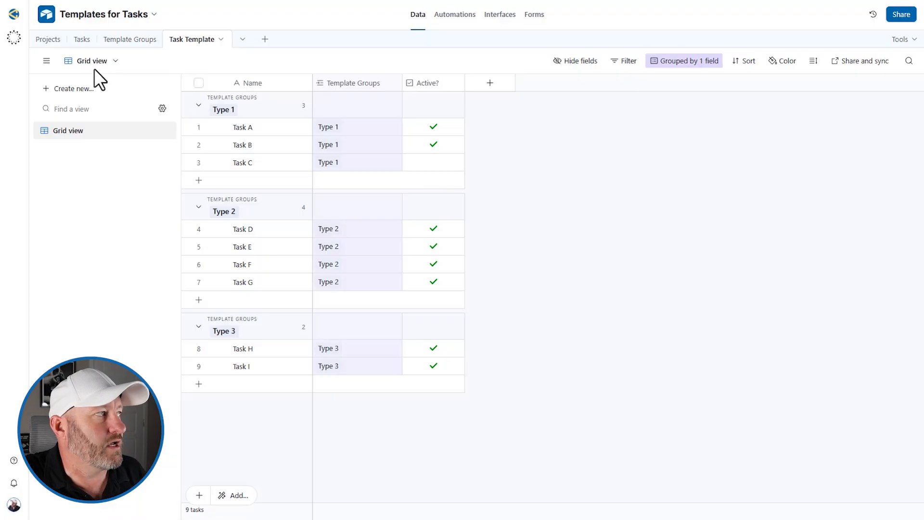
click(48, 39)
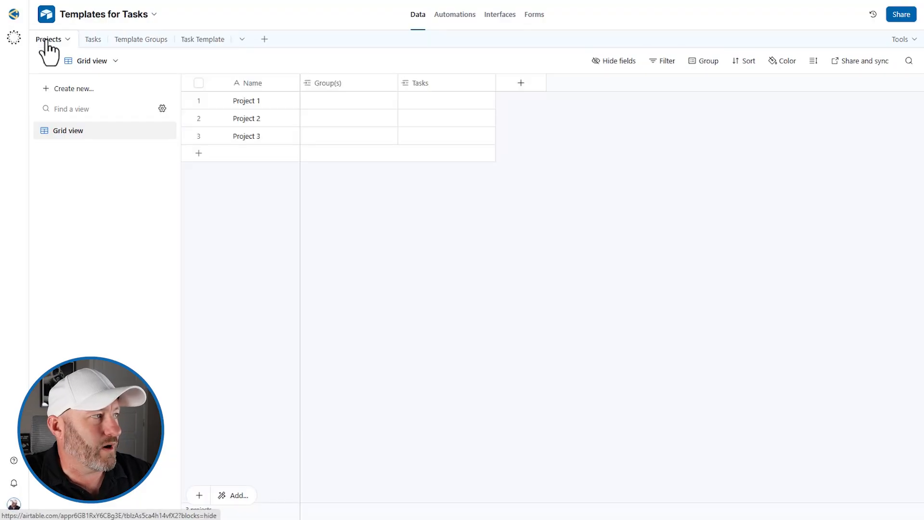
Link groups: Type 2 to Project 1, Types 1 and 3 to Project 2, Type 2 to Project 3
click(246, 100)
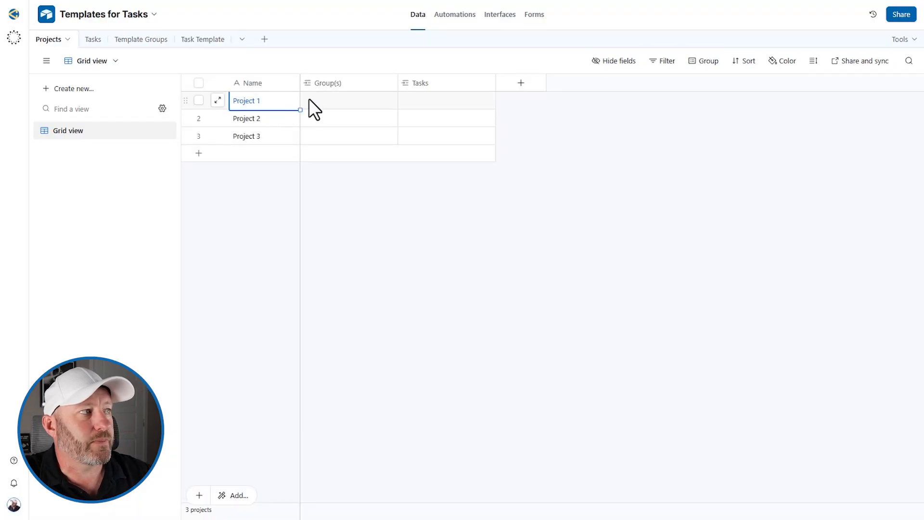
click(347, 100)
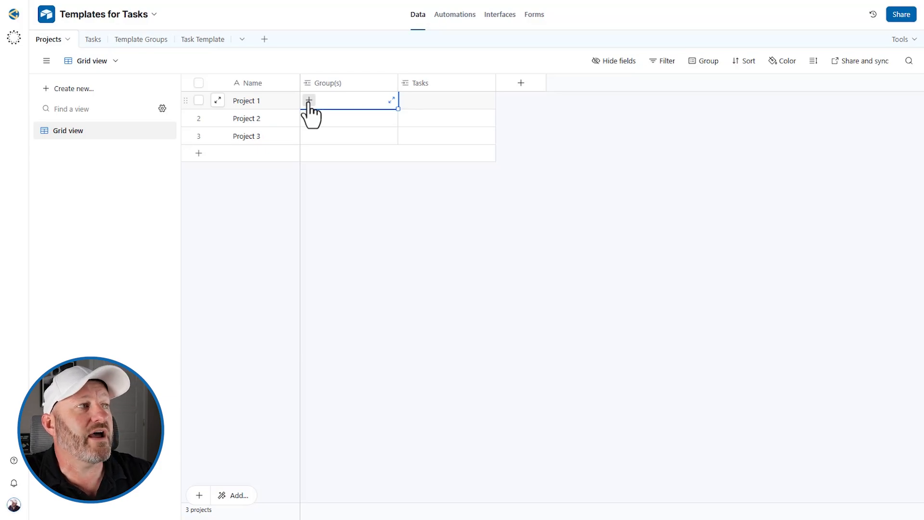
mouse_move(422, 118)
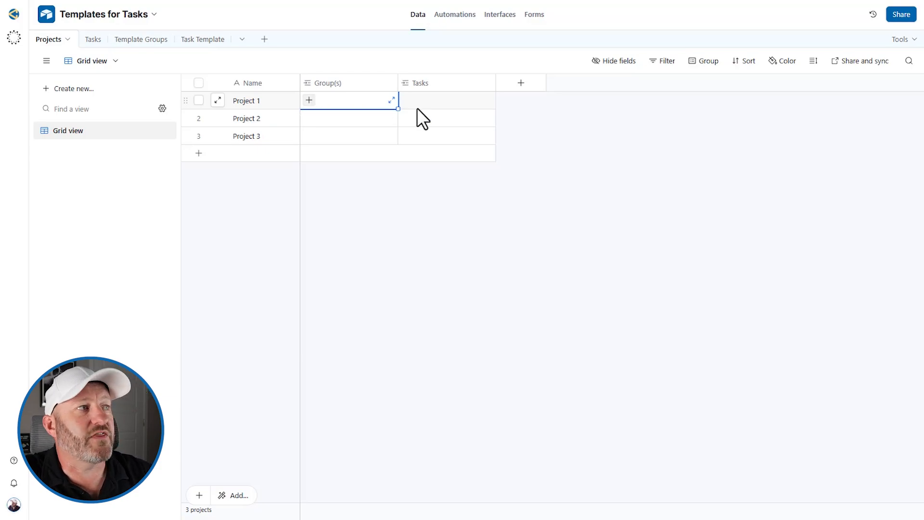
click(446, 100)
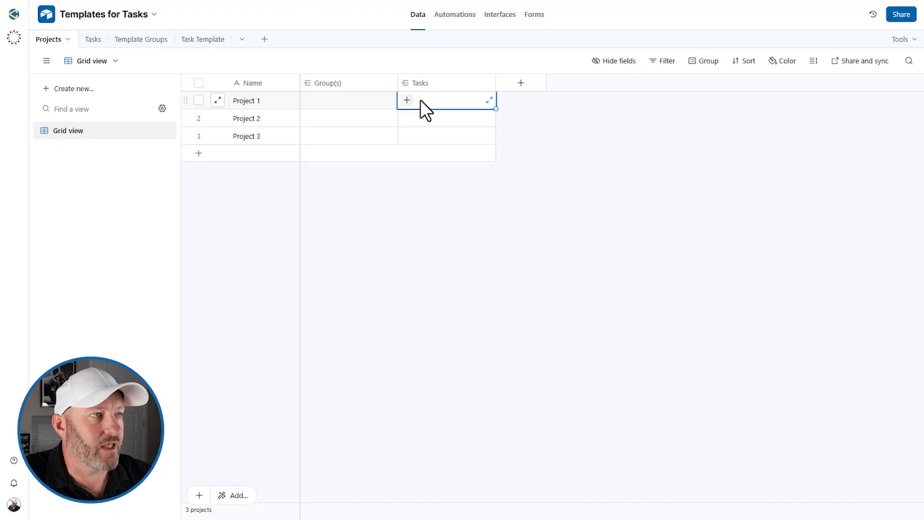
mouse_move(255, 109)
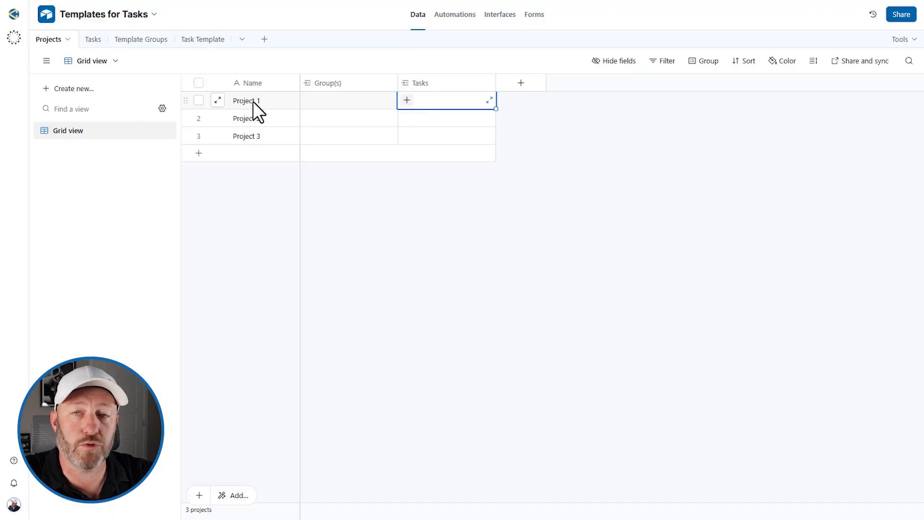
mouse_move(317, 110)
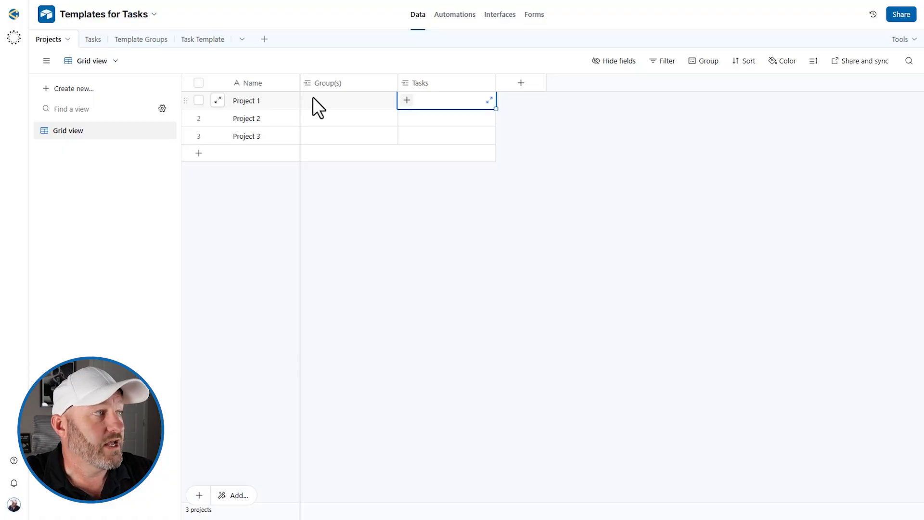
click(348, 100)
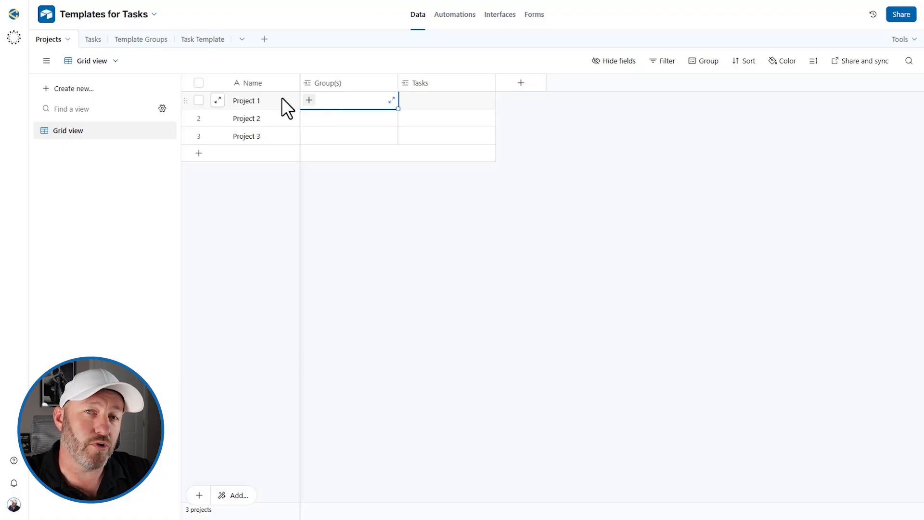
click(308, 100)
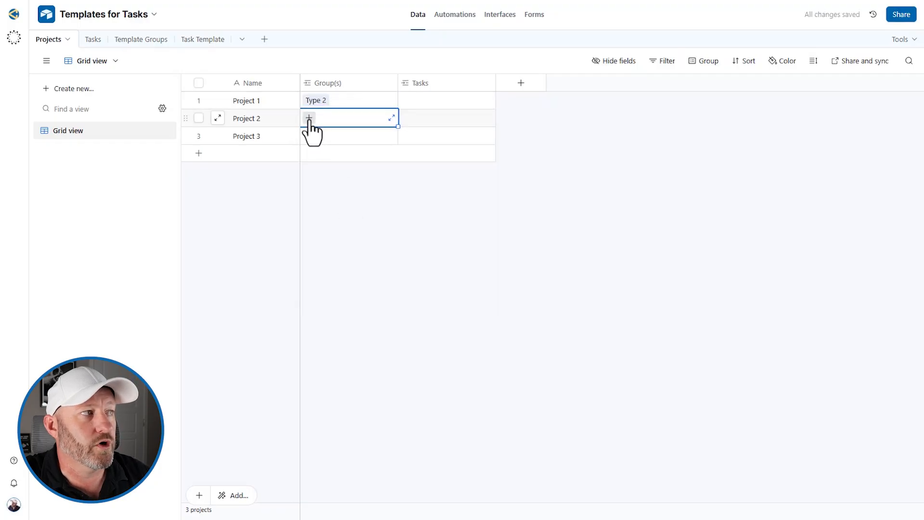
click(309, 118)
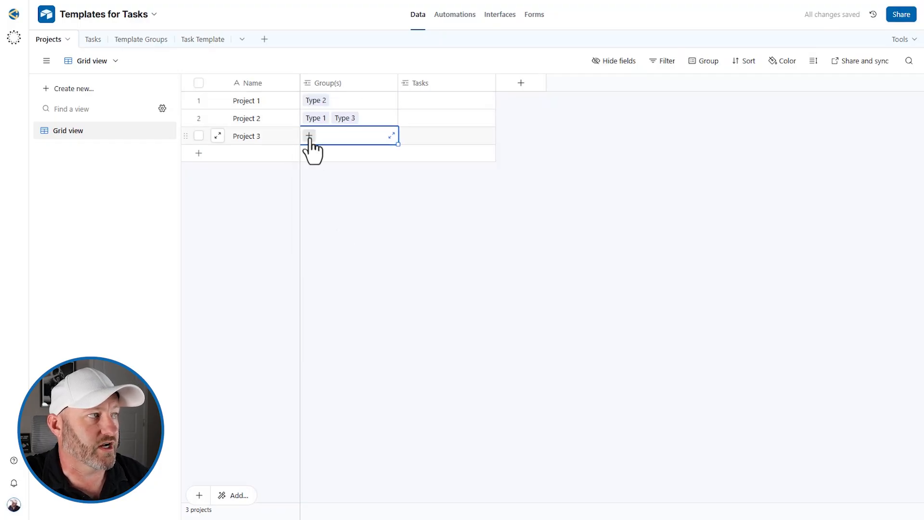
click(308, 136)
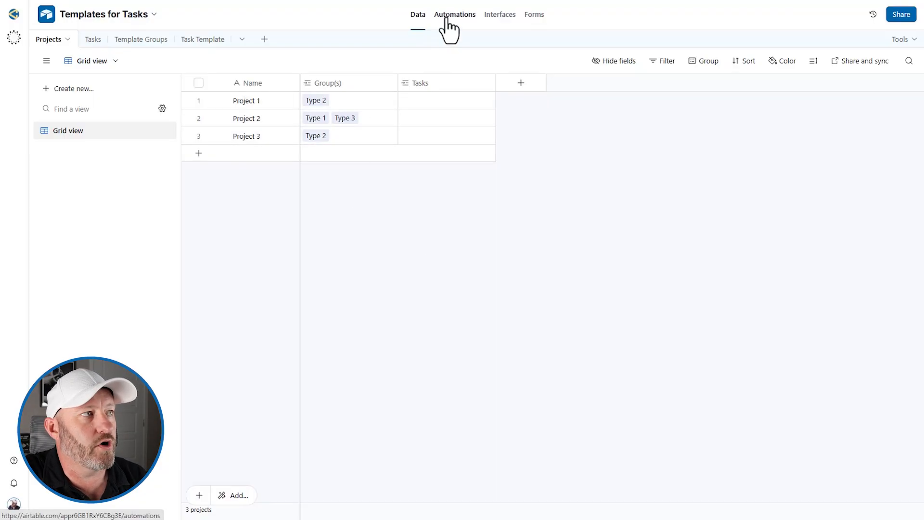
Create Automation 1 with a 'When a record matches conditions' trigger
click(454, 14)
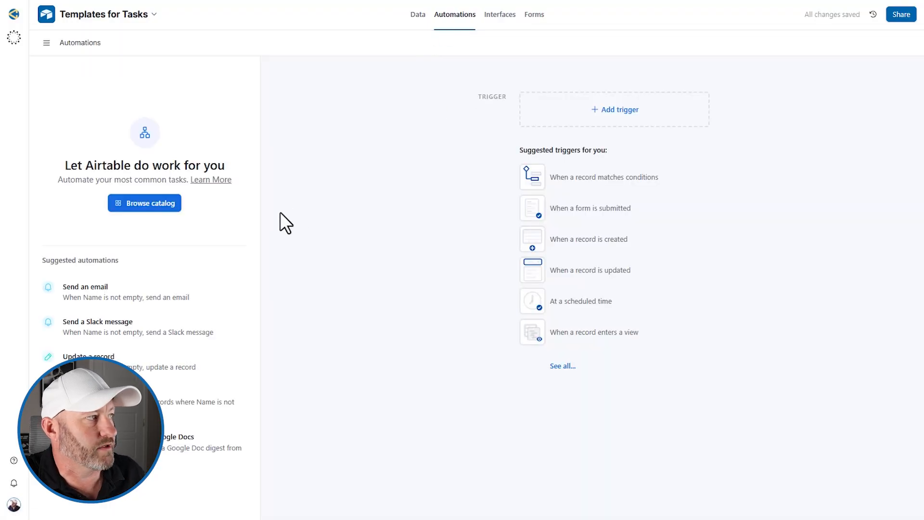
mouse_move(316, 435)
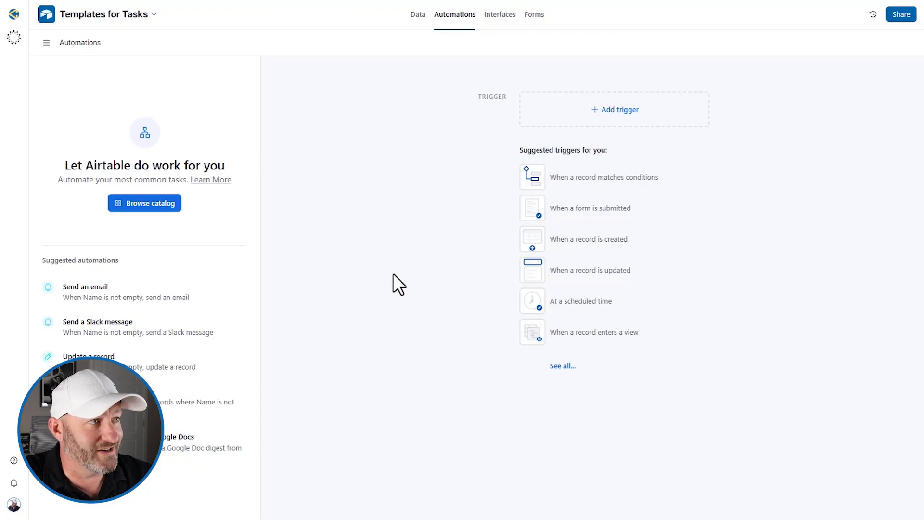
click(603, 177)
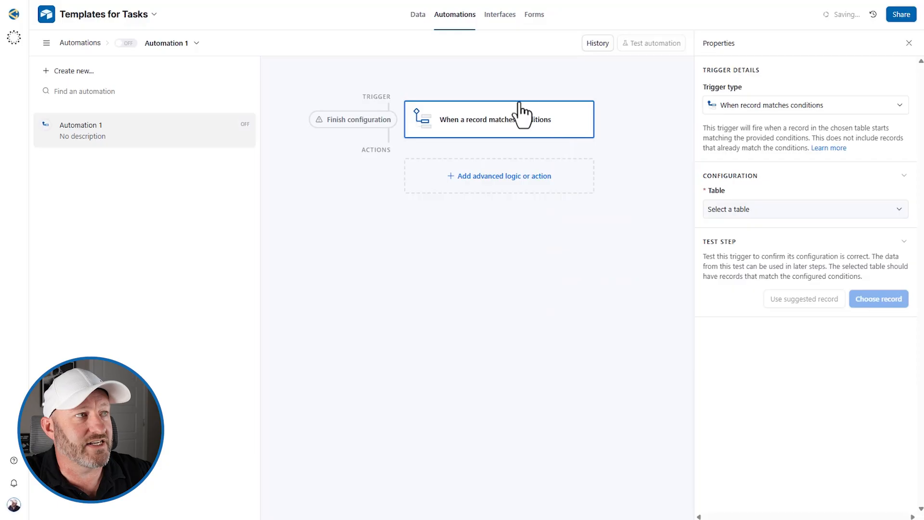
Set the trigger on Projects: Group(s) not empty, Name not empty, Tasks empty
click(803, 208)
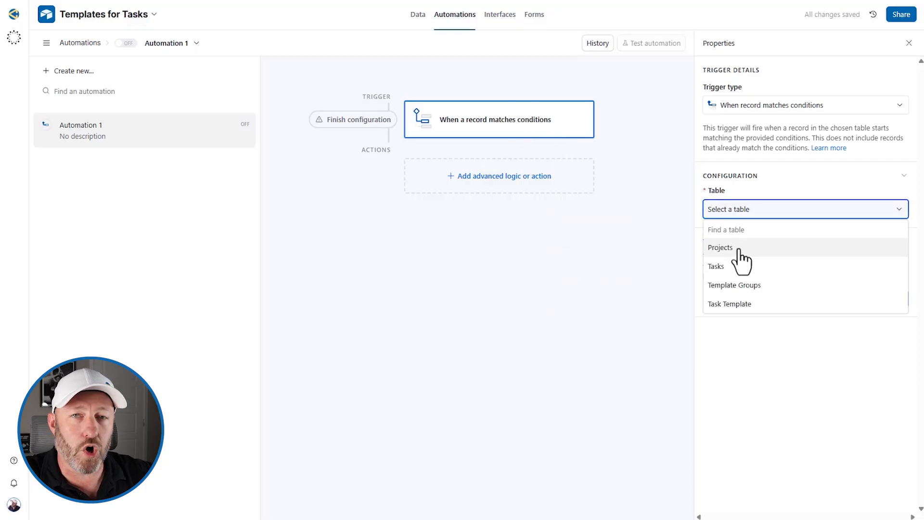
click(720, 247)
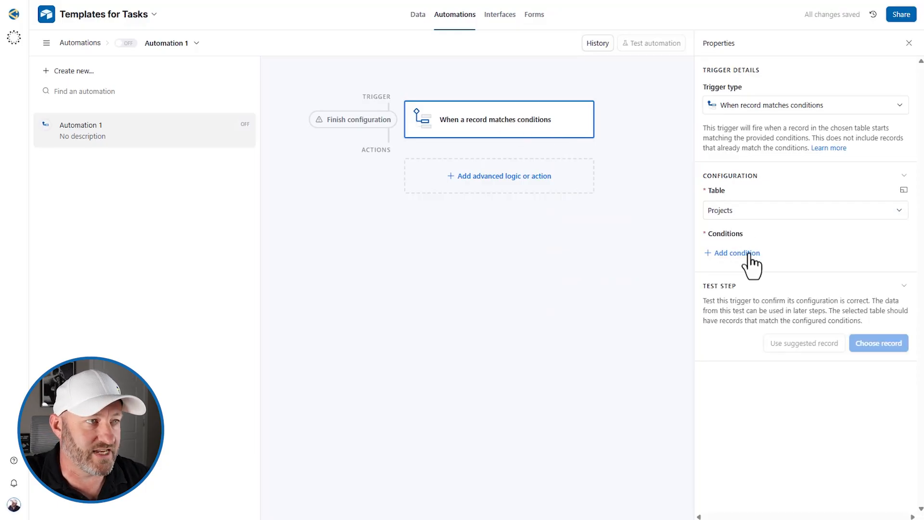
click(736, 252)
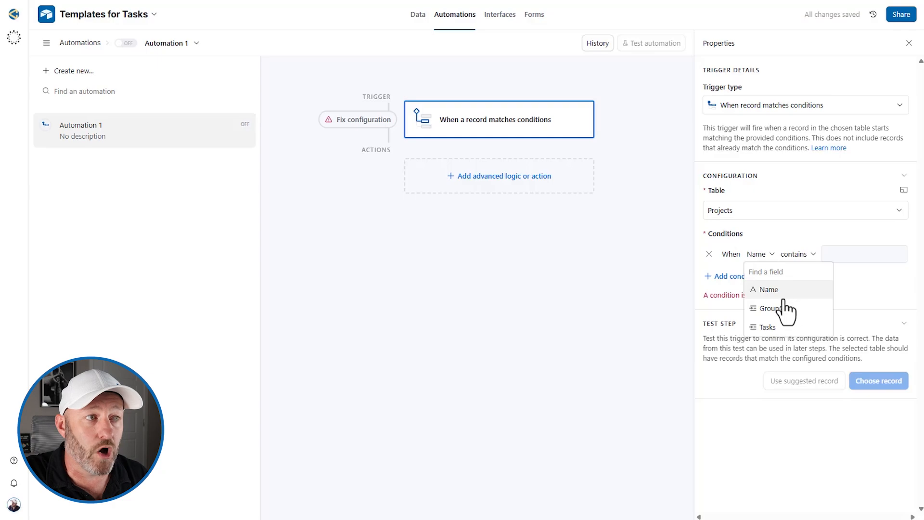
click(768, 308)
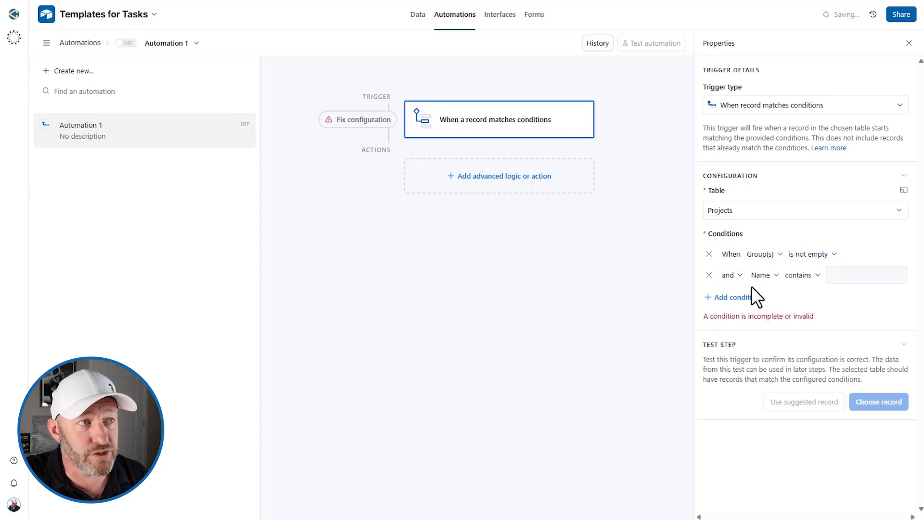
click(799, 275)
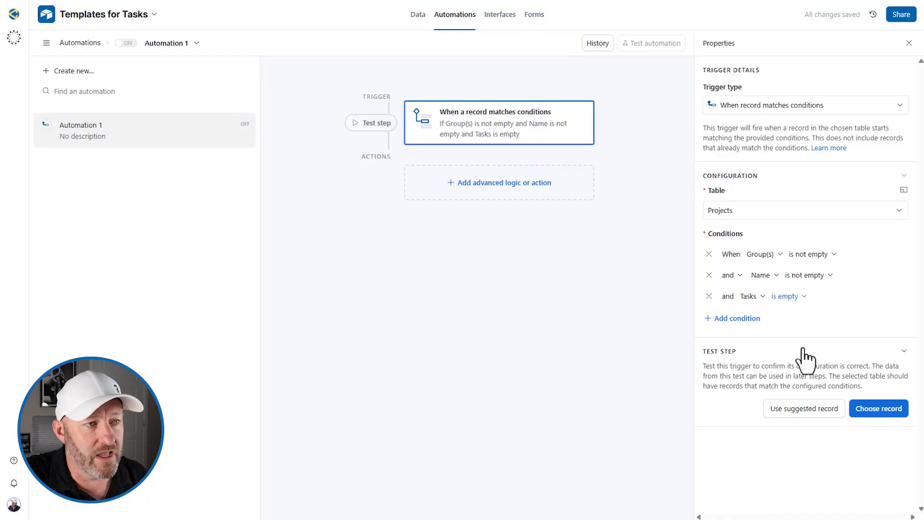
Test the trigger successfully using Project 3 as the sample record
click(878, 408)
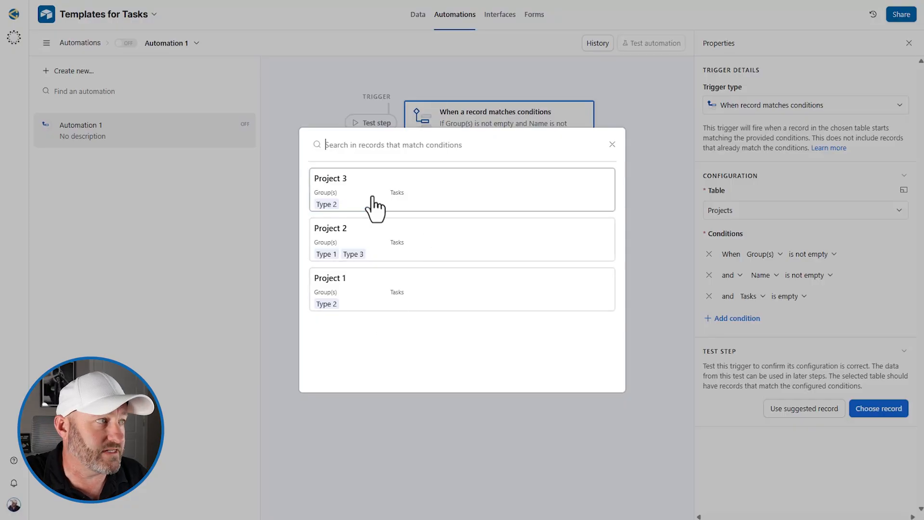
click(612, 144)
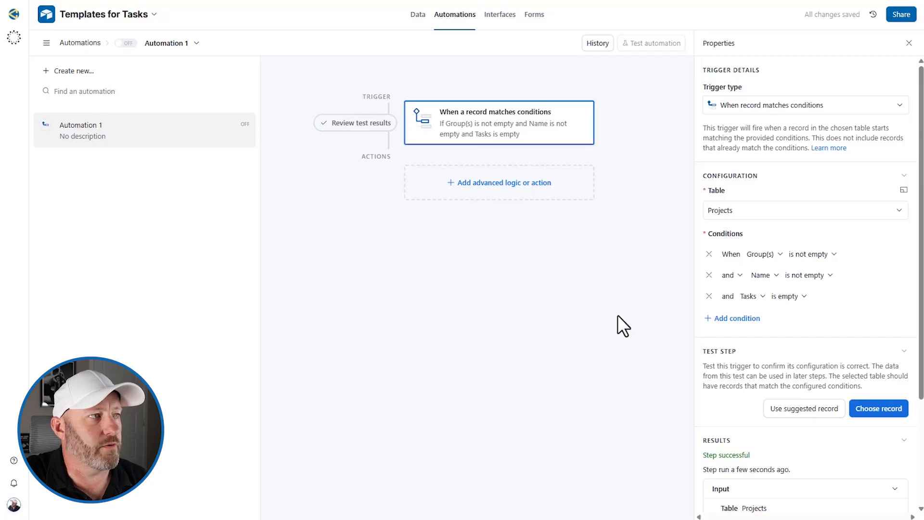
click(498, 182)
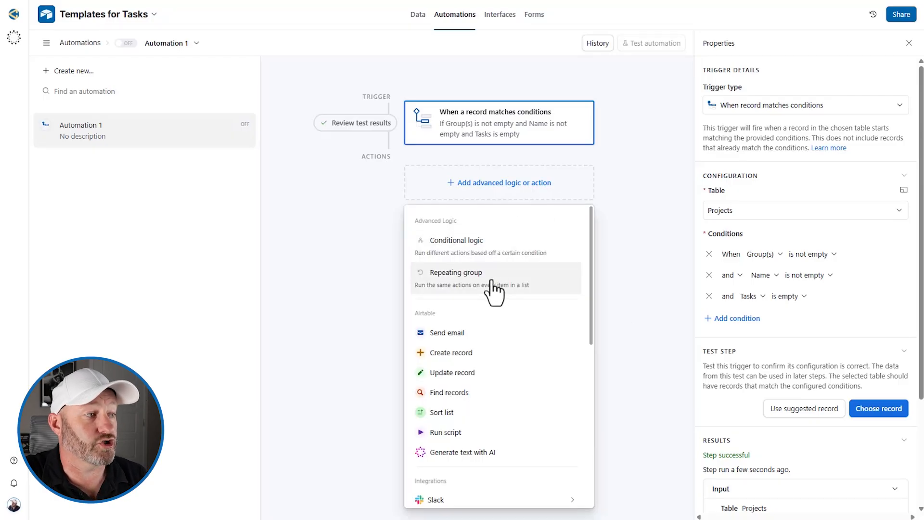
Add a Find records action on Task Template with a condition on Template Groups
click(449, 392)
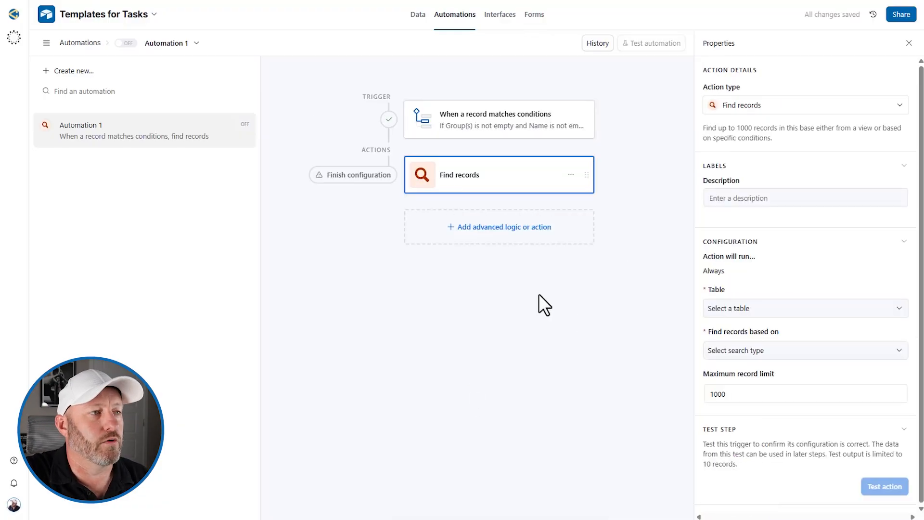
click(804, 308)
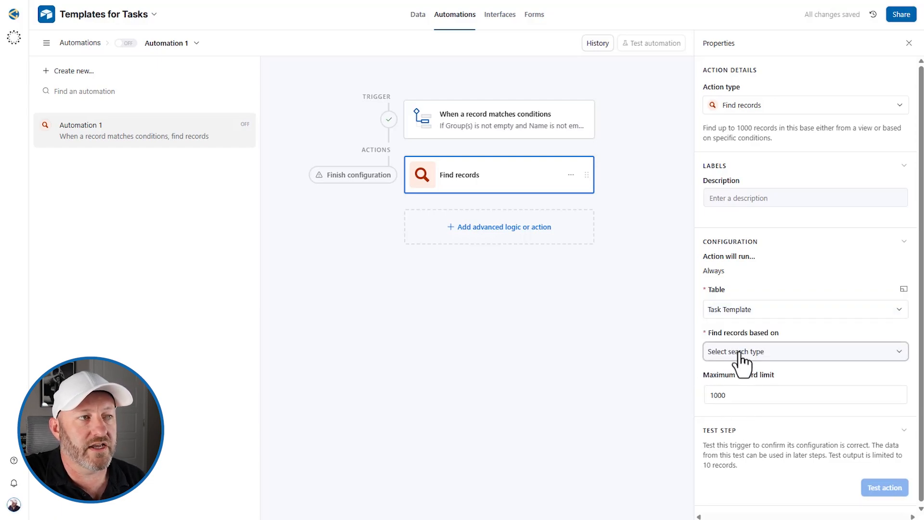
click(803, 352)
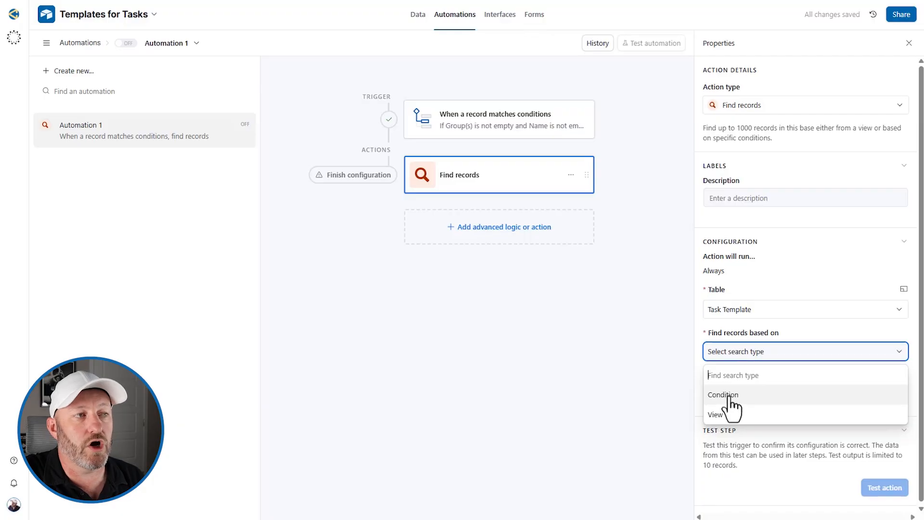
click(723, 394)
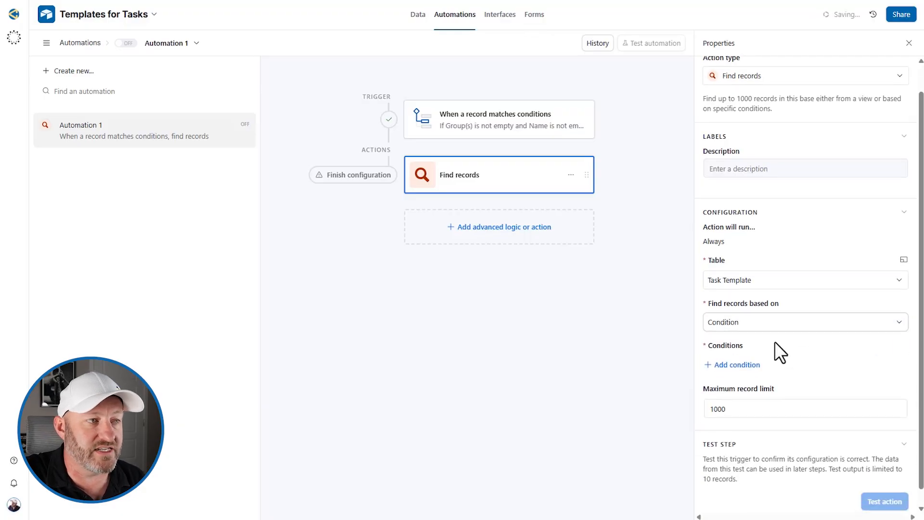
click(736, 364)
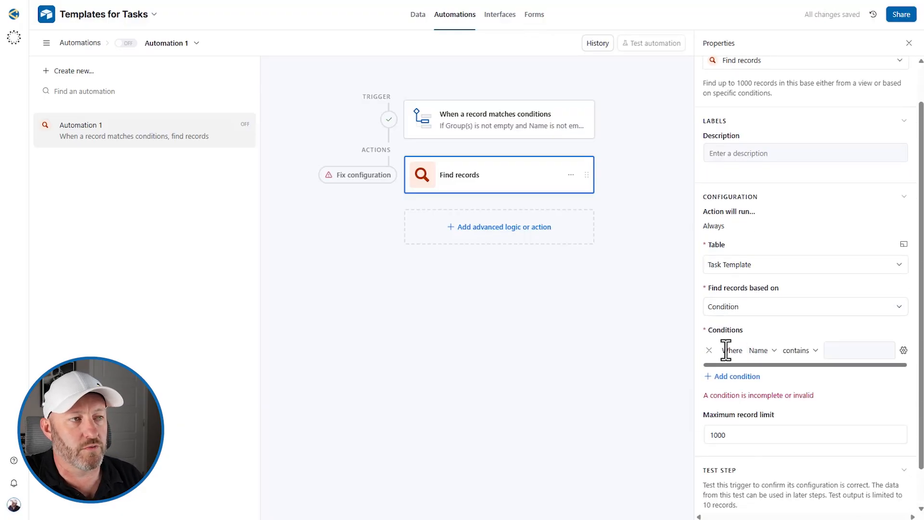
click(759, 349)
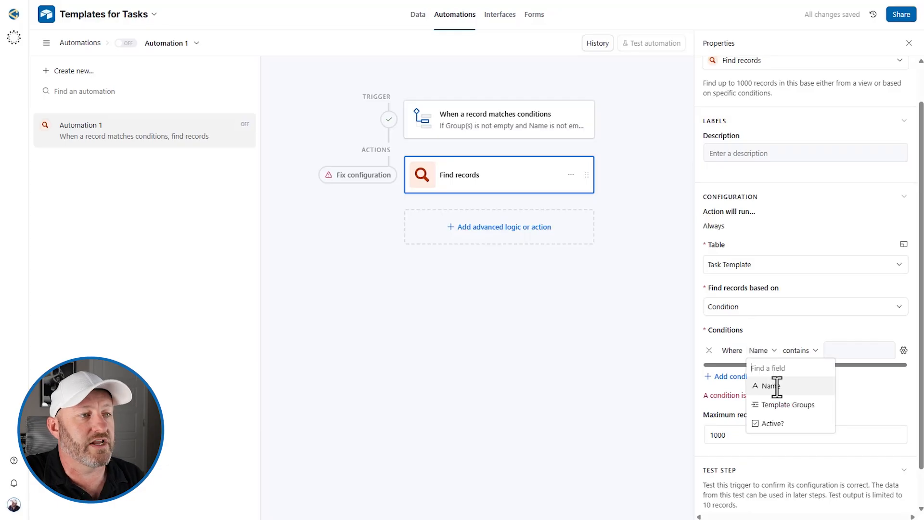
click(789, 405)
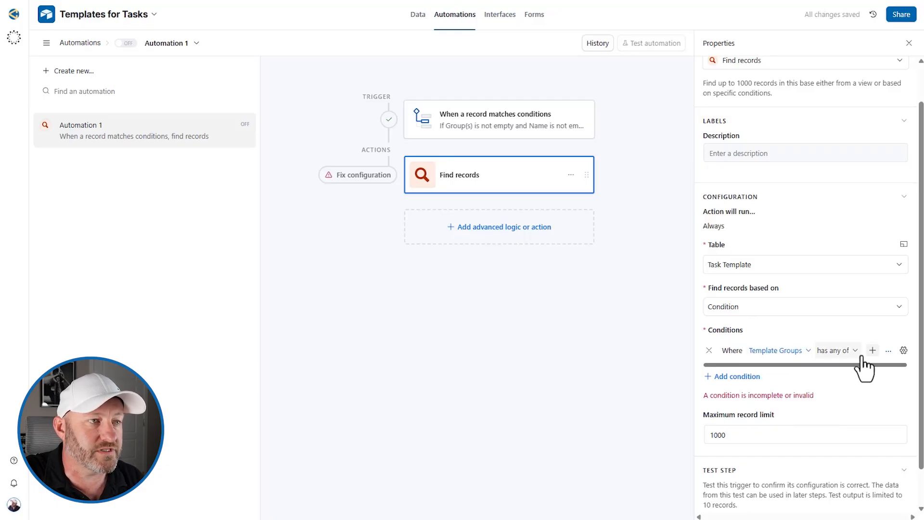
mouse_move(907, 359)
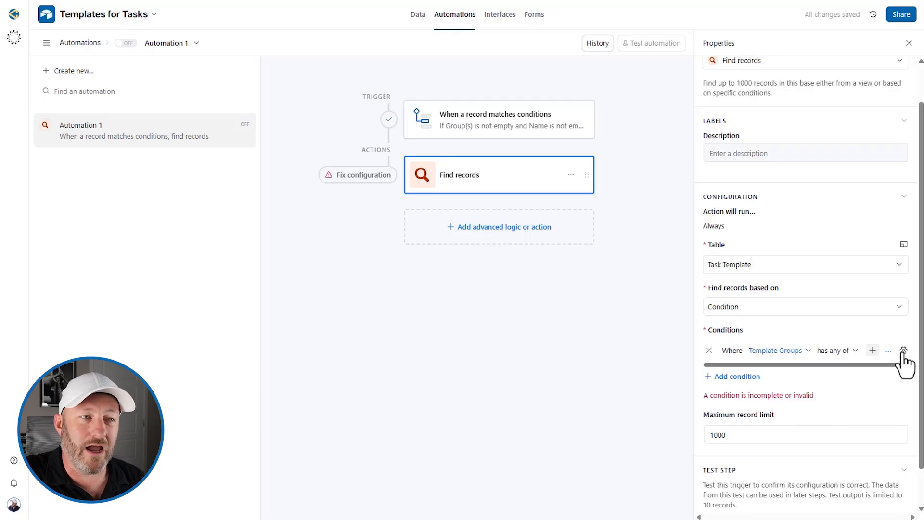
Make the condition's value dynamic: the trigger record's Group(s) IDs
click(903, 350)
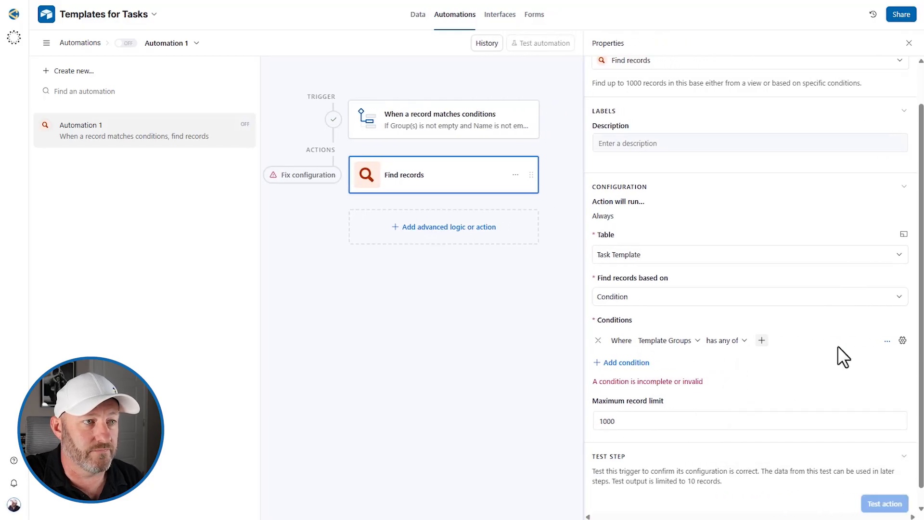
click(903, 341)
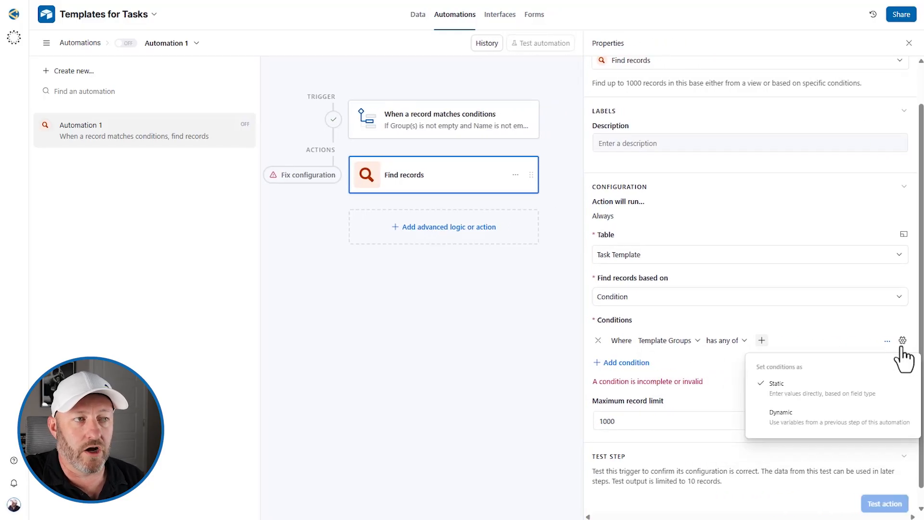
click(781, 417)
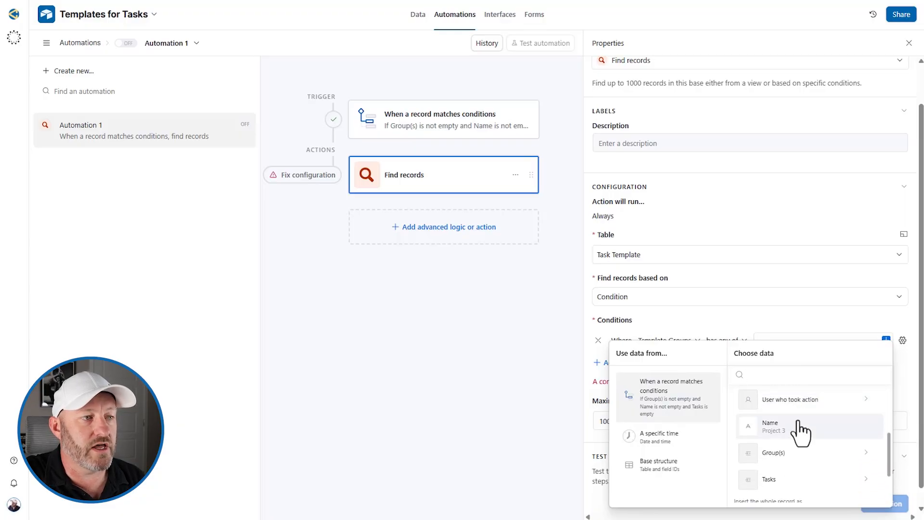
click(801, 425)
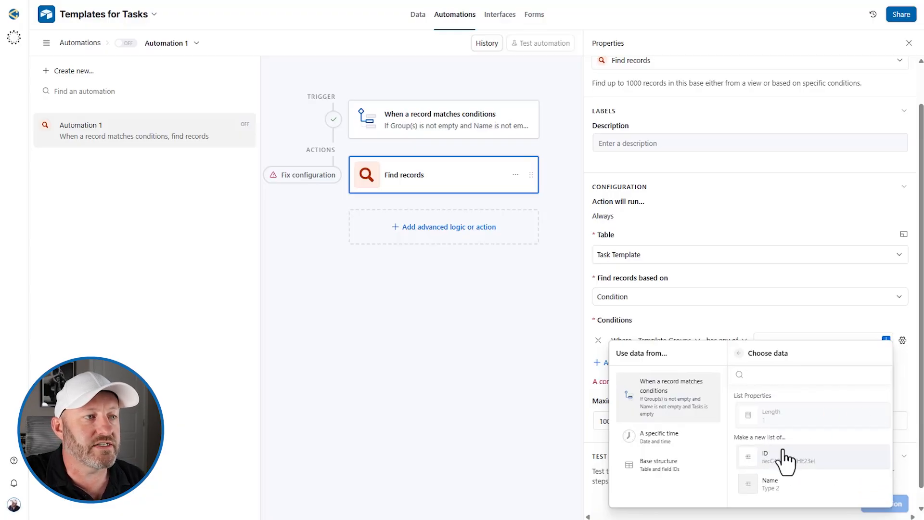
click(808, 375)
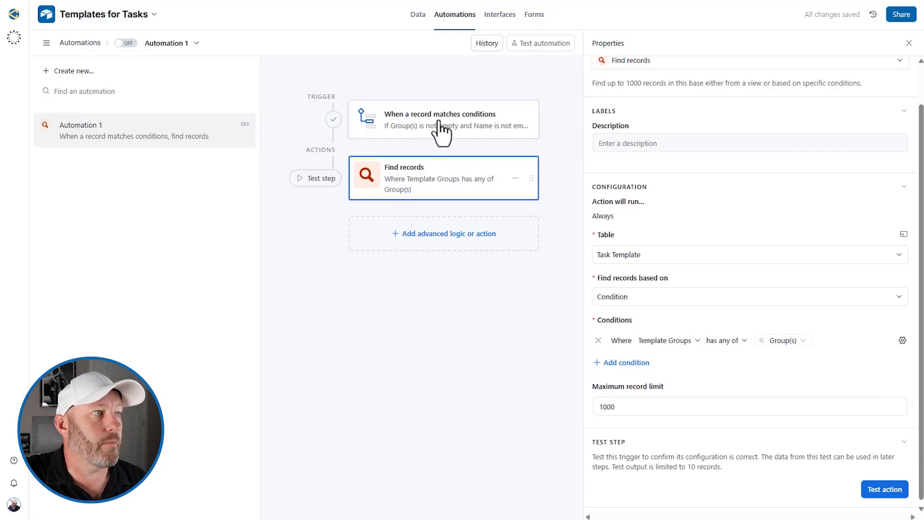
click(443, 119)
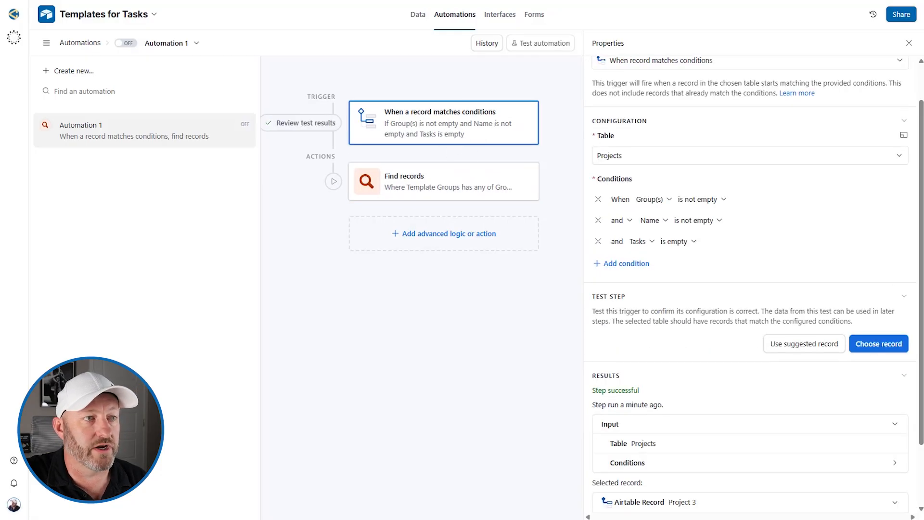
click(877, 344)
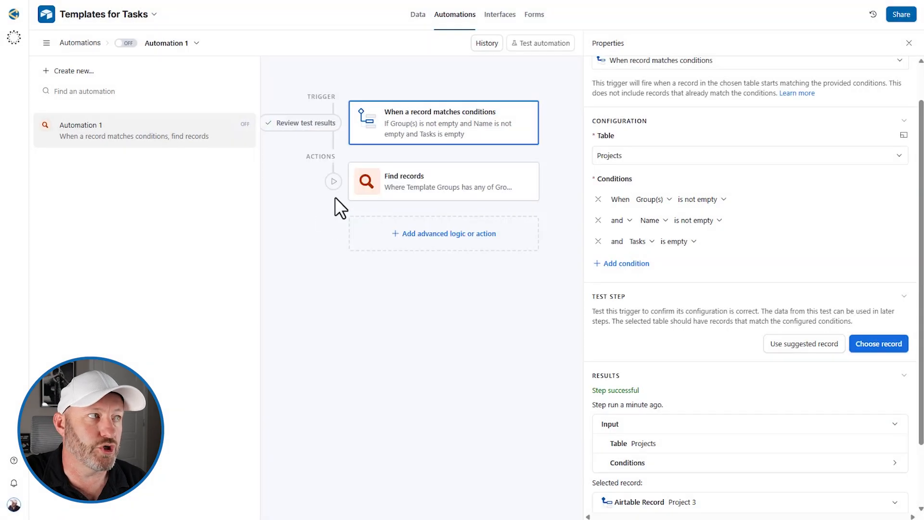
click(443, 178)
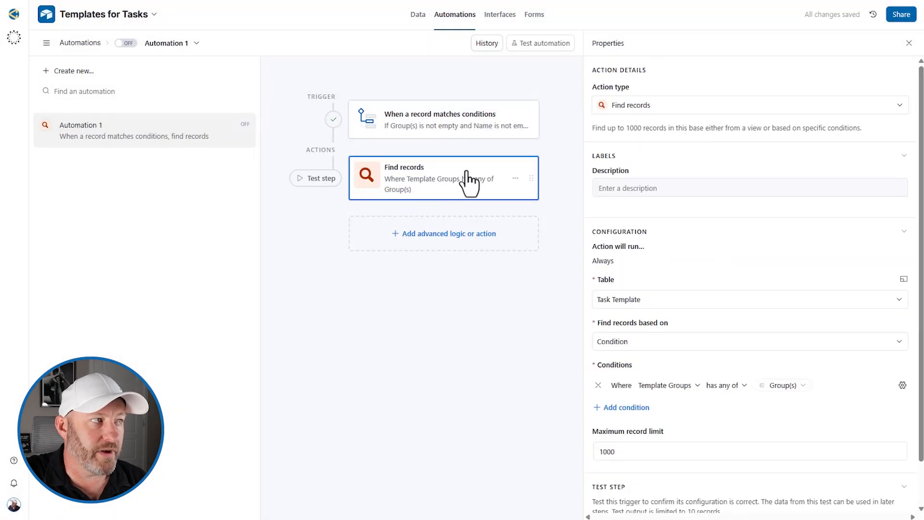
mouse_move(434, 183)
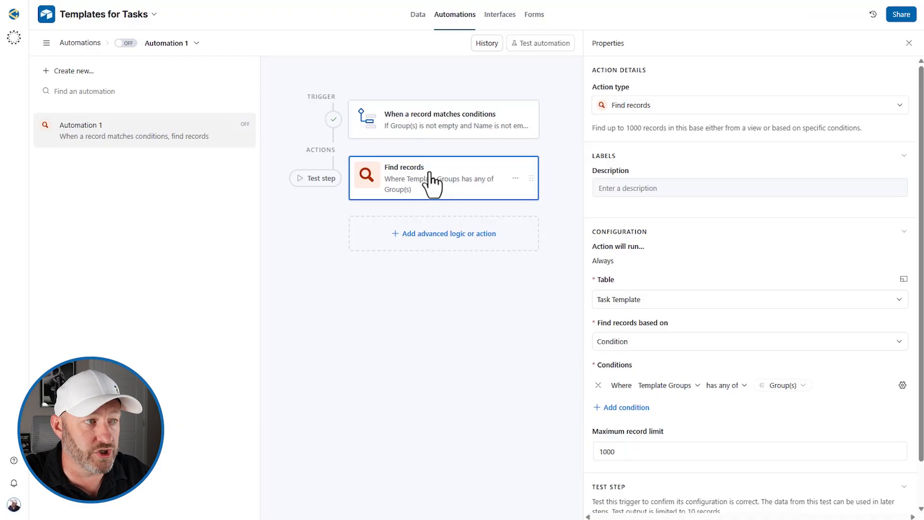
Test the Find records action and close the found-records preview
scroll(down, 3)
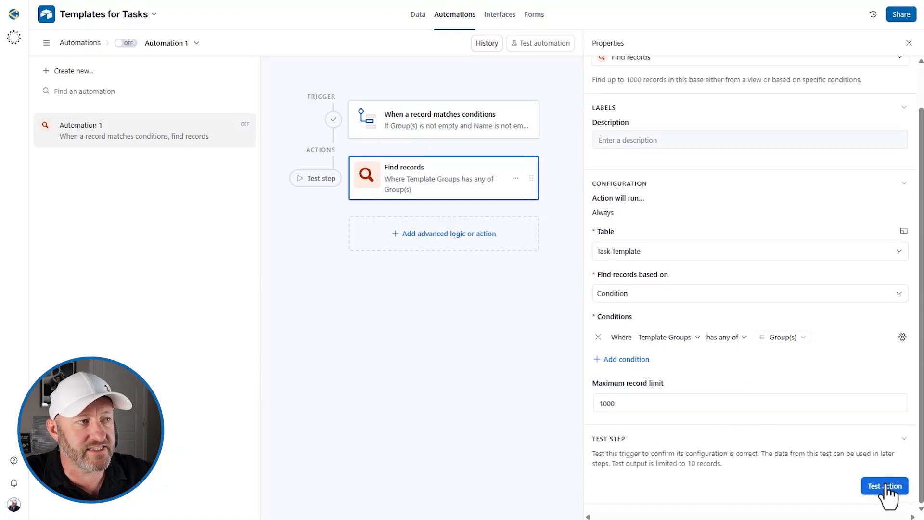
click(884, 485)
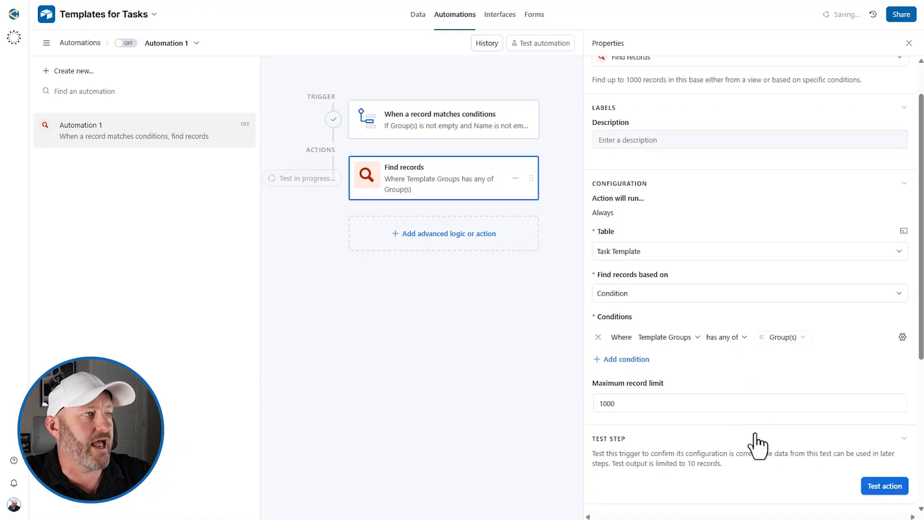
click(884, 486)
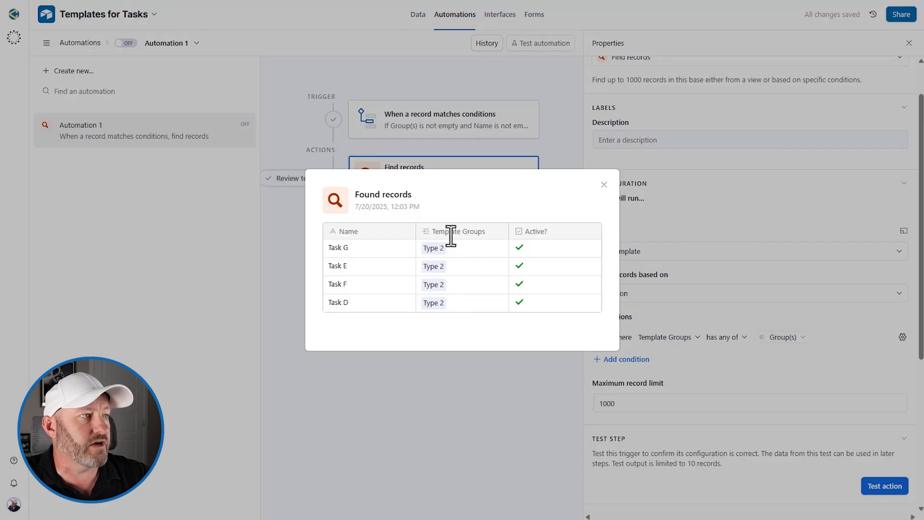
mouse_move(462, 325)
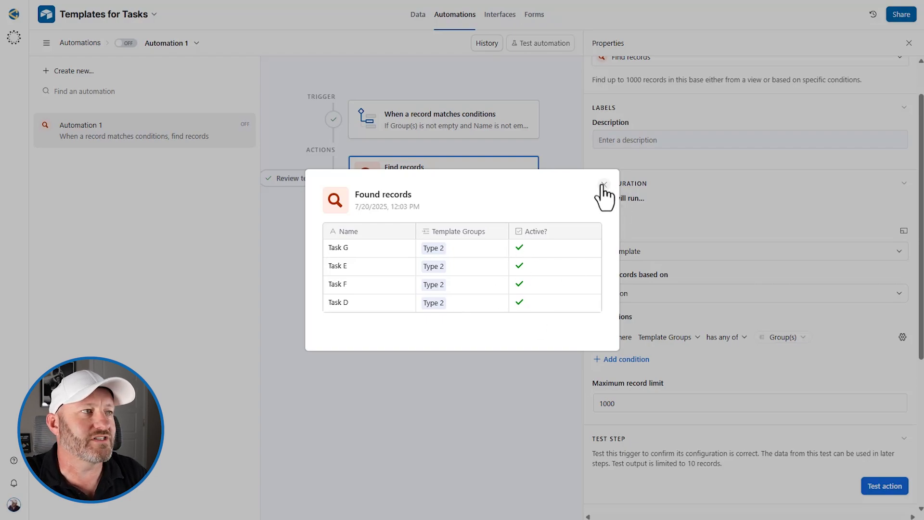
click(602, 183)
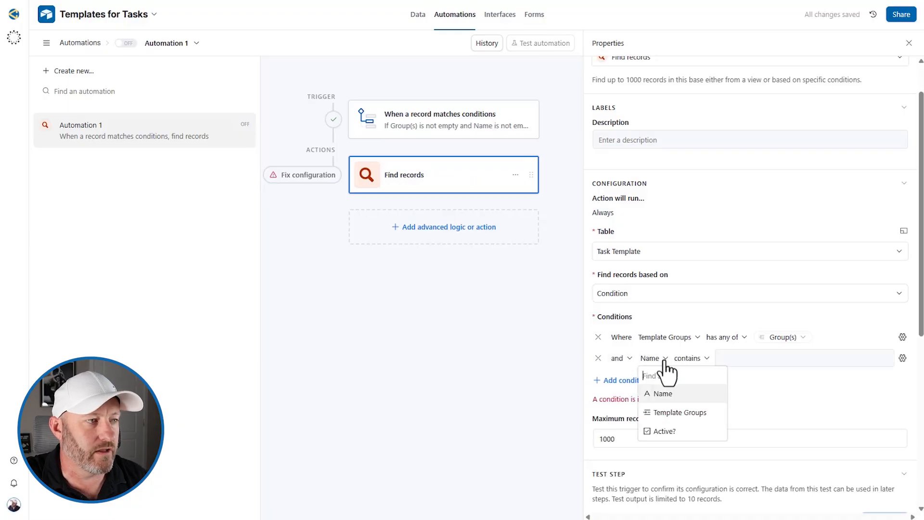
Add condition Active? is checked and retest, returning Tasks D–G
click(665, 431)
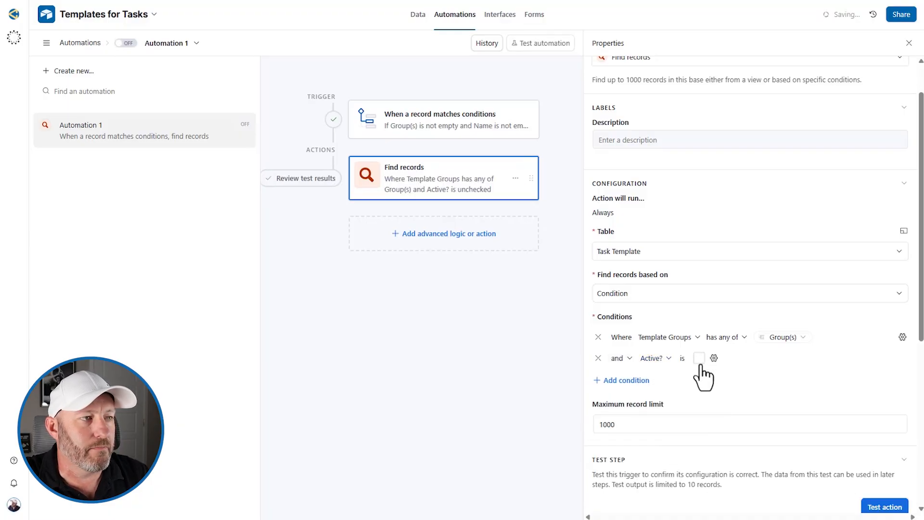
click(699, 358)
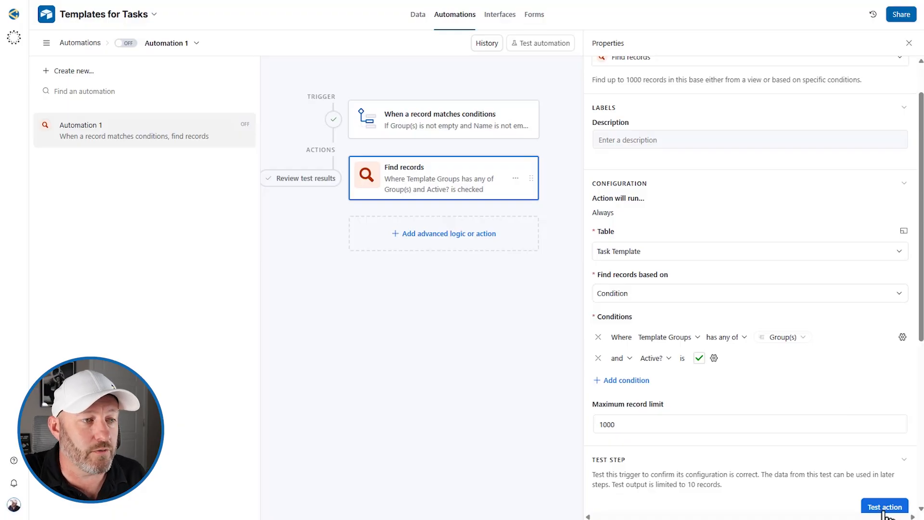
click(884, 506)
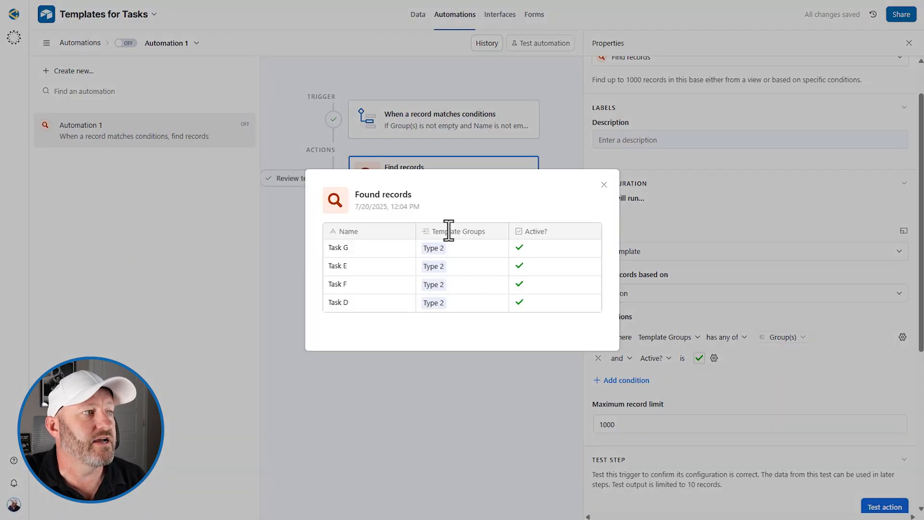
mouse_move(540, 331)
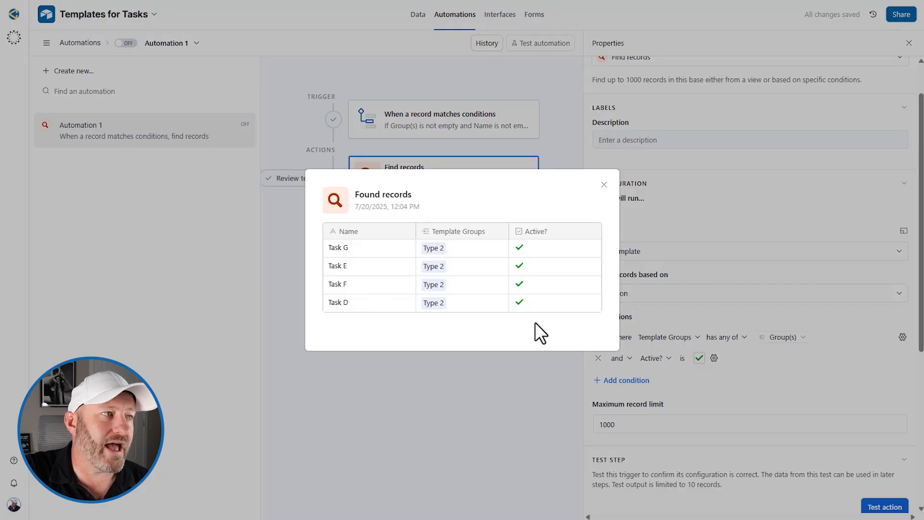
click(603, 184)
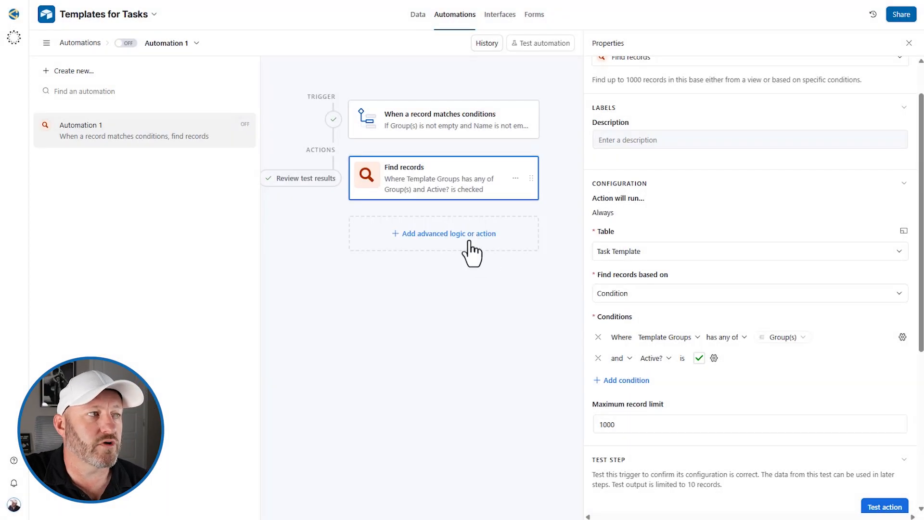
Open the advanced logic and action menu below the Find records step
click(443, 233)
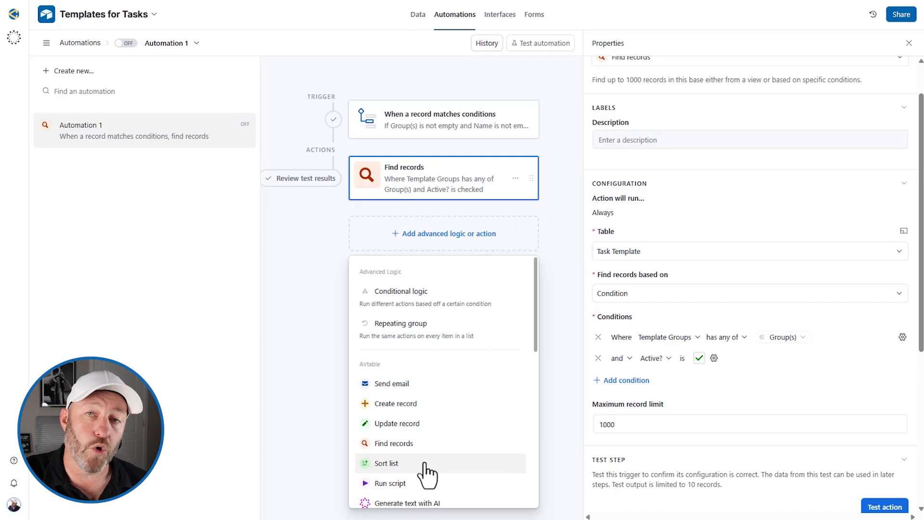
mouse_move(421, 468)
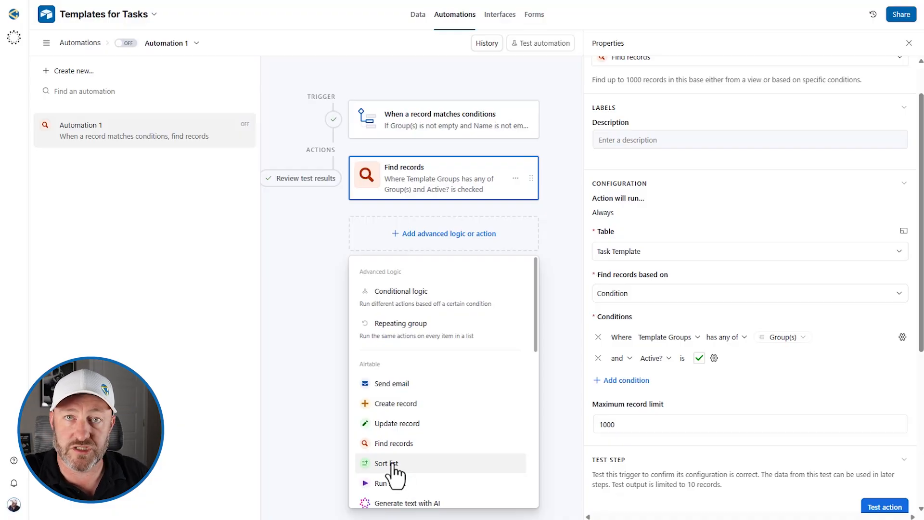
click(443, 178)
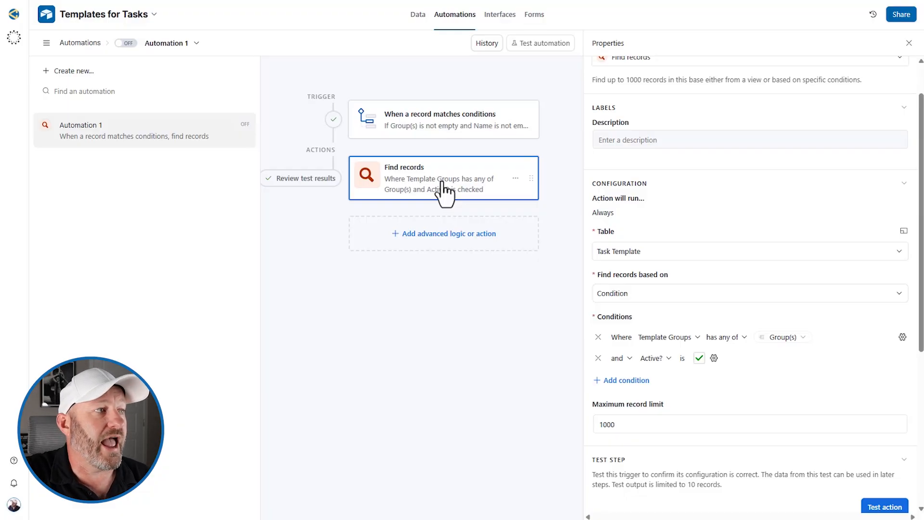
click(444, 234)
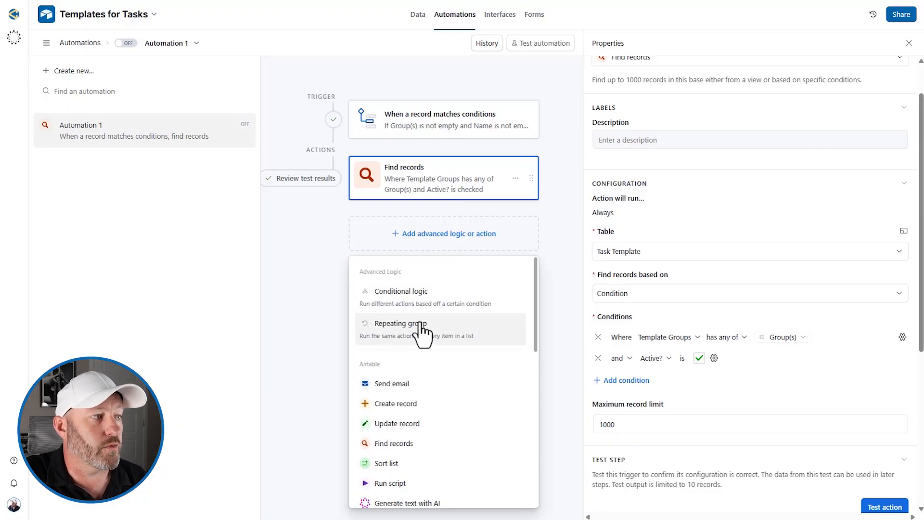
Add a repeating group over the Find records list with a new action inside it
click(404, 323)
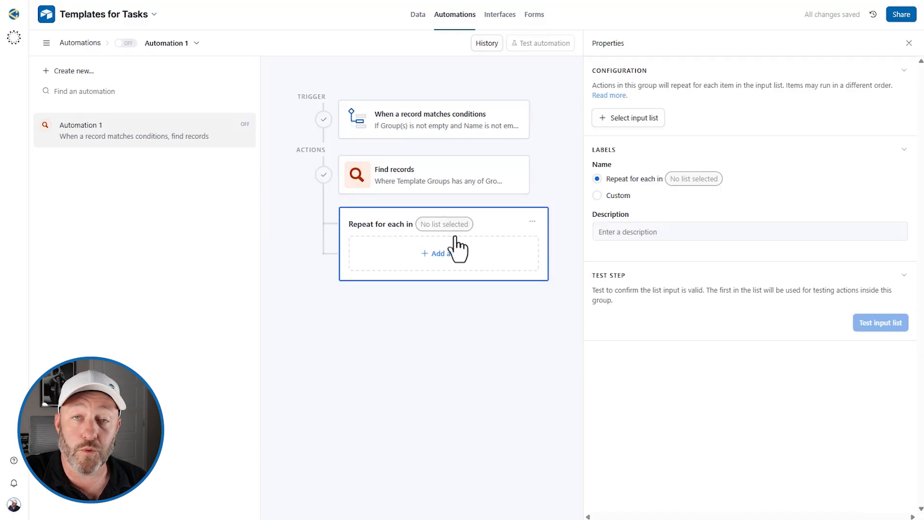
click(628, 117)
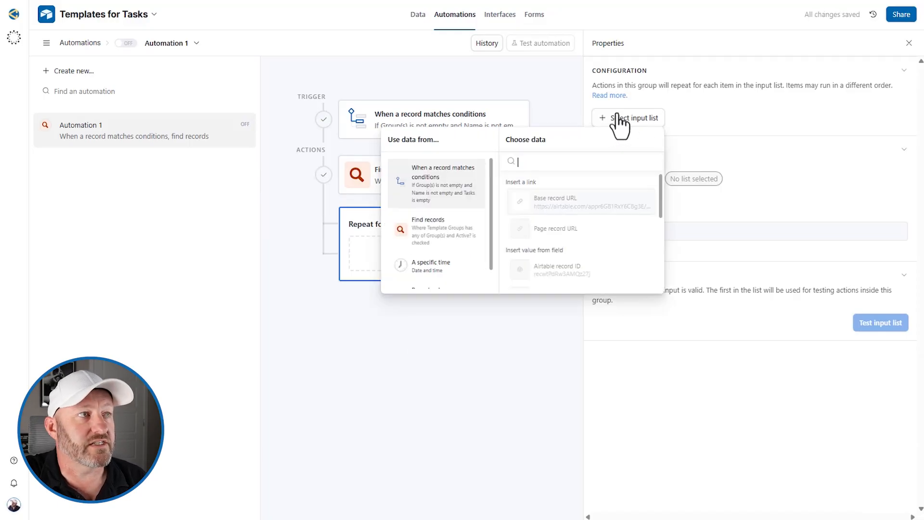
mouse_move(444, 230)
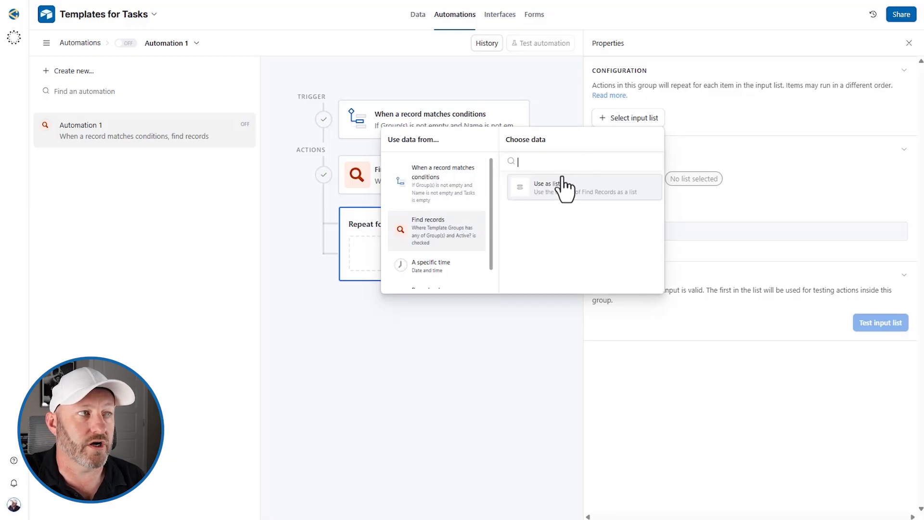
click(542, 187)
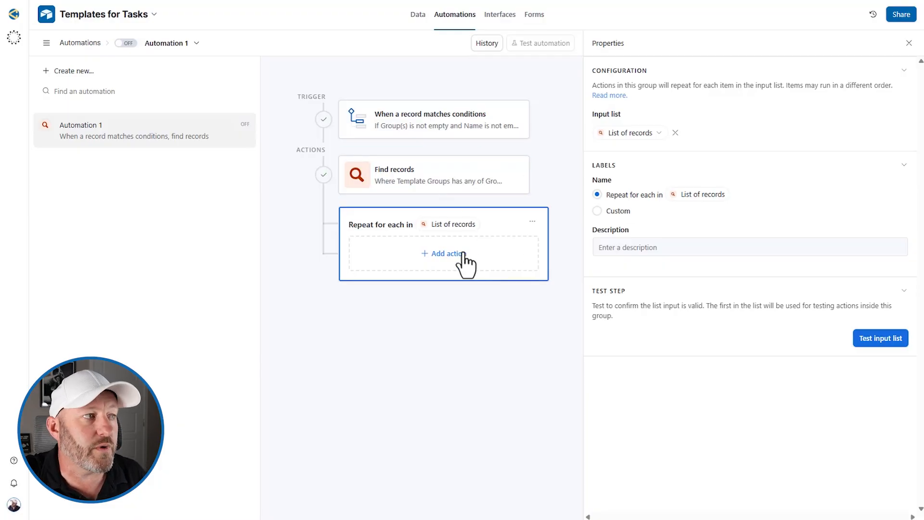
click(446, 253)
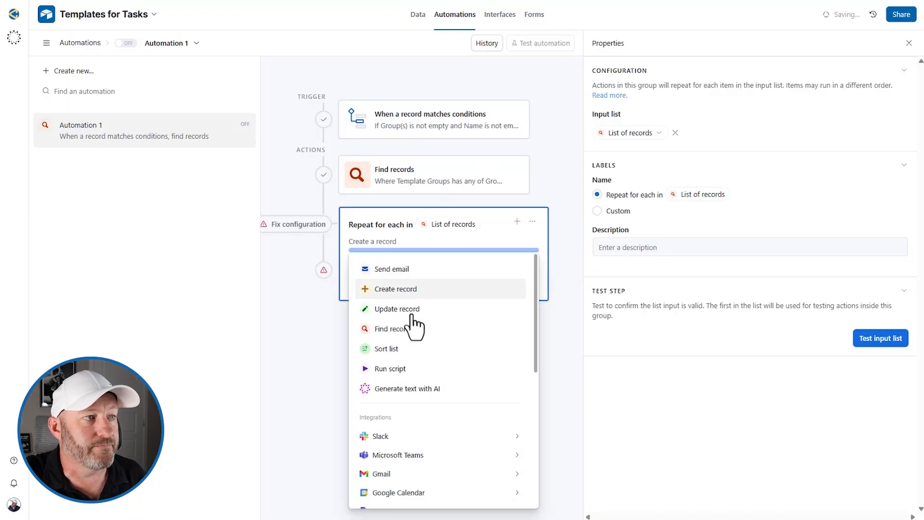
click(396, 289)
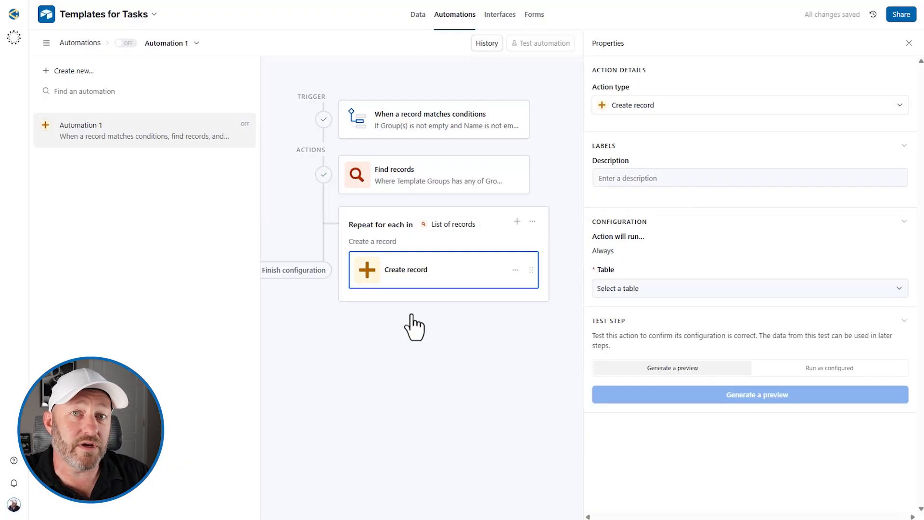
Create records in Tasks, filling Name from the current item's Name, and add a Projects field
click(748, 288)
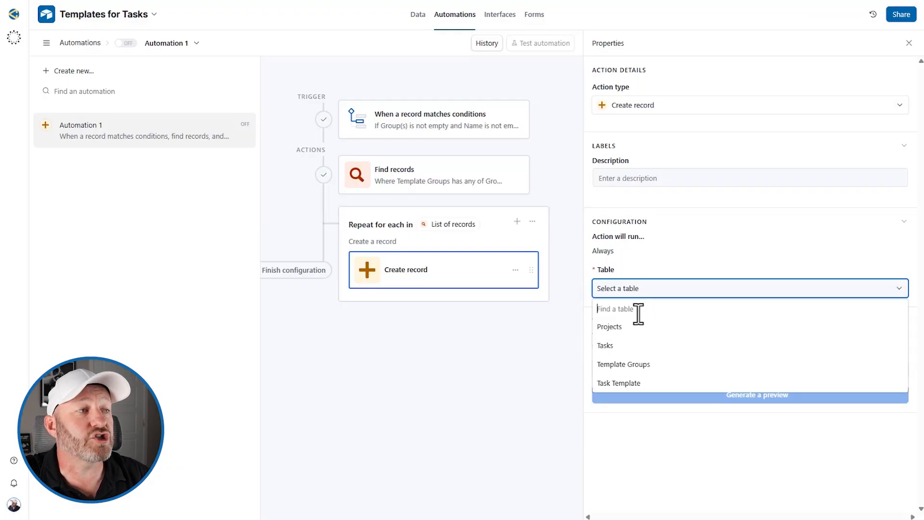
click(606, 345)
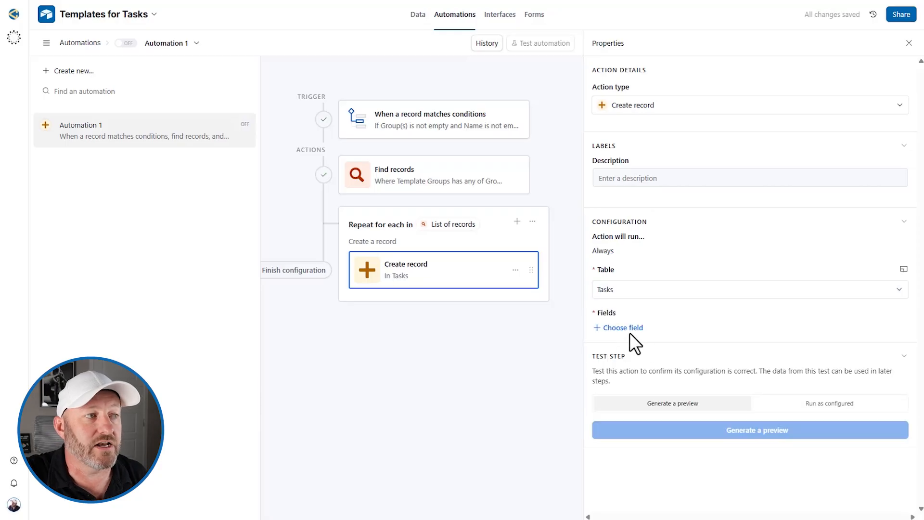
click(623, 327)
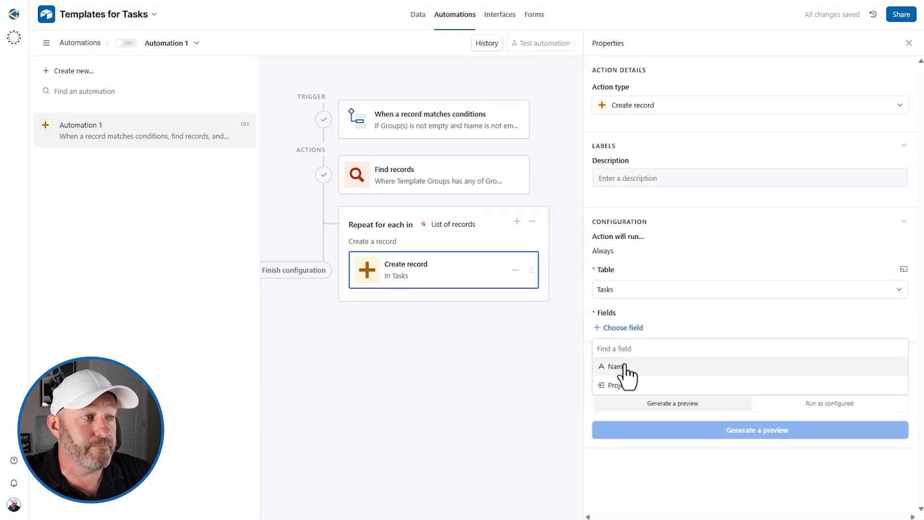
click(615, 366)
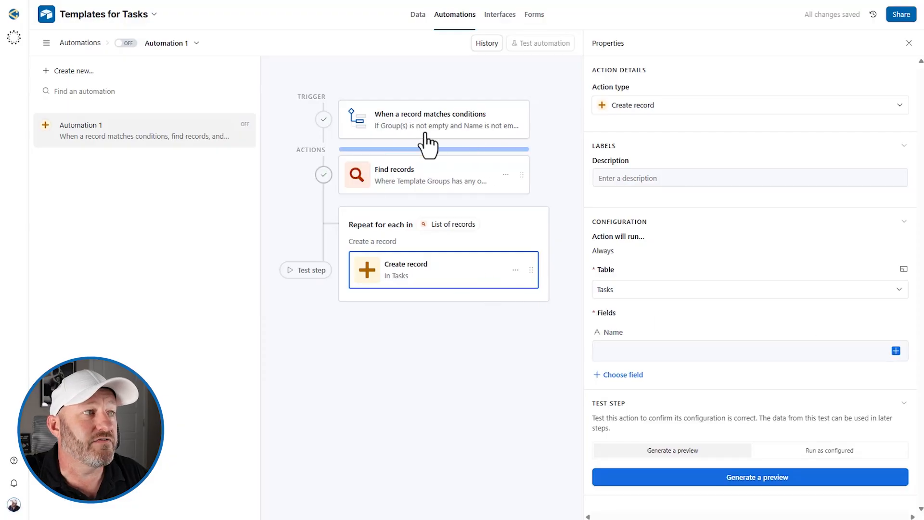
click(433, 175)
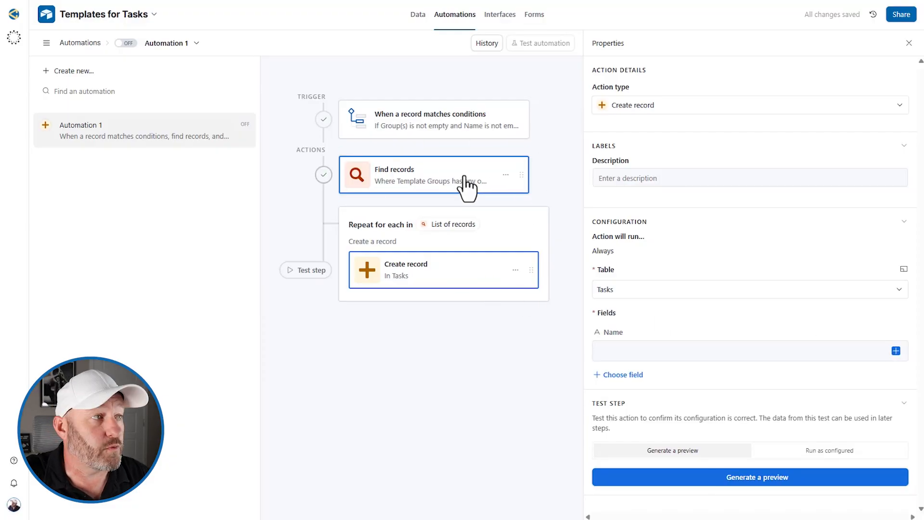
click(896, 351)
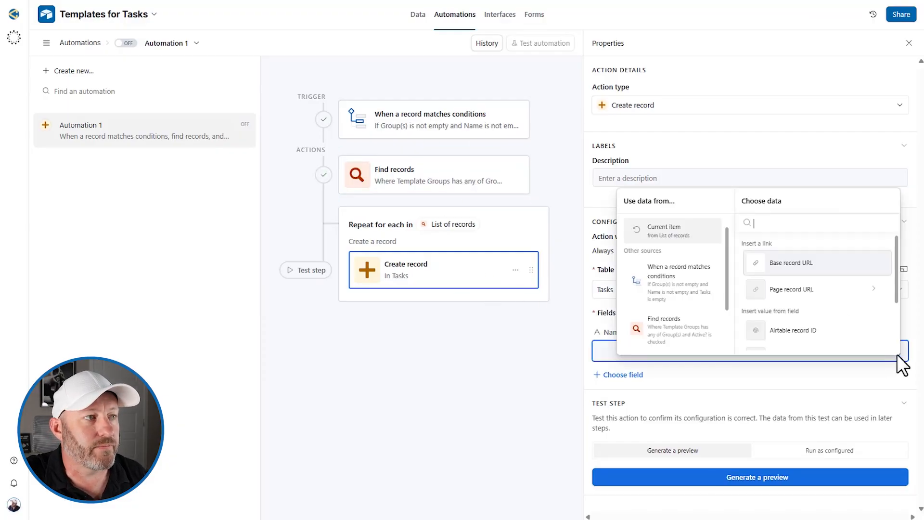
mouse_move(665, 242)
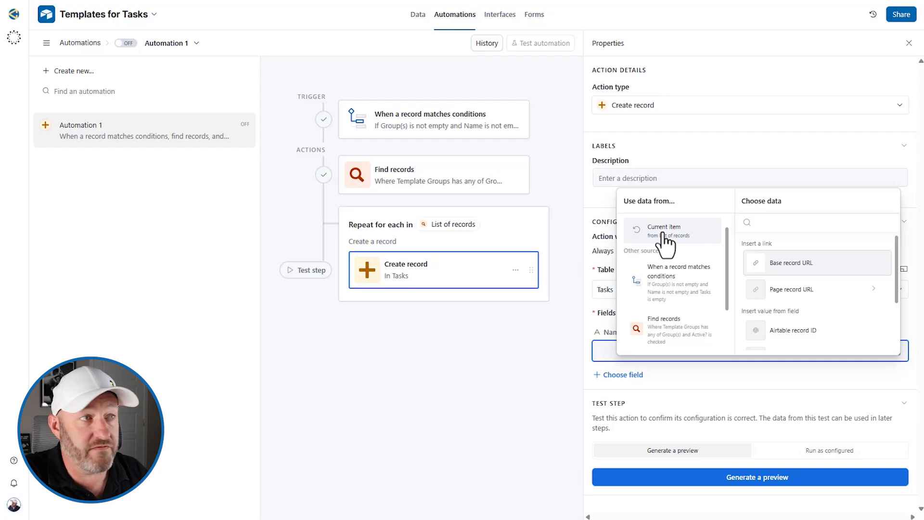
click(817, 223)
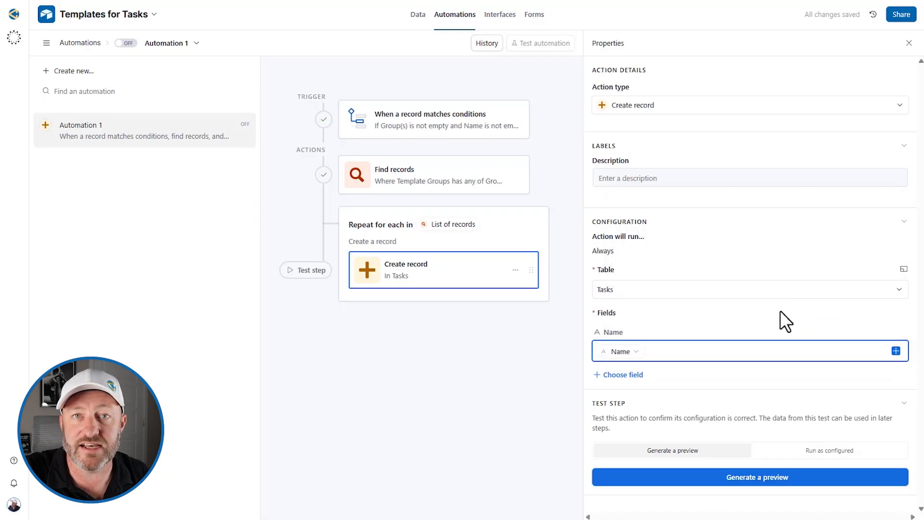
mouse_move(657, 395)
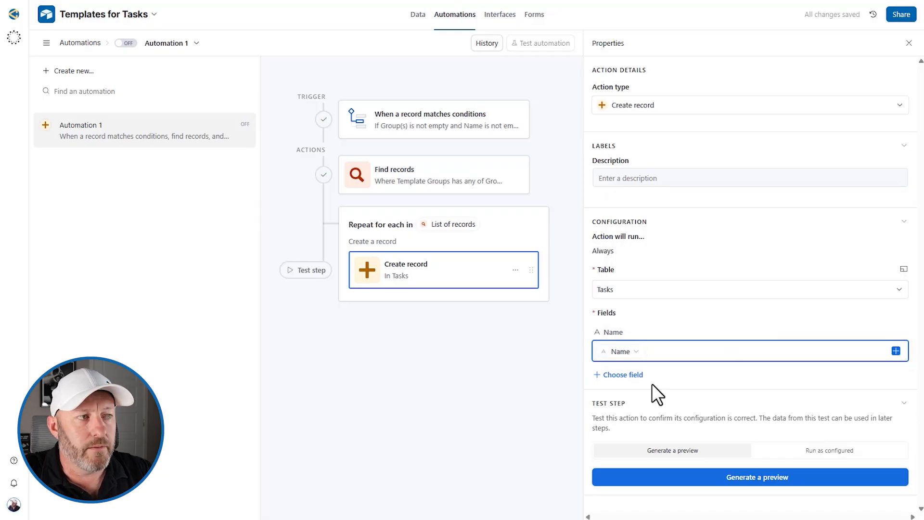
click(622, 375)
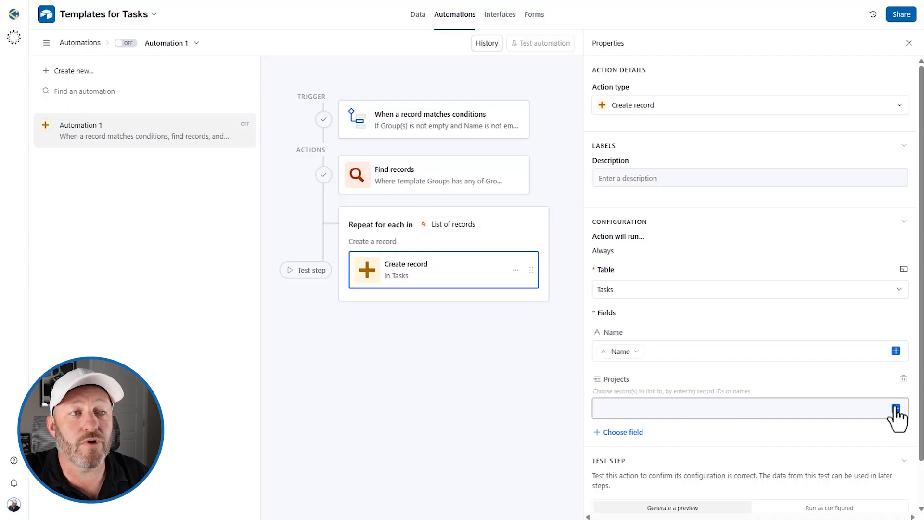
Fill Projects with the trigger's Airtable record ID, switch Automation 1 on, and return to Data
click(895, 409)
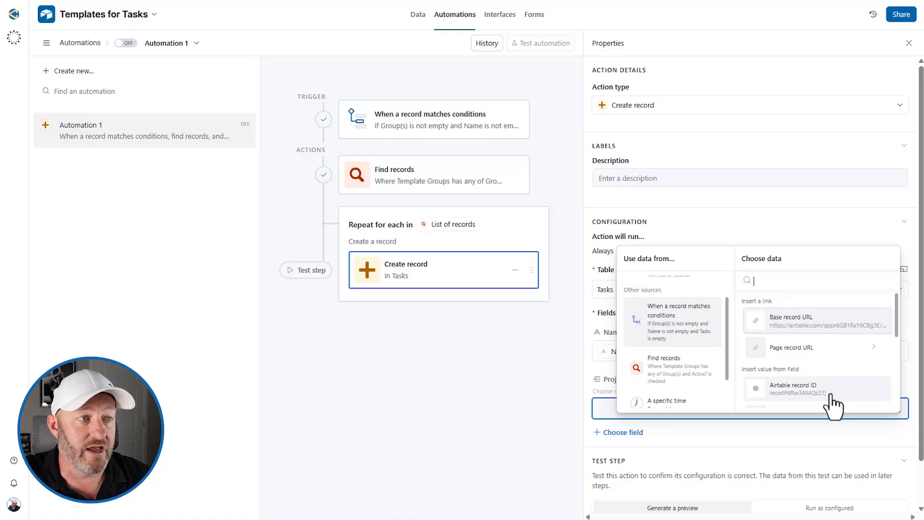
click(796, 388)
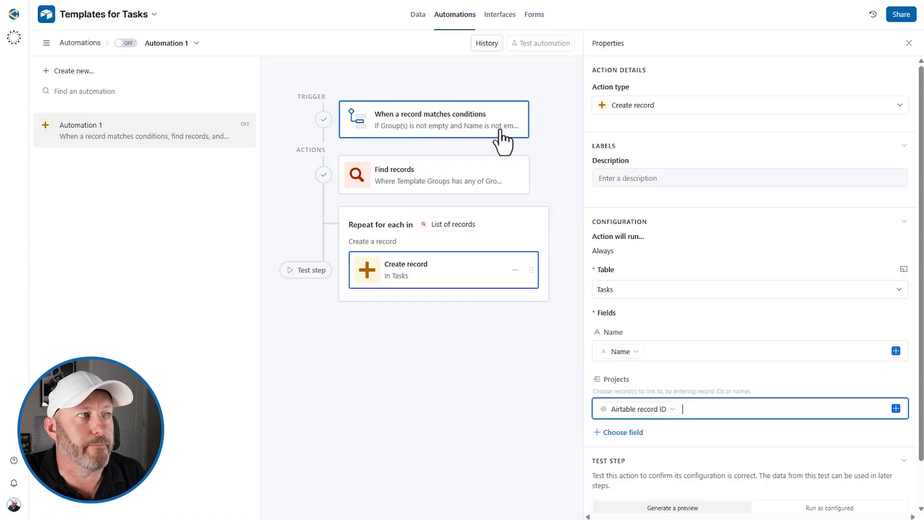
mouse_move(740, 285)
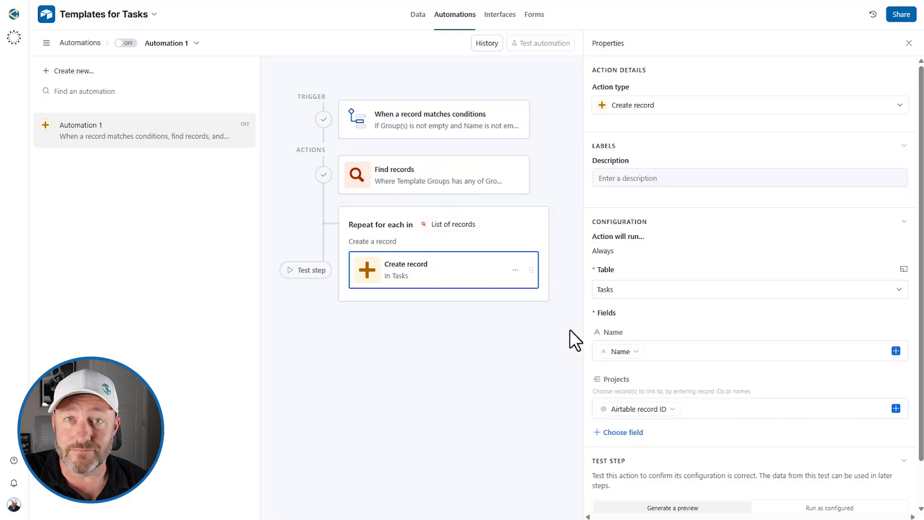
mouse_move(683, 235)
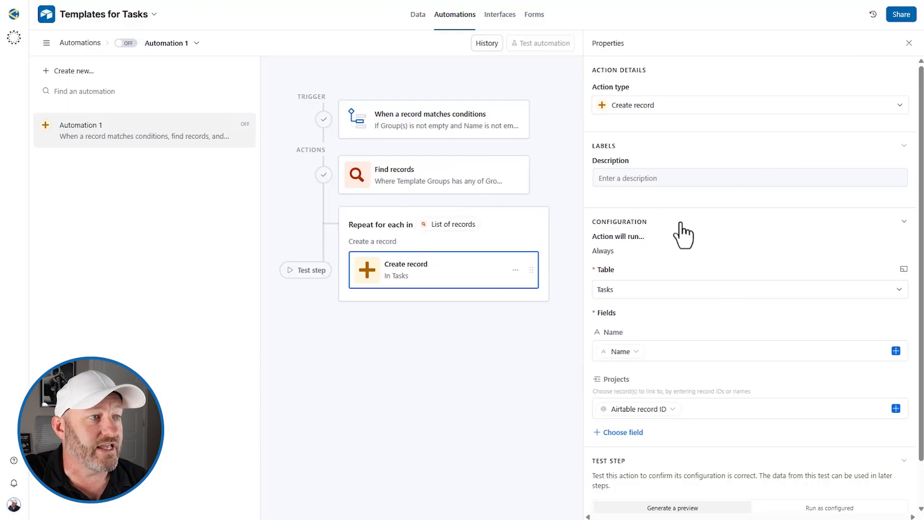
scroll(down, 3)
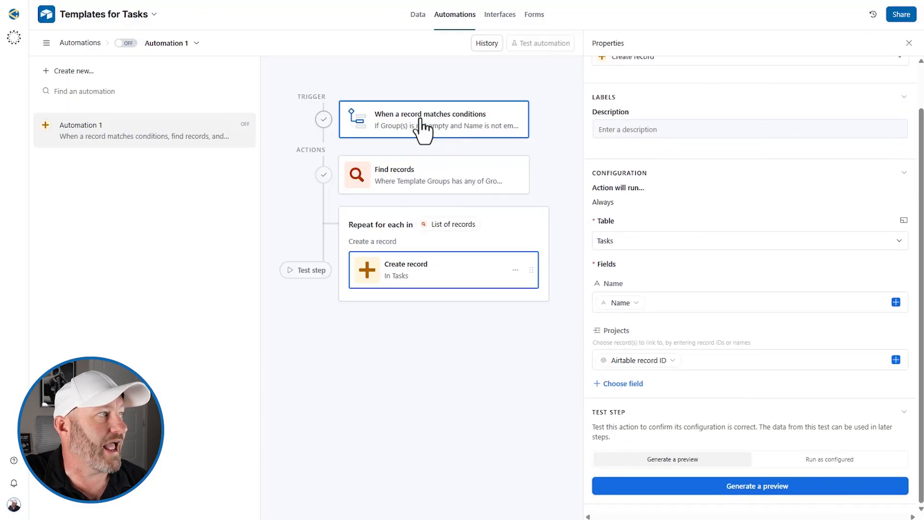
click(124, 43)
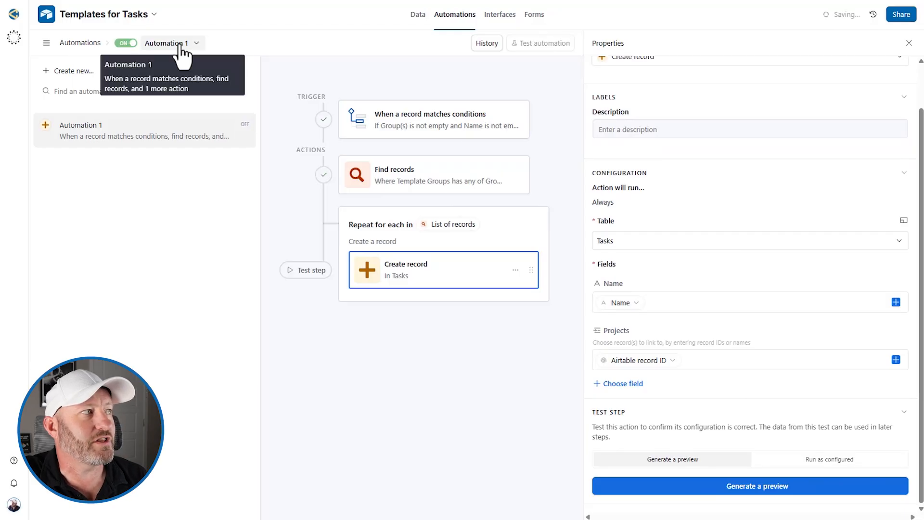
click(244, 124)
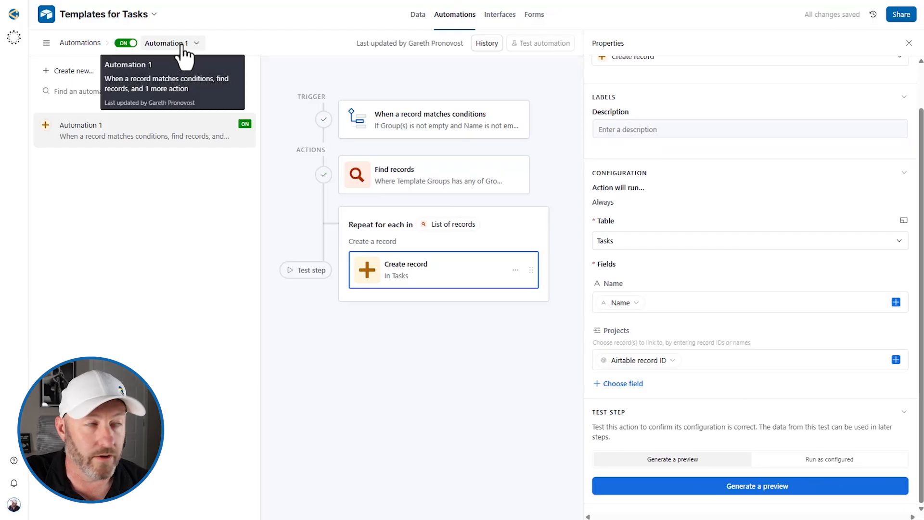
click(417, 14)
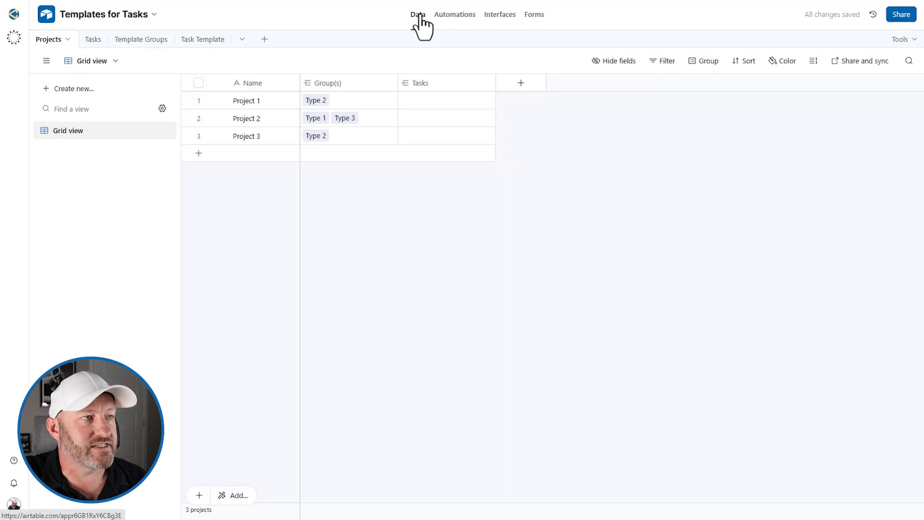
Remove Type 2 from Project 1's Group(s) cell and link it back
click(330, 100)
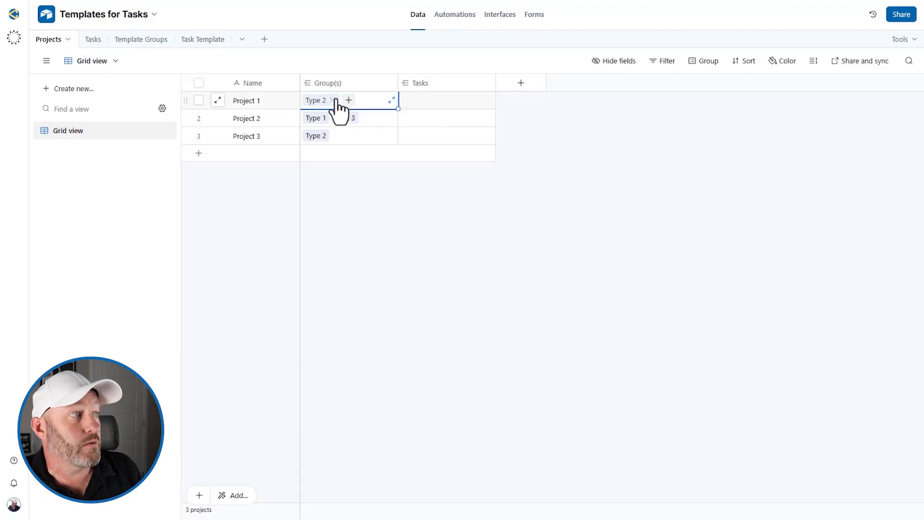
click(331, 100)
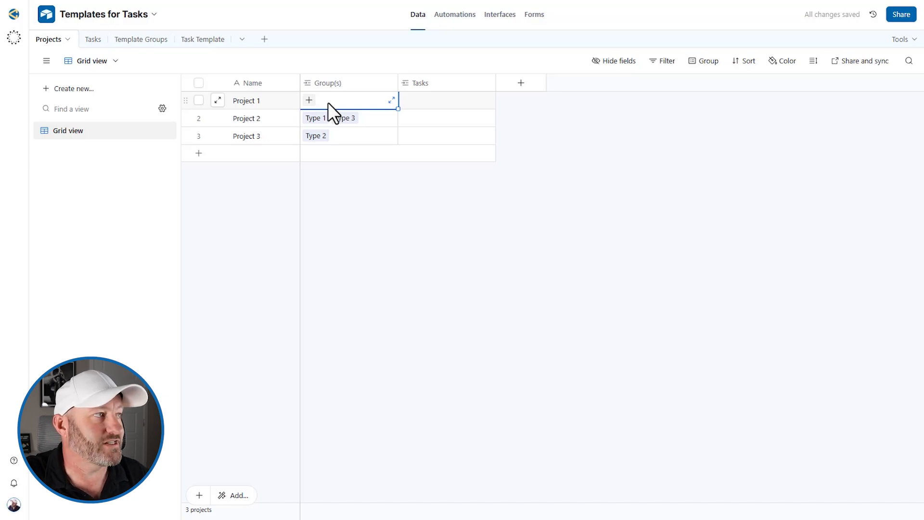
click(308, 99)
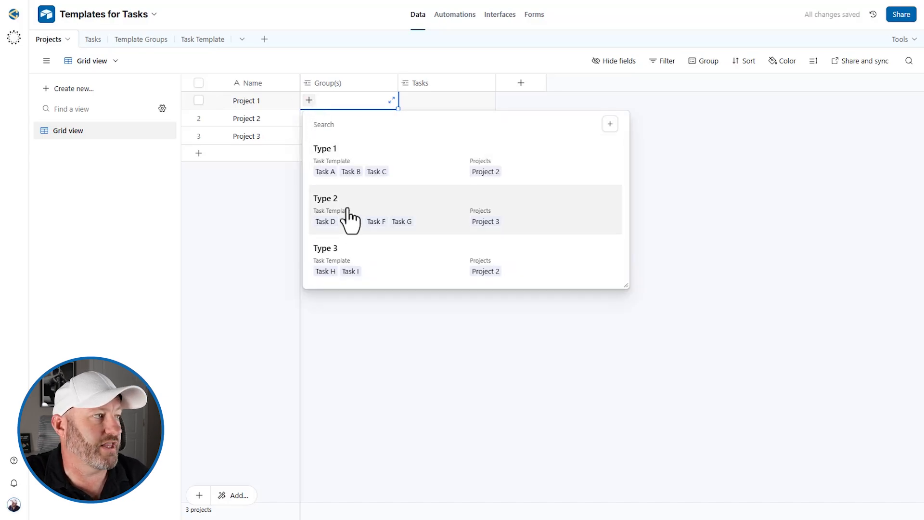
click(325, 209)
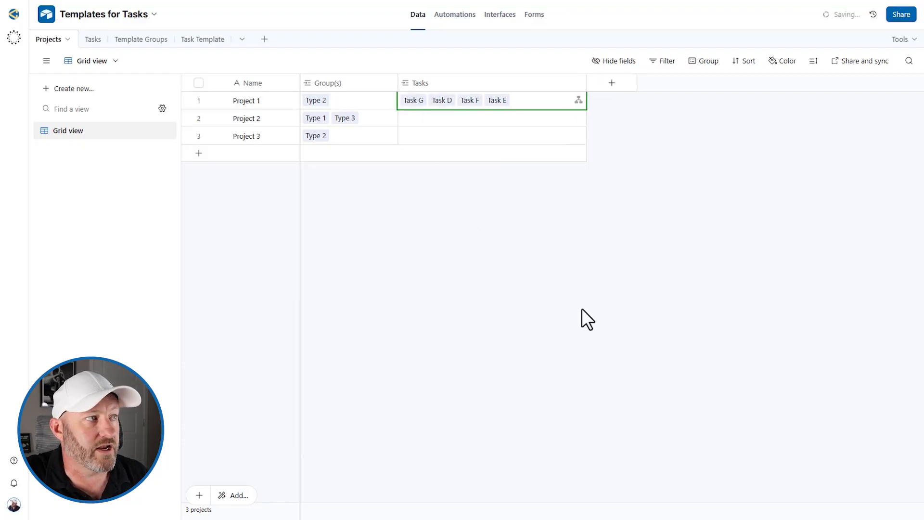
mouse_move(283, 84)
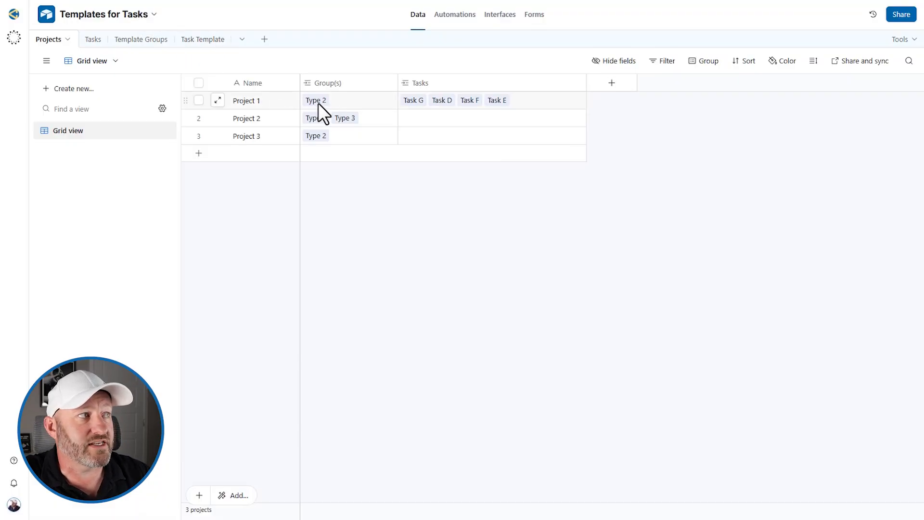
Compare Task Template with the new Tasks G, D, F and E, then select Project 2's groups
click(203, 39)
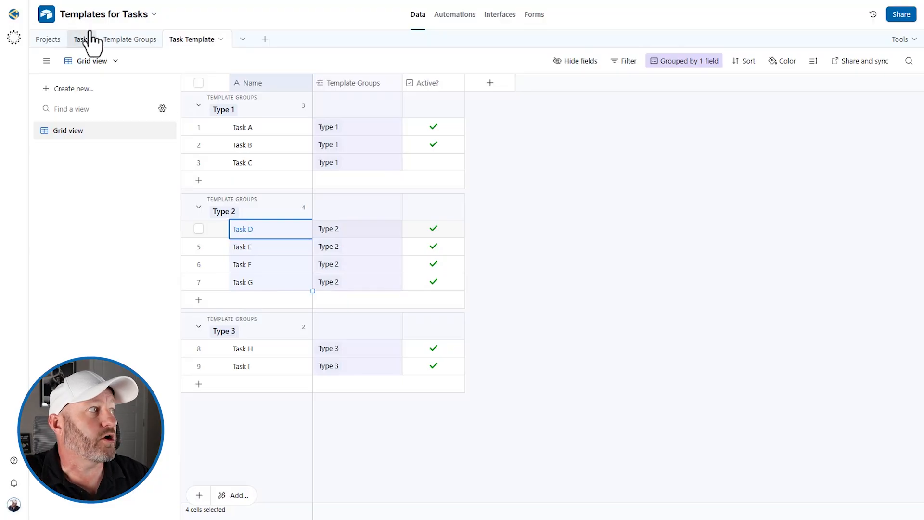
click(81, 39)
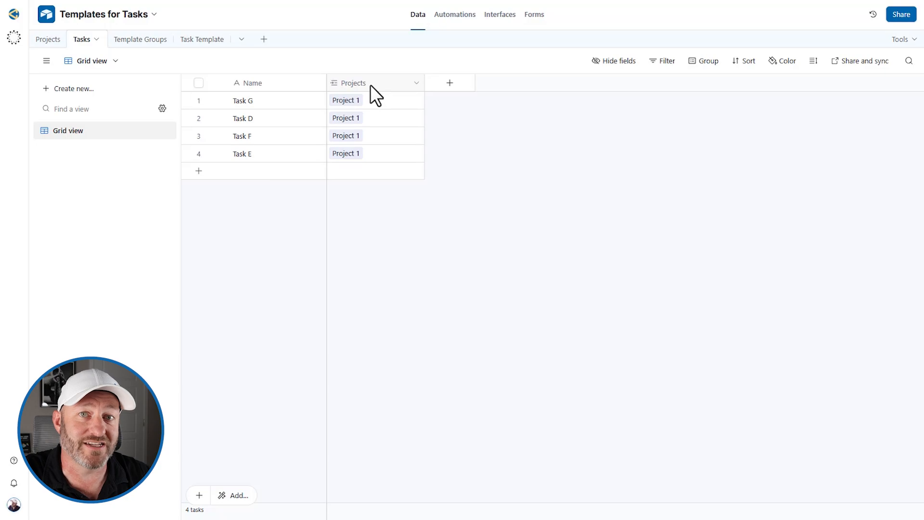
click(48, 39)
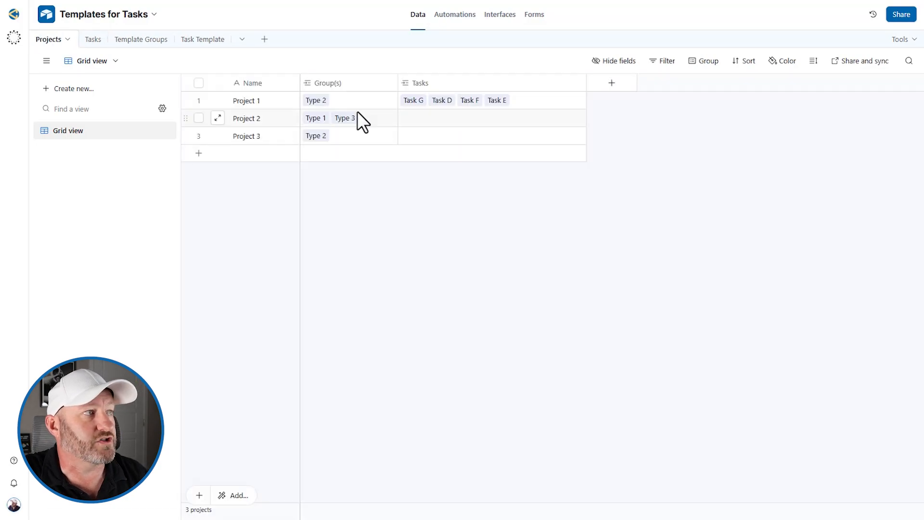
click(247, 99)
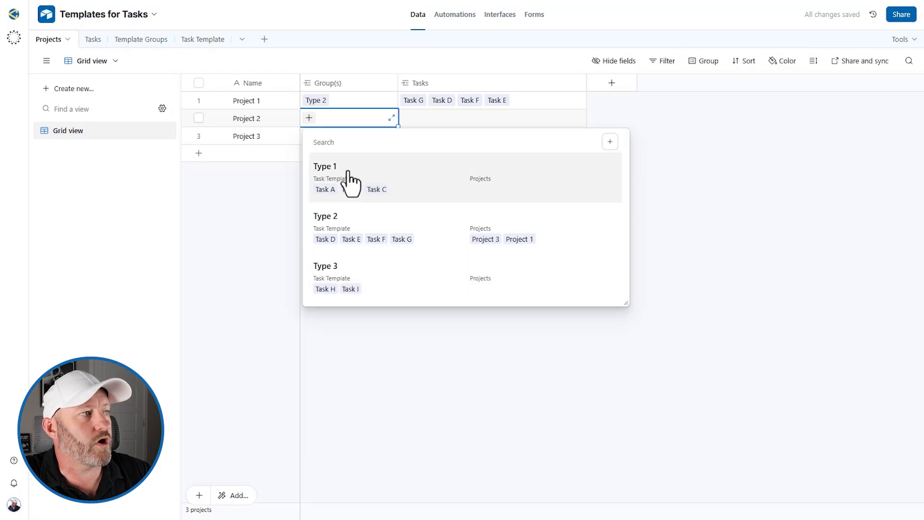
Inspect Project 2's linked Tasks B and A, then view the Task Template table
click(325, 165)
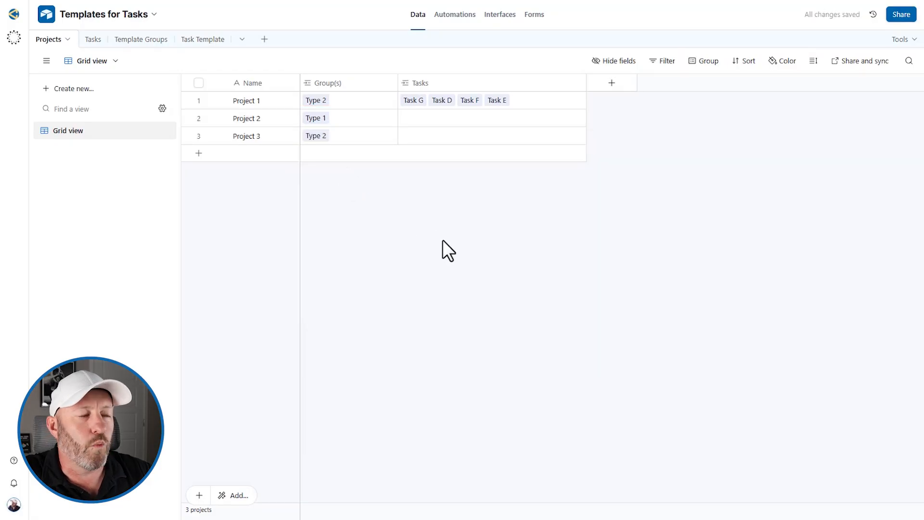
click(492, 117)
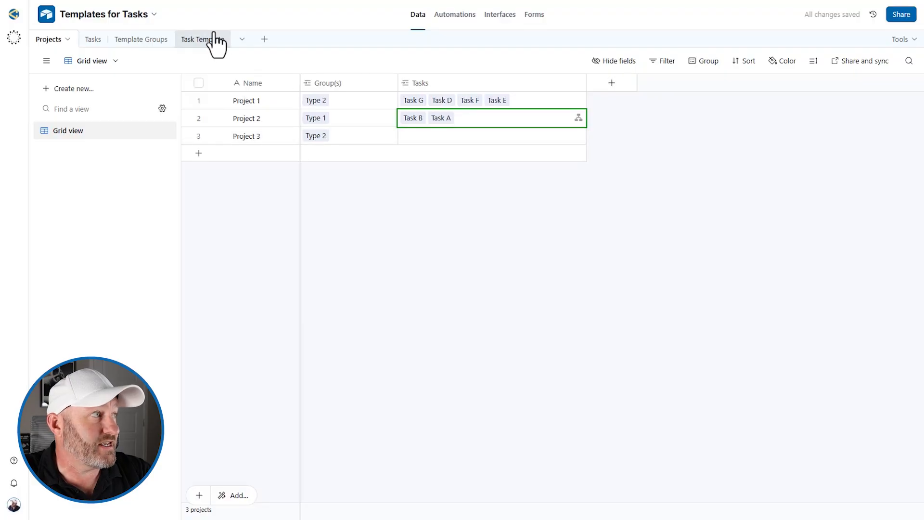
click(195, 39)
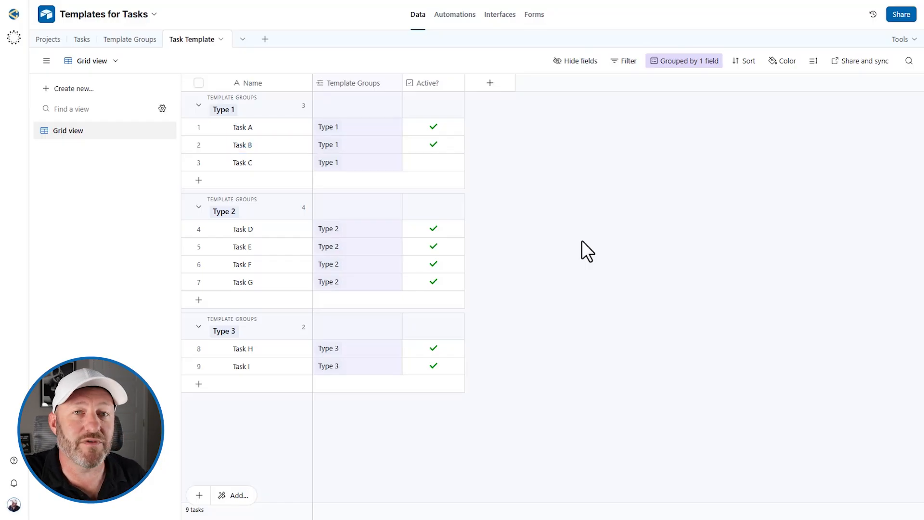
click(500, 14)
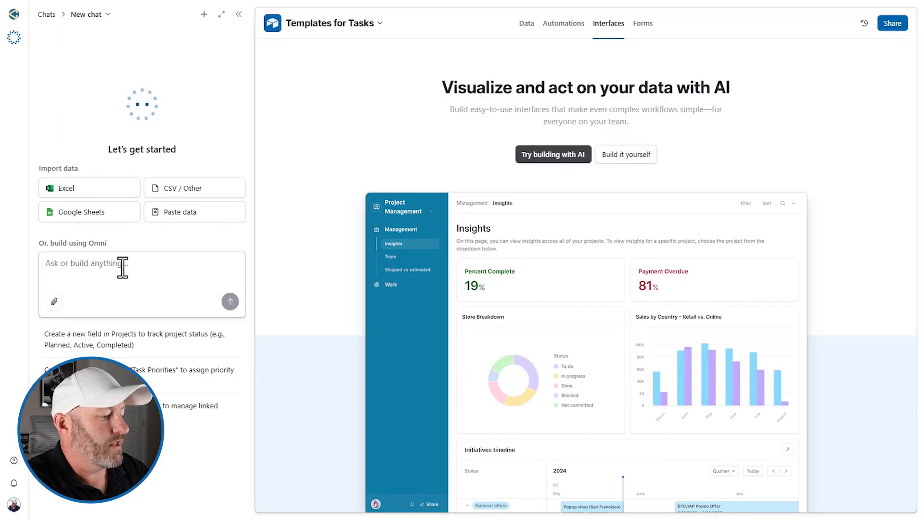
Ask Omni to build a task interface from the Tasks table
text(Please build a task interface from our)
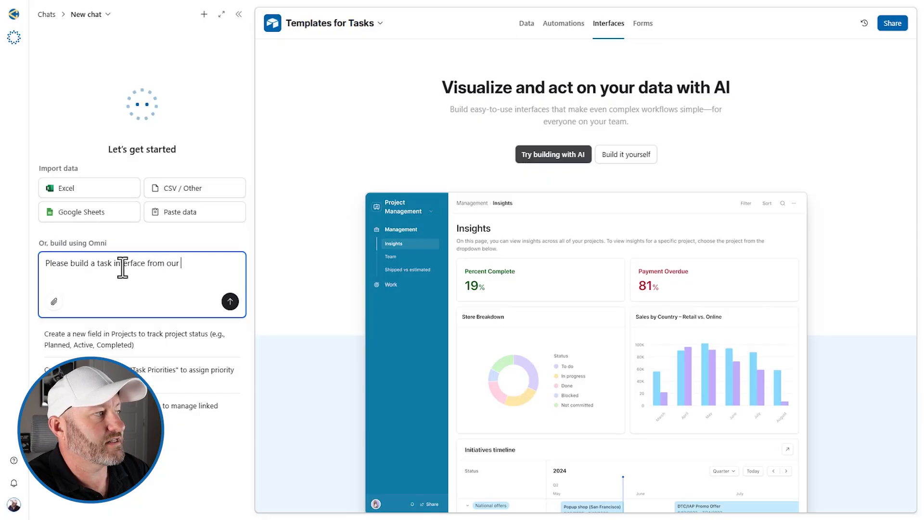
click(230, 301)
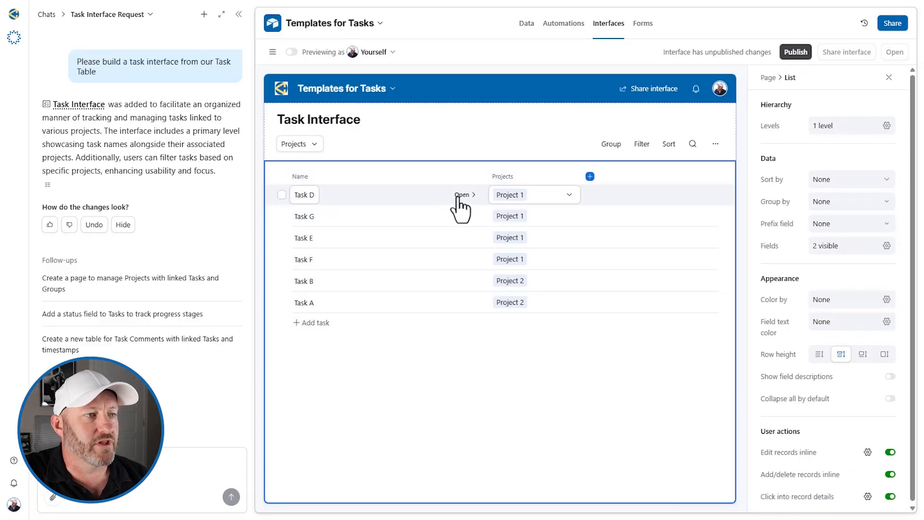
Open Task D's detail page, view its comments, and close it
click(462, 195)
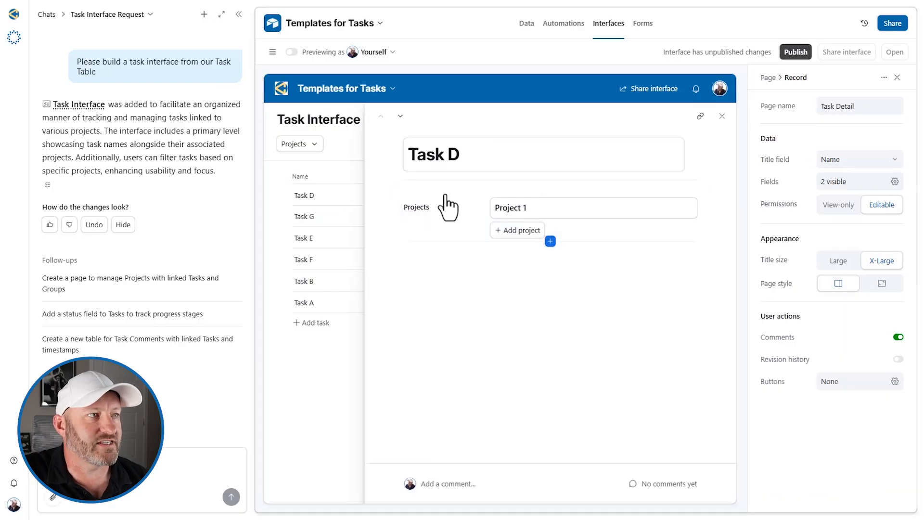
click(542, 155)
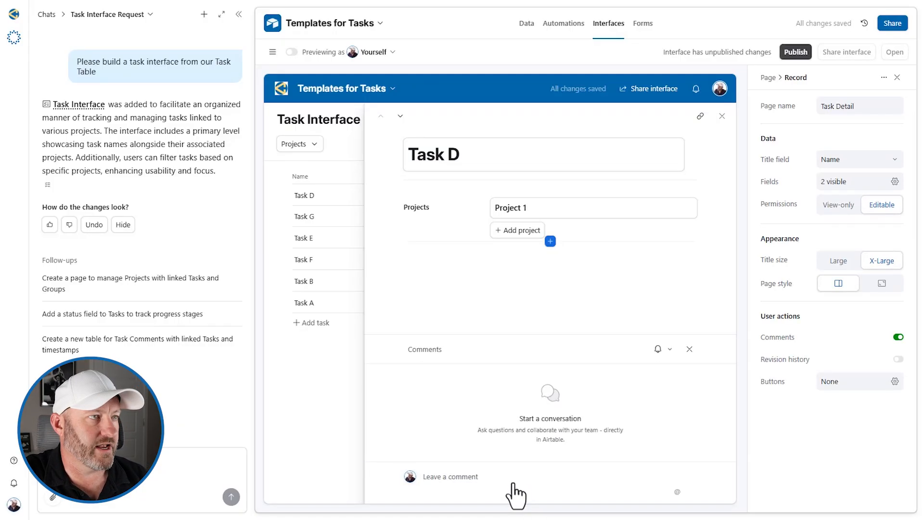
click(722, 115)
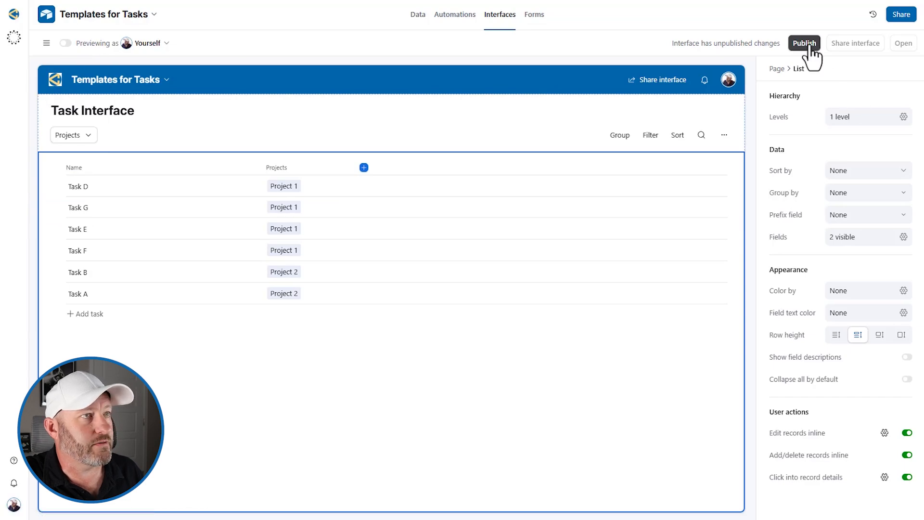
Publish the Task Interface, try the Projects filter and Task D, then edit pages
click(804, 43)
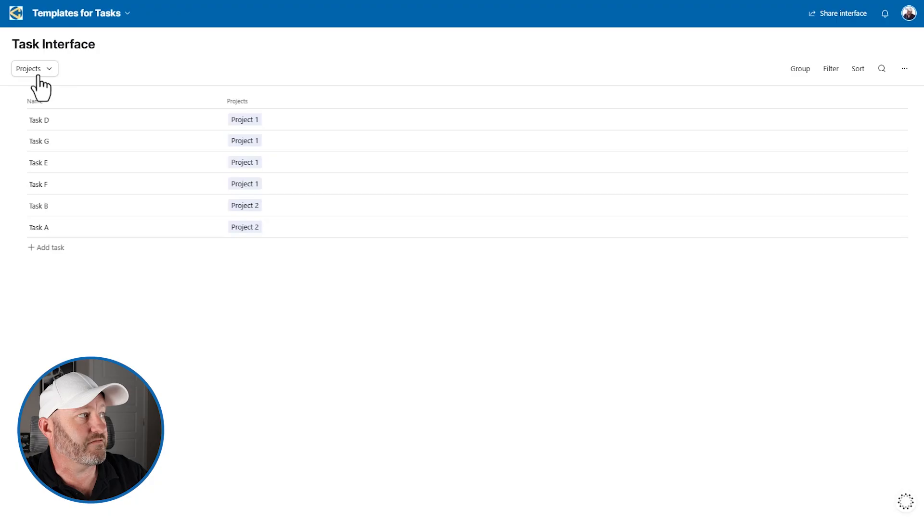
click(30, 68)
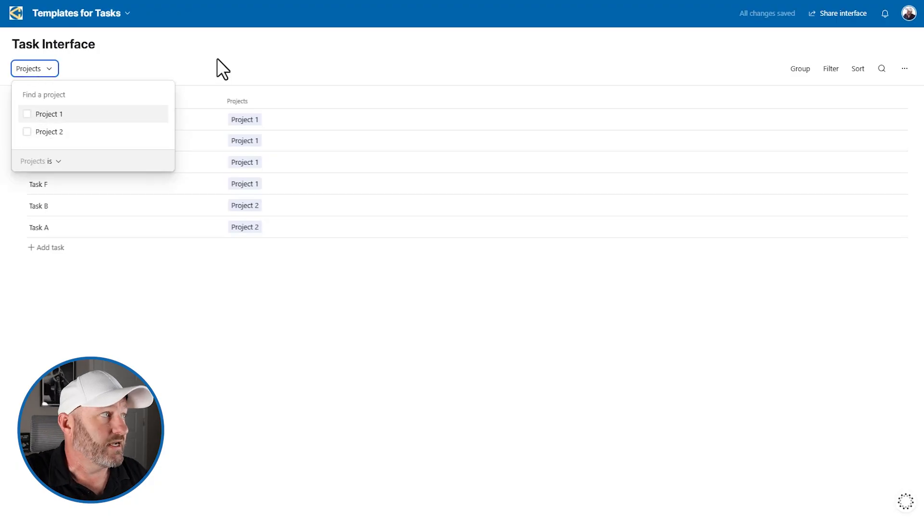
click(183, 79)
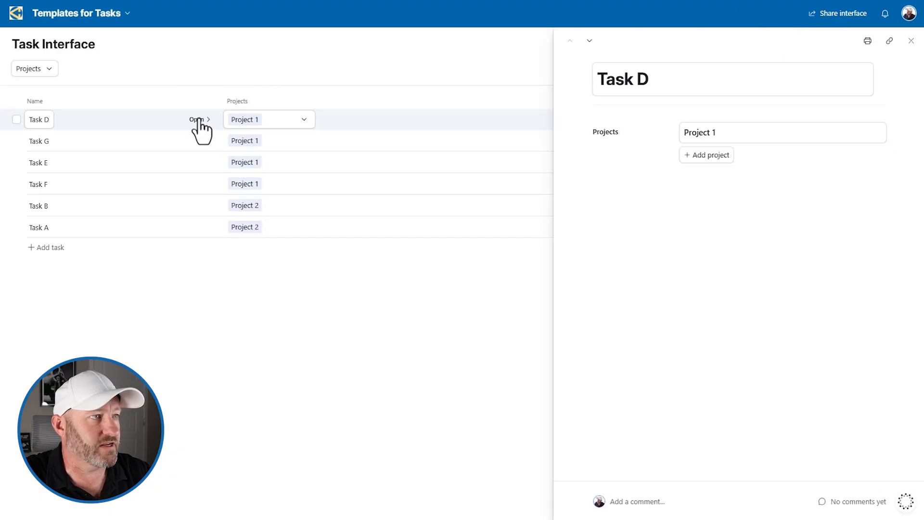
mouse_move(913, 47)
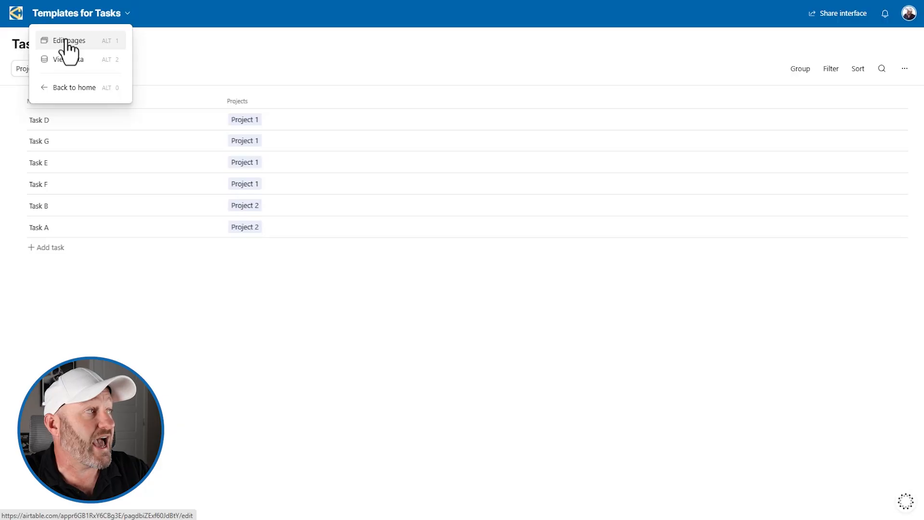
click(68, 40)
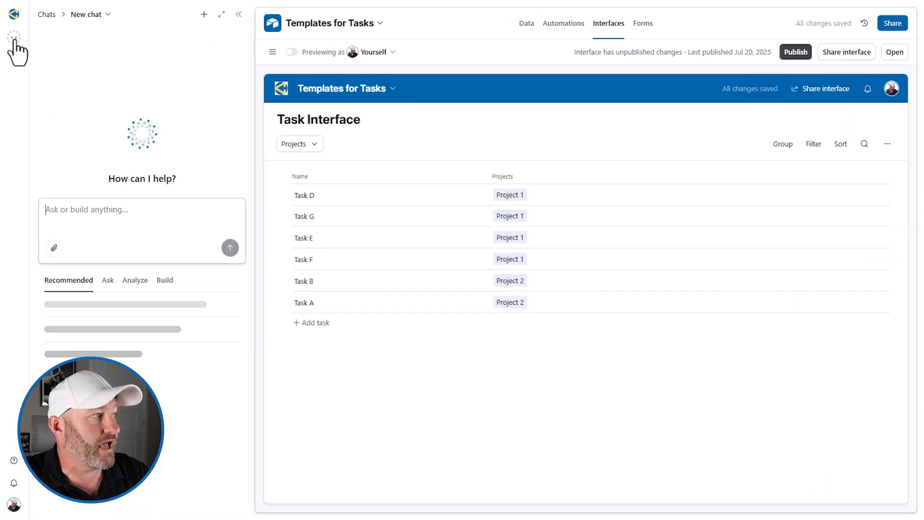
Ask Omni for a Task Template table interface with editable "active" status
text(kle)
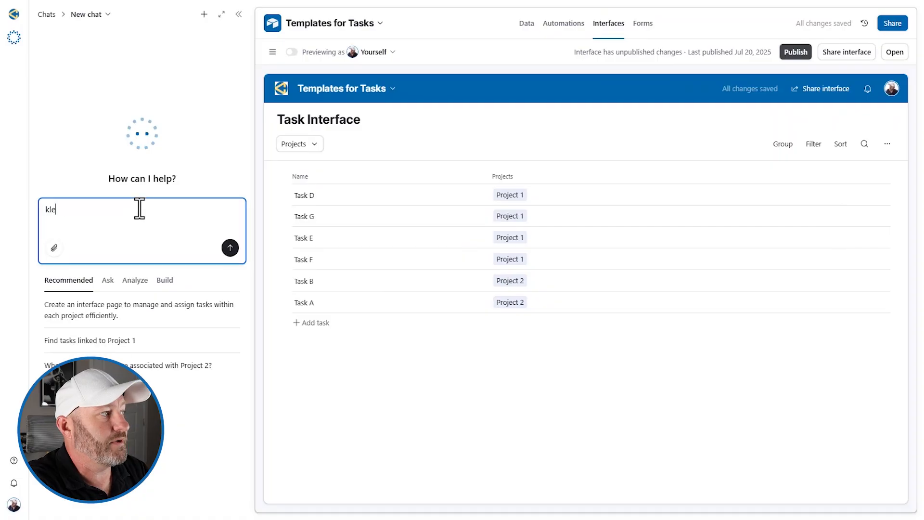
text(let's build another interface showcasing our T)
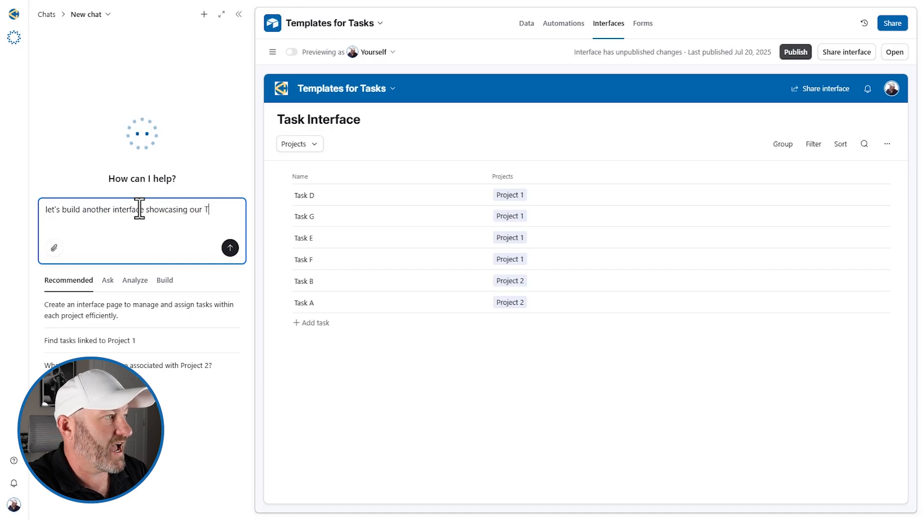
text(ask Template table and give)
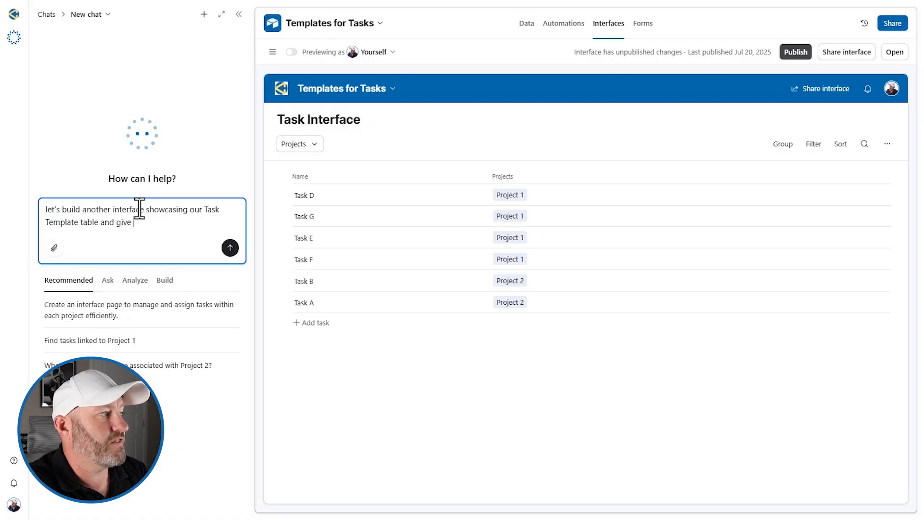
text(the ability to e)
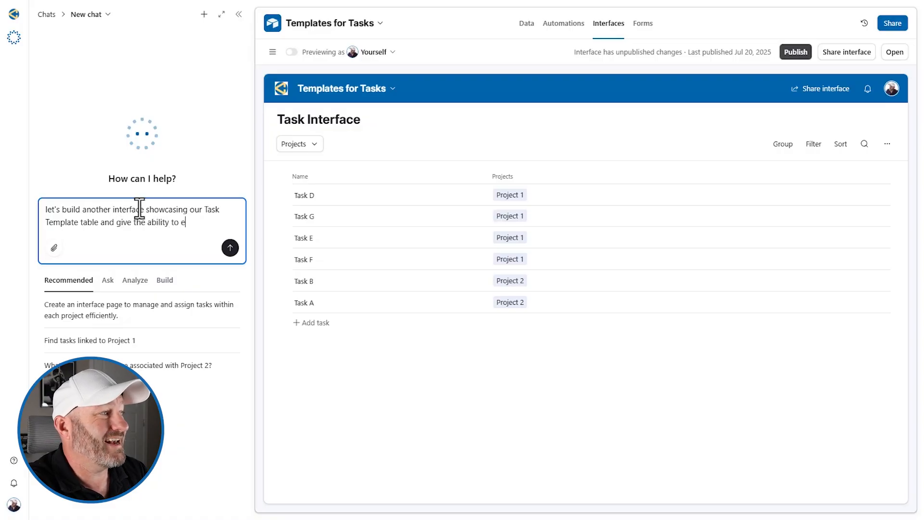
text(dit the)
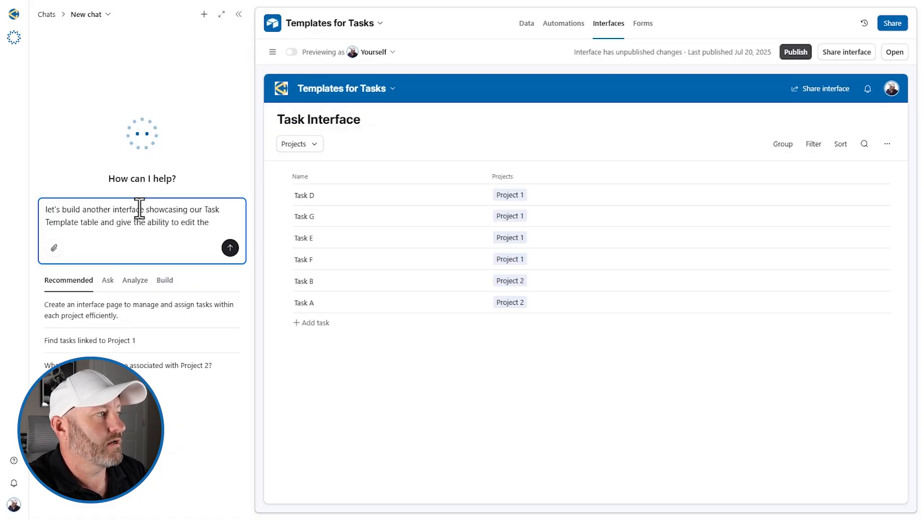
text("active)
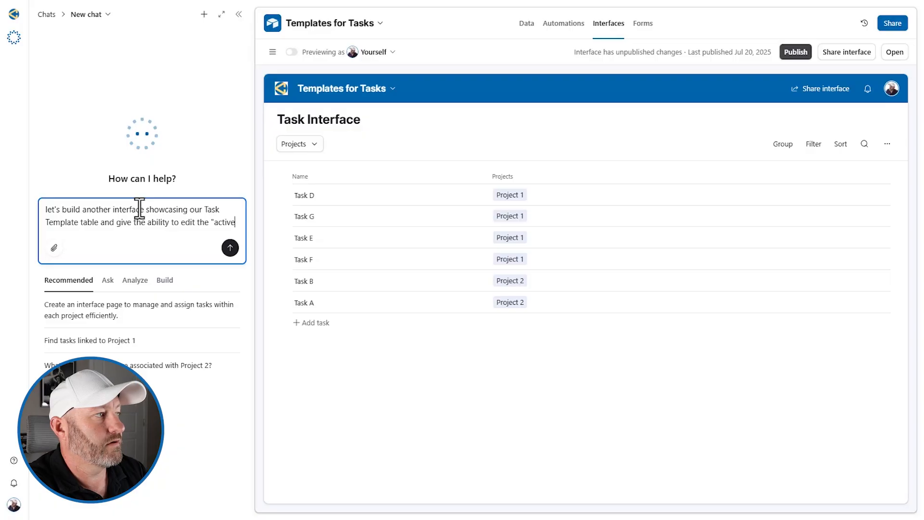
click(230, 247)
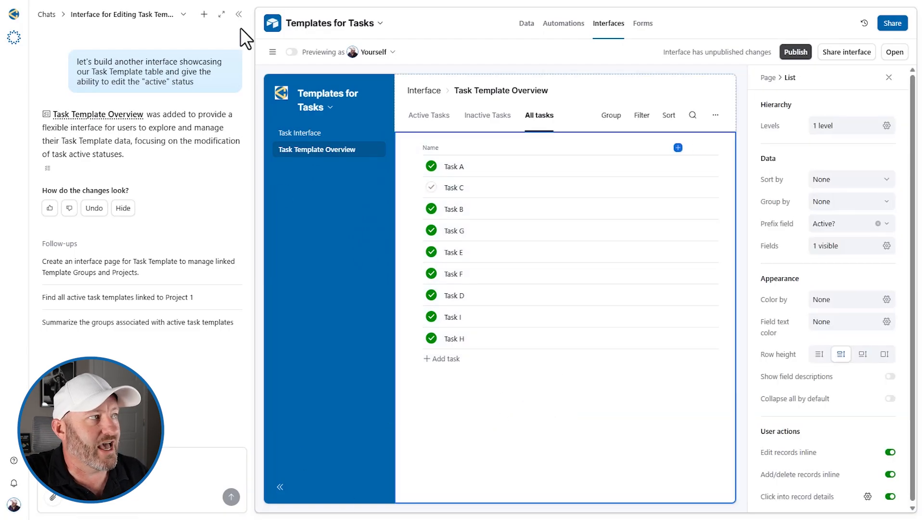
Group the Task Template Overview task list by Template Groups into Type 1–3 sections
click(239, 13)
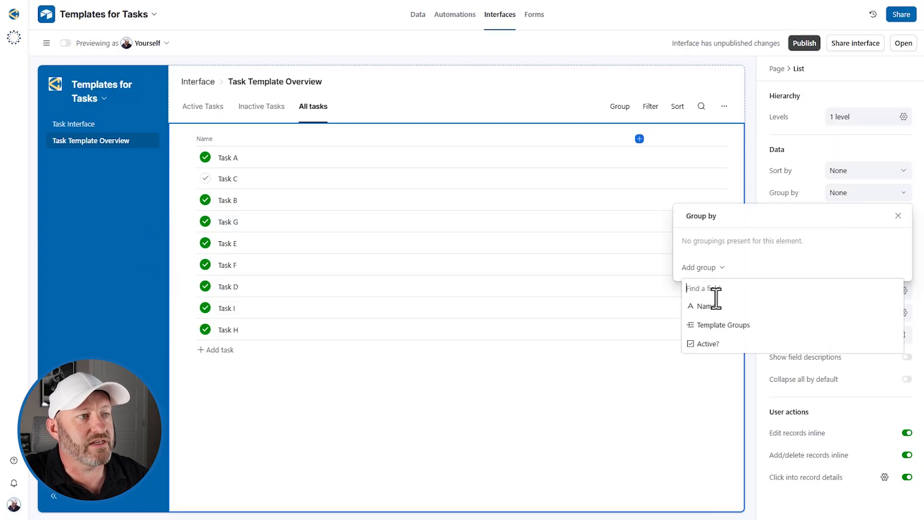
click(723, 325)
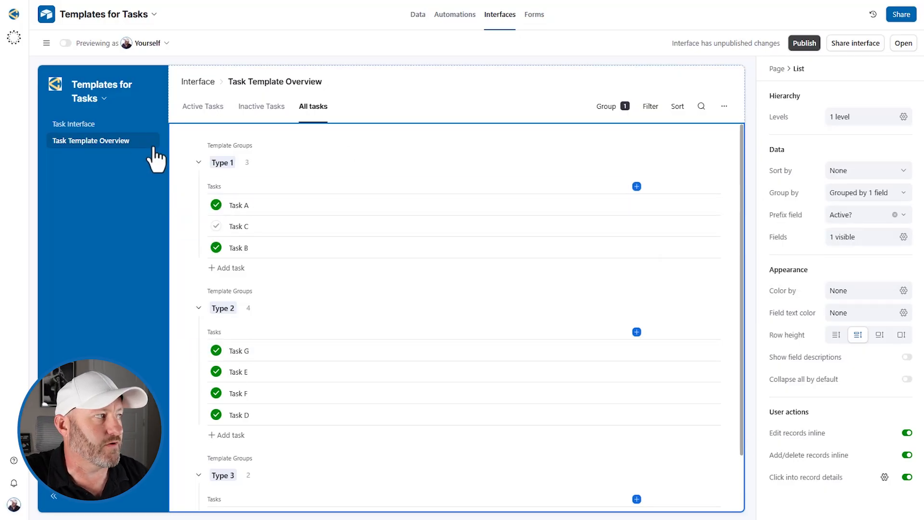
mouse_move(91, 142)
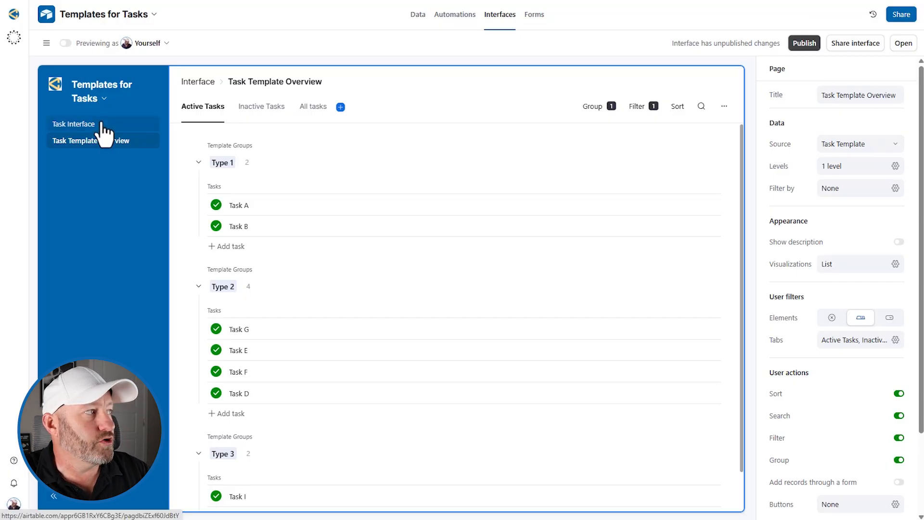
Check the Task Template Overview page, then return to the Task Interface page
click(74, 124)
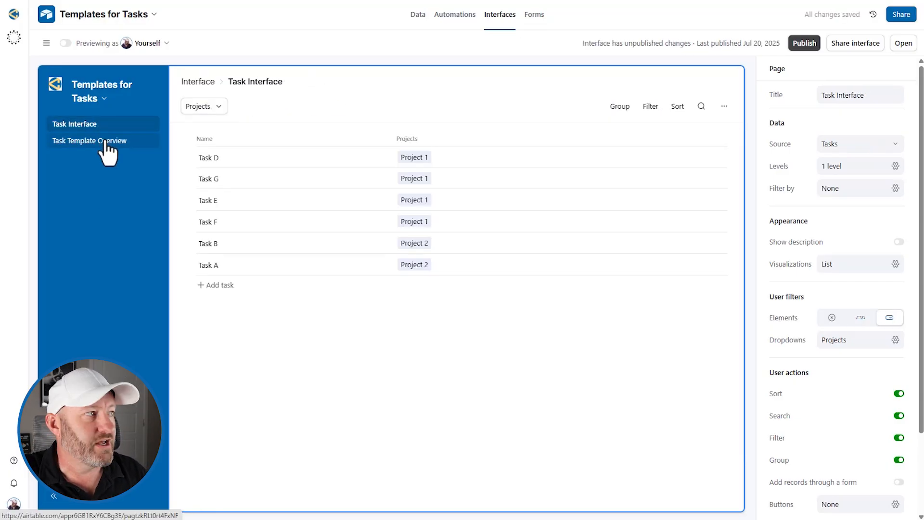
click(90, 140)
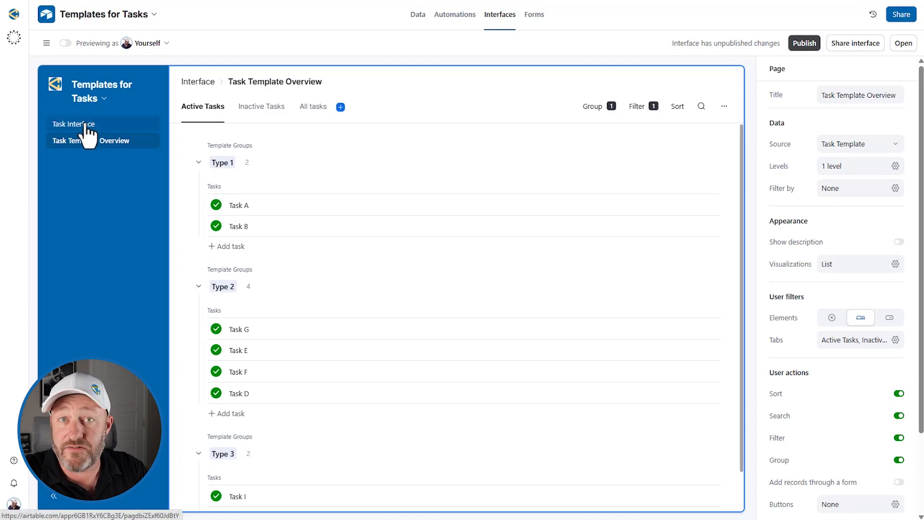
click(73, 124)
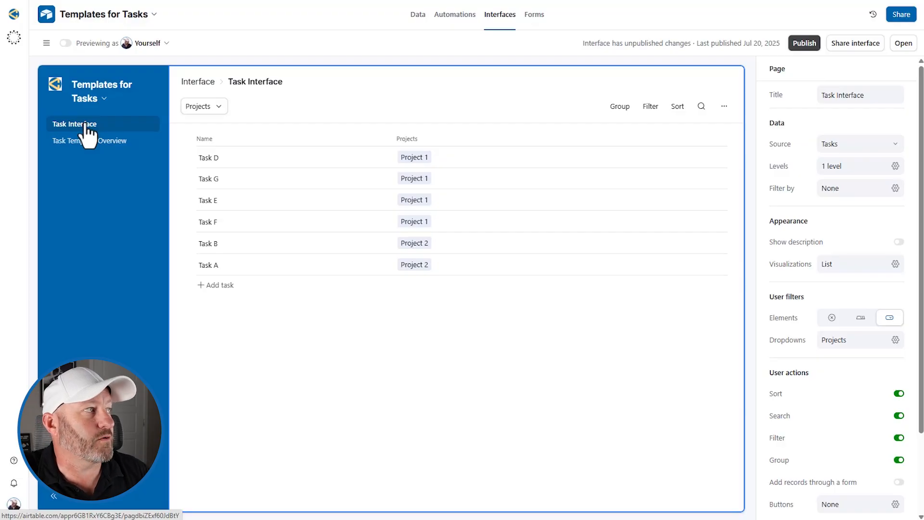
mouse_move(465, 124)
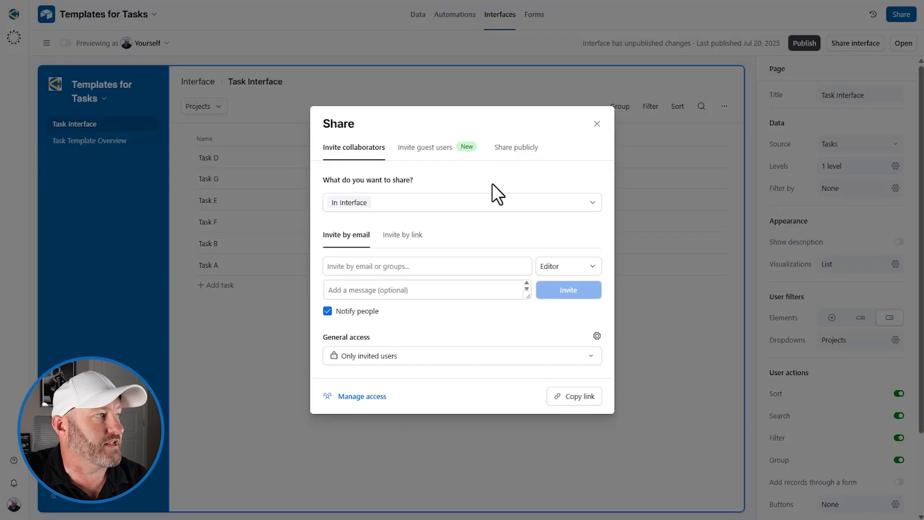
Review which interface is shared in the share dropdown, then close the Share dialog
click(462, 202)
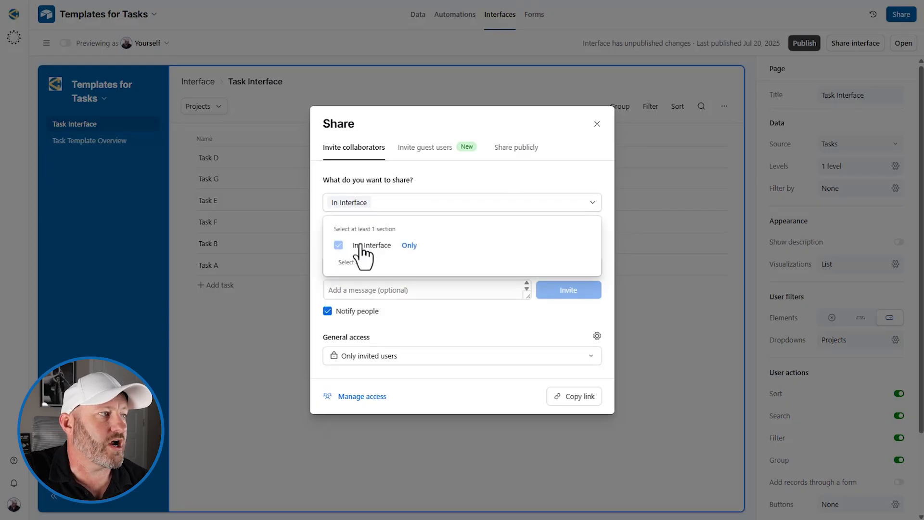
click(339, 245)
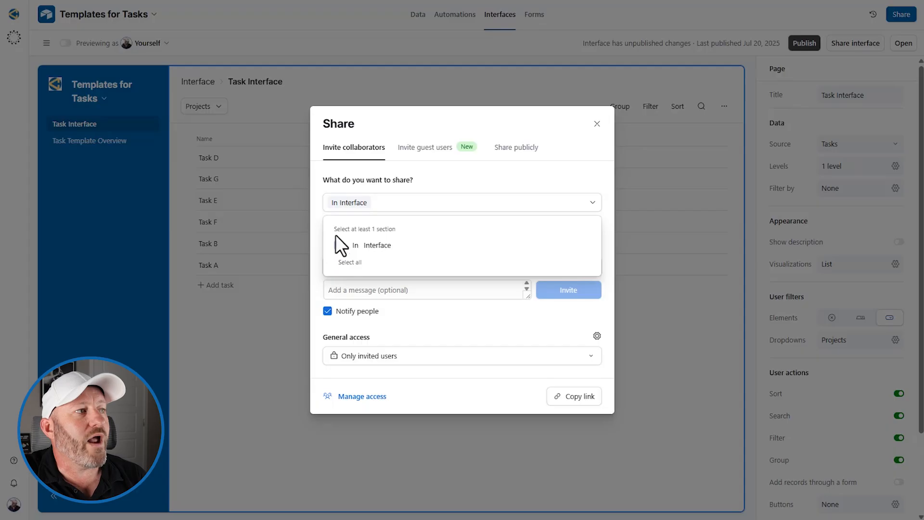
click(596, 124)
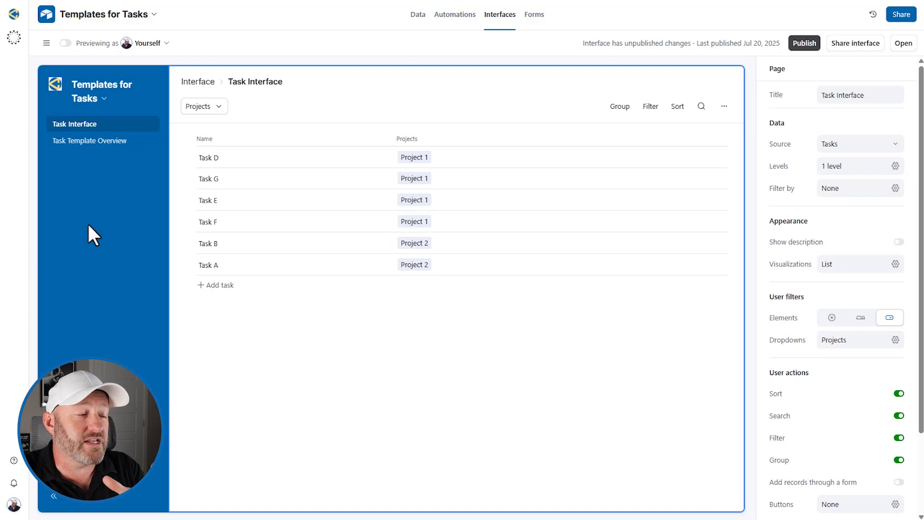
mouse_move(47, 42)
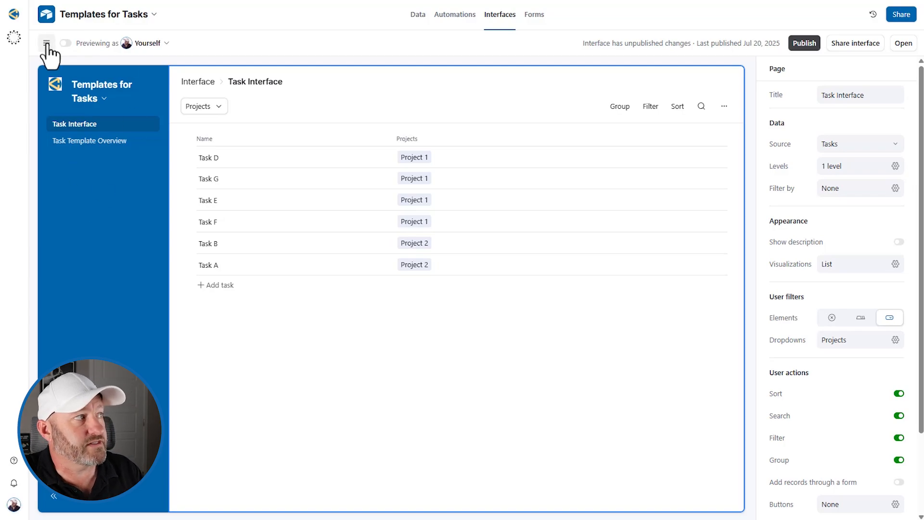
Create a new interface named Admin using the Dashboard layout
click(47, 43)
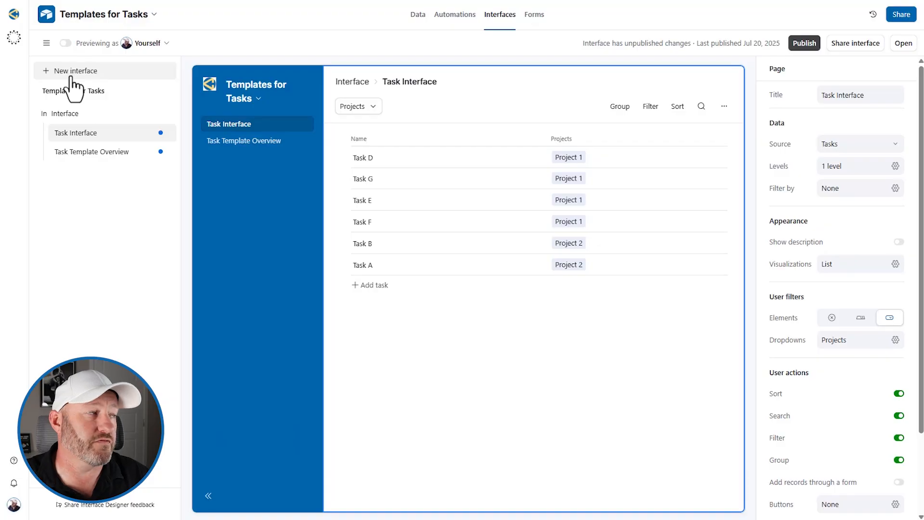
click(74, 71)
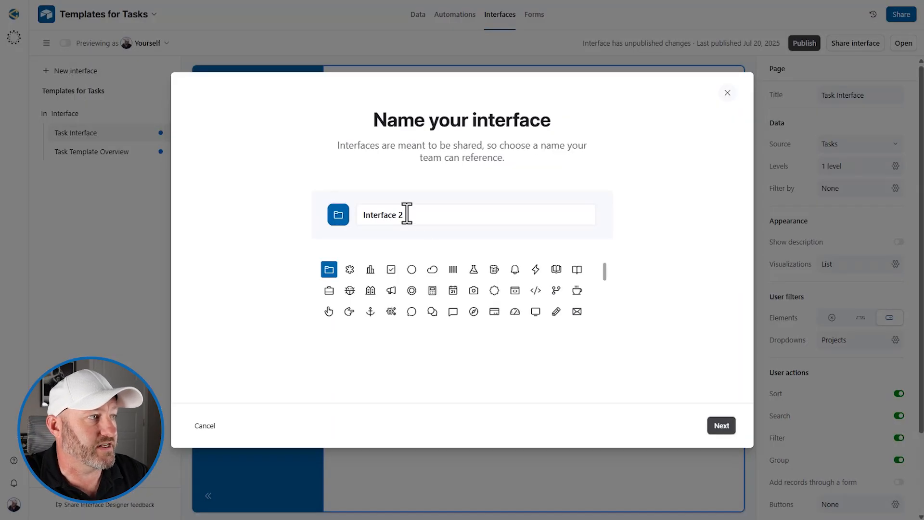
text(Admin)
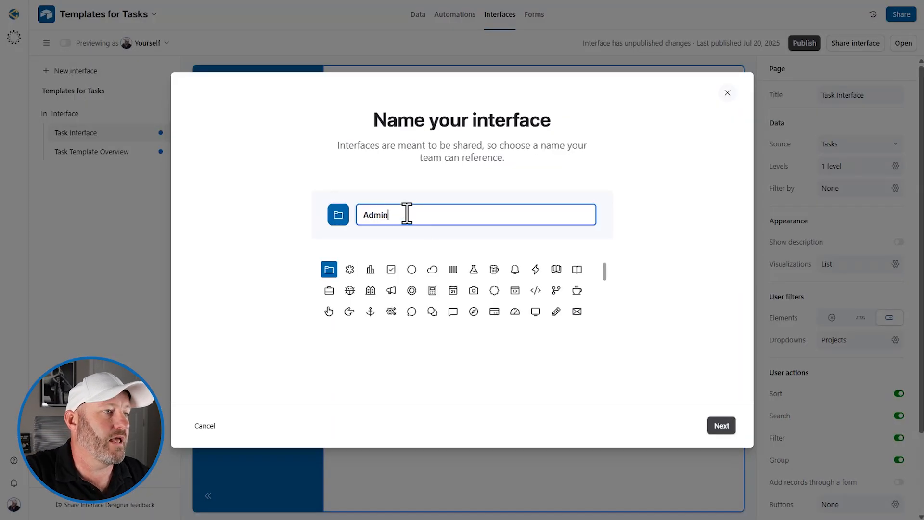
click(721, 425)
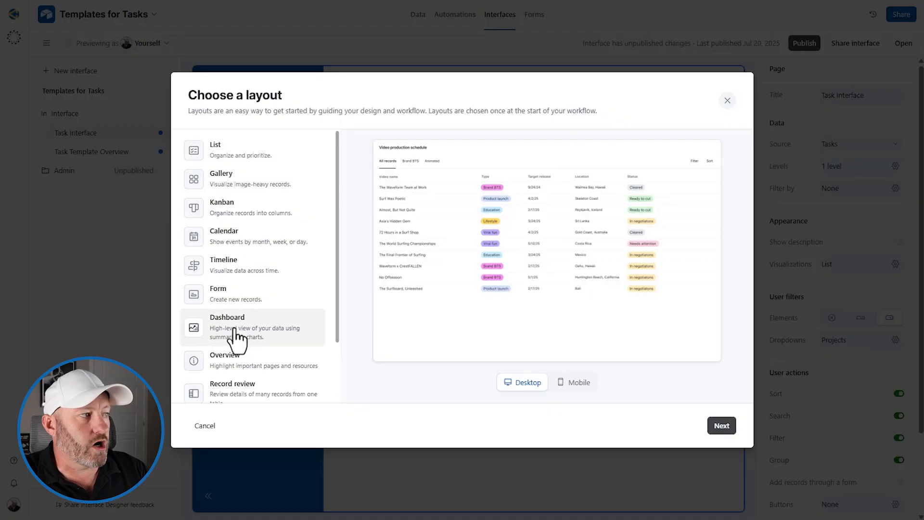
click(721, 425)
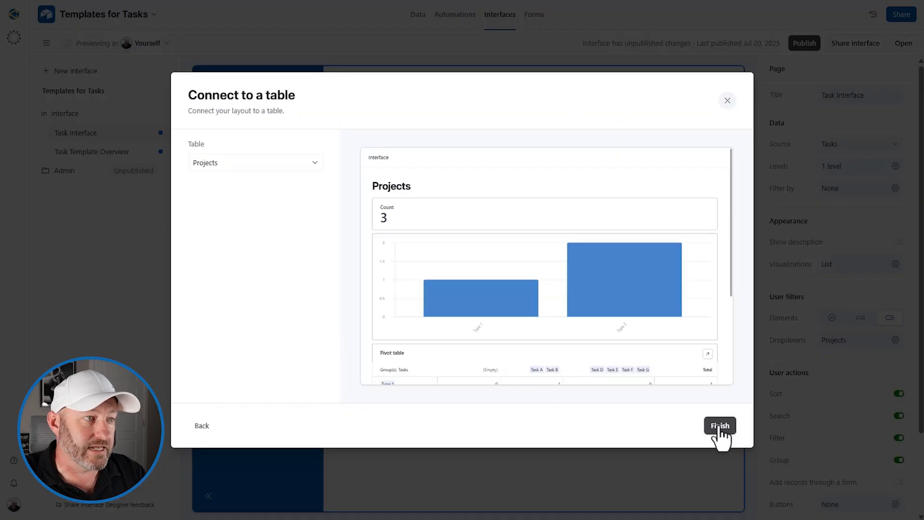
click(720, 426)
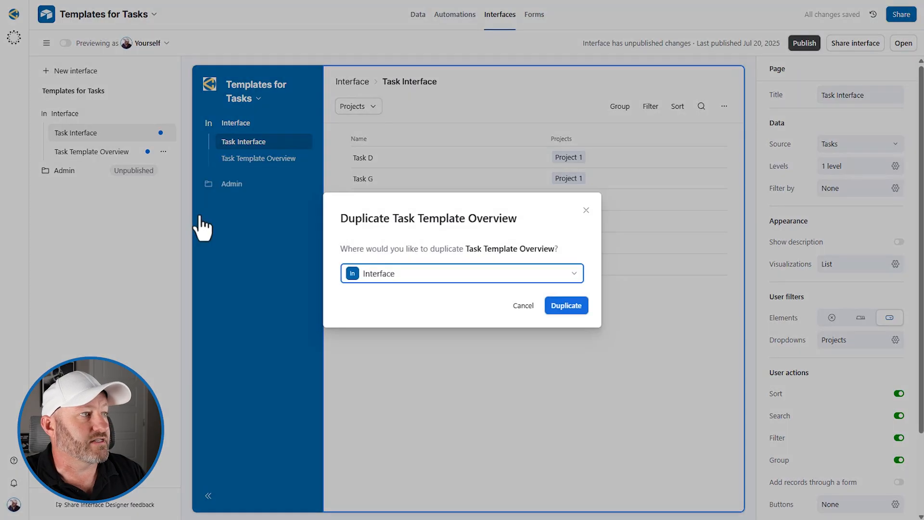
Duplicate Task Template Overview into the Admin interface and rename the copy
click(462, 273)
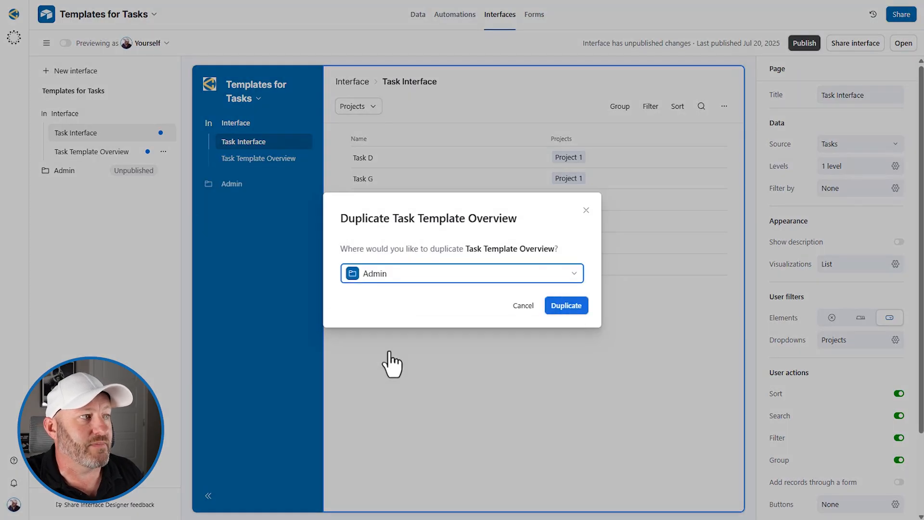
click(565, 305)
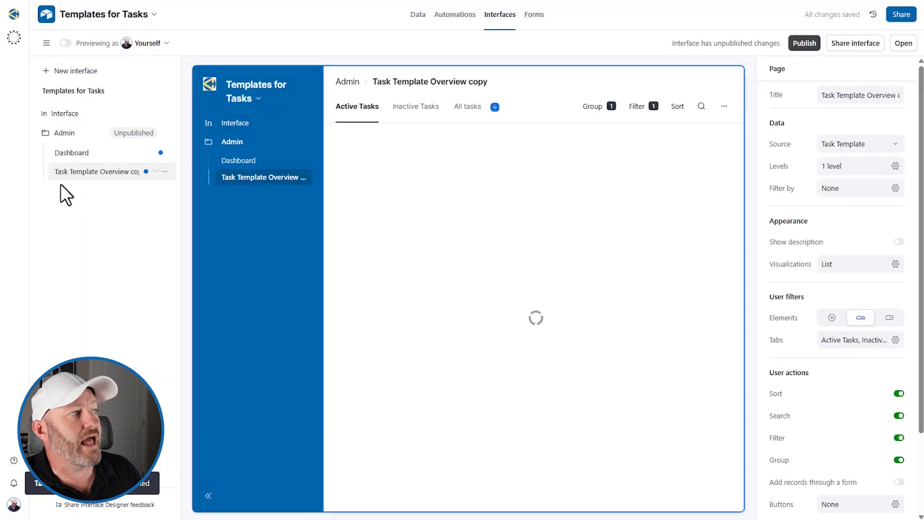
double_click(97, 172)
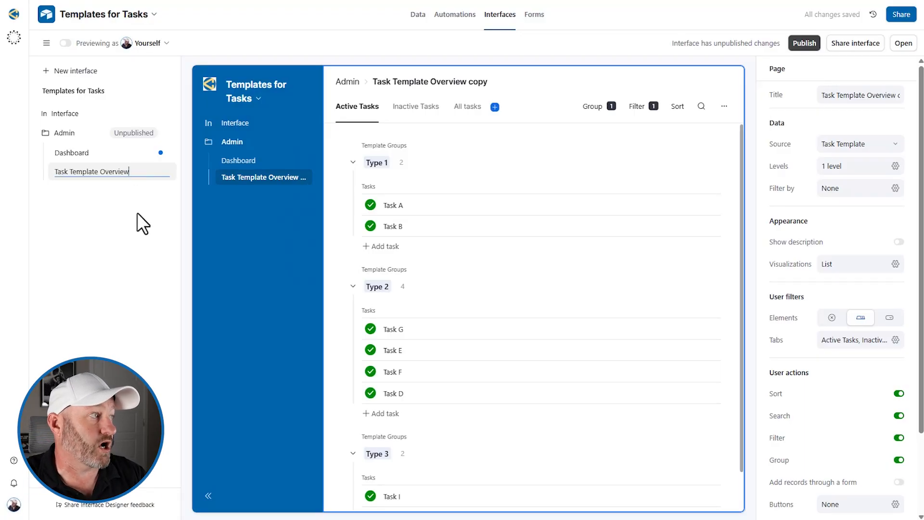
Delete the Dashboard page from the Admin interface
click(163, 152)
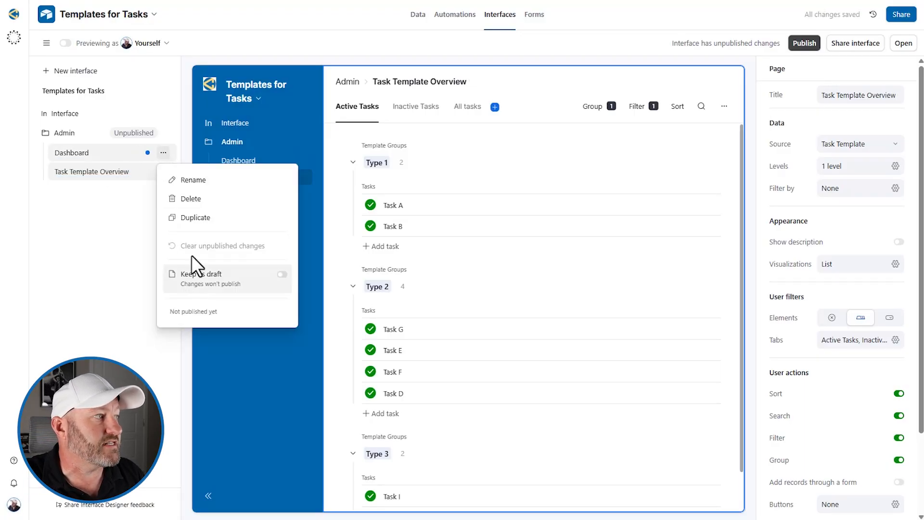
click(191, 199)
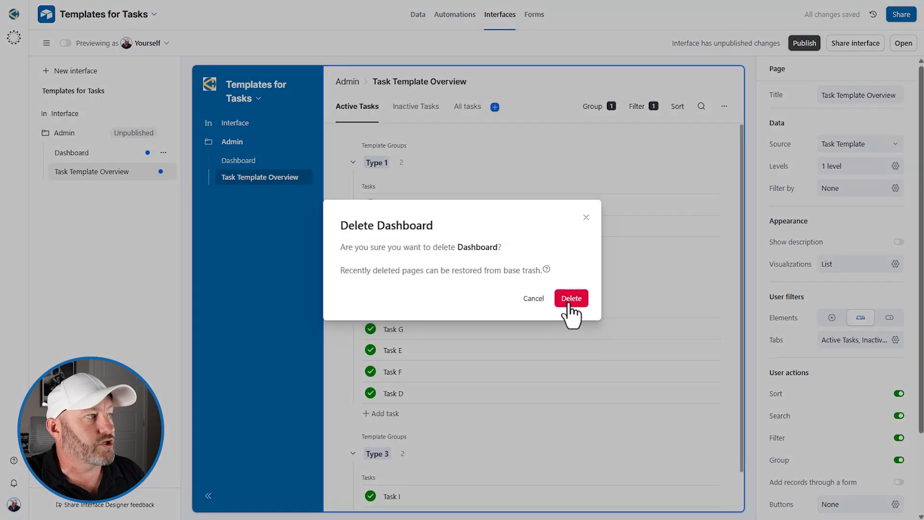
click(570, 298)
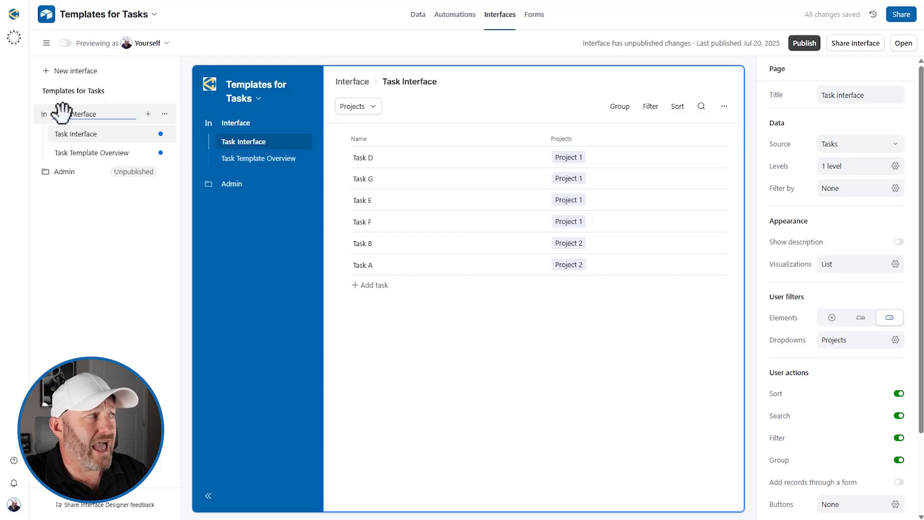
Delete Main Interface's Task Template Overview page, then begin publishing
click(164, 152)
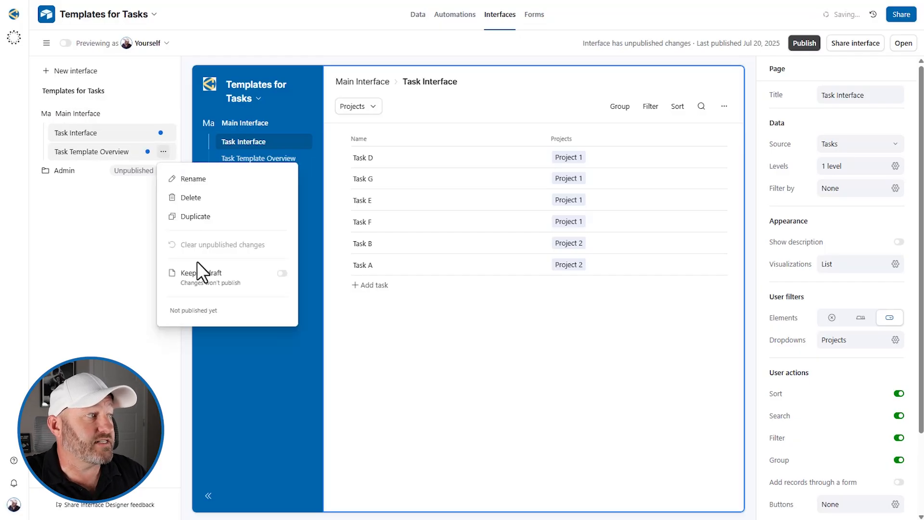
click(191, 197)
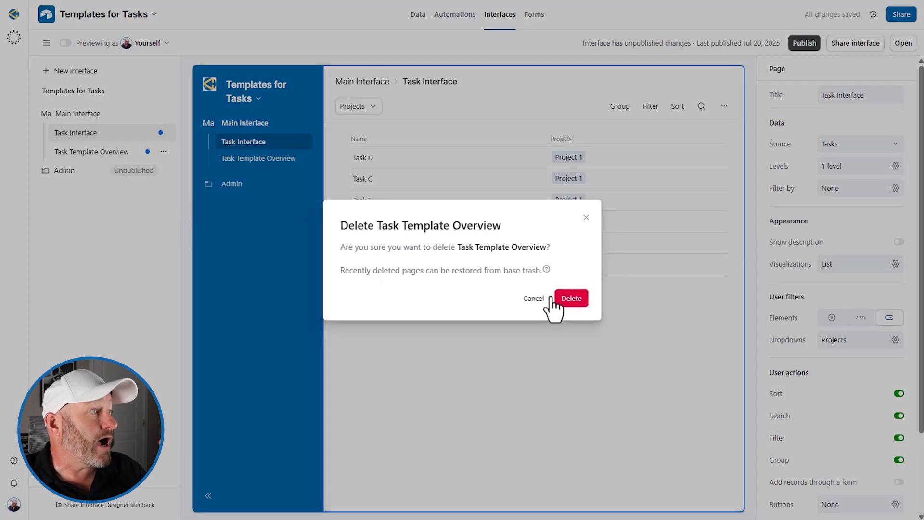
click(570, 297)
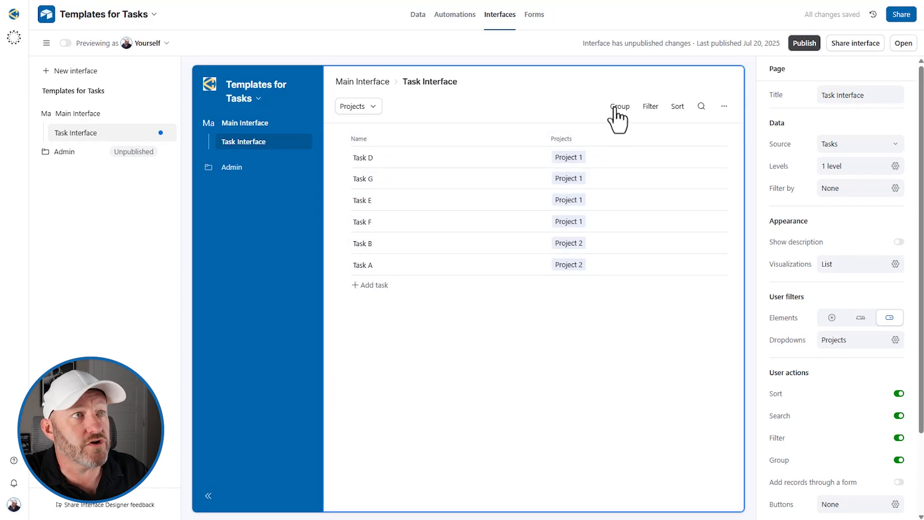
click(803, 43)
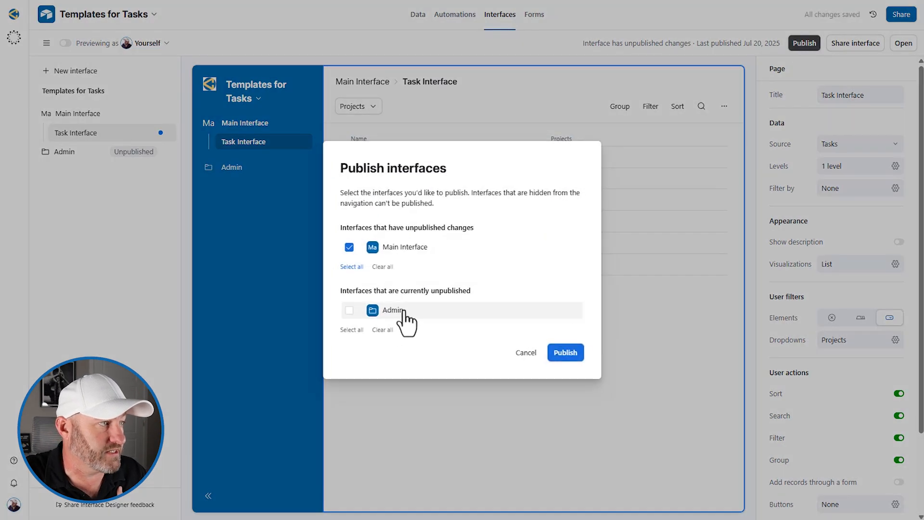
Publish both Main Interface and Admin, skipping the invite-users prompt
click(564, 352)
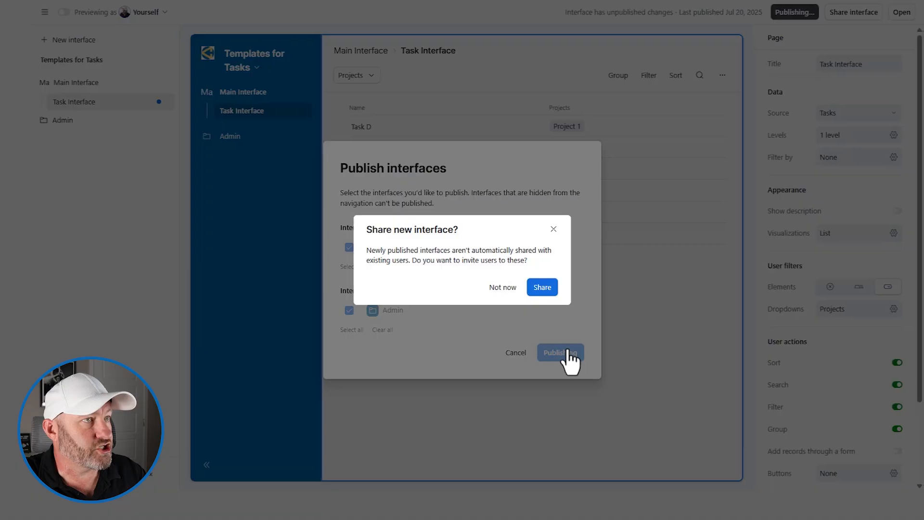
click(502, 287)
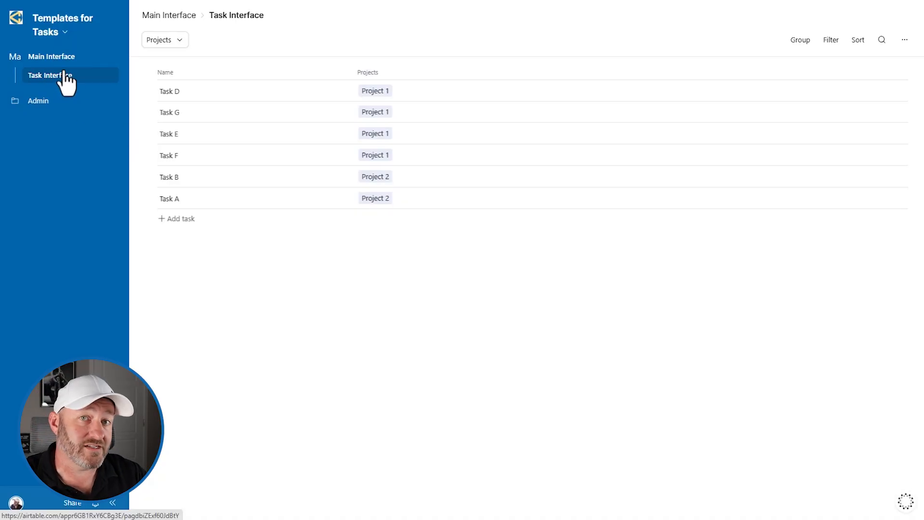
Open Admin's Task Template Overview page and review sharing for Main Interface and Admin
click(68, 94)
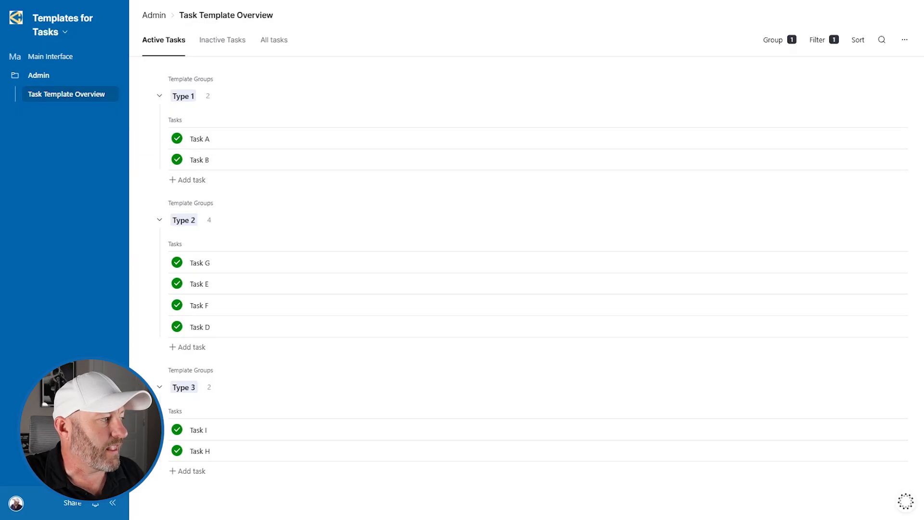
click(72, 502)
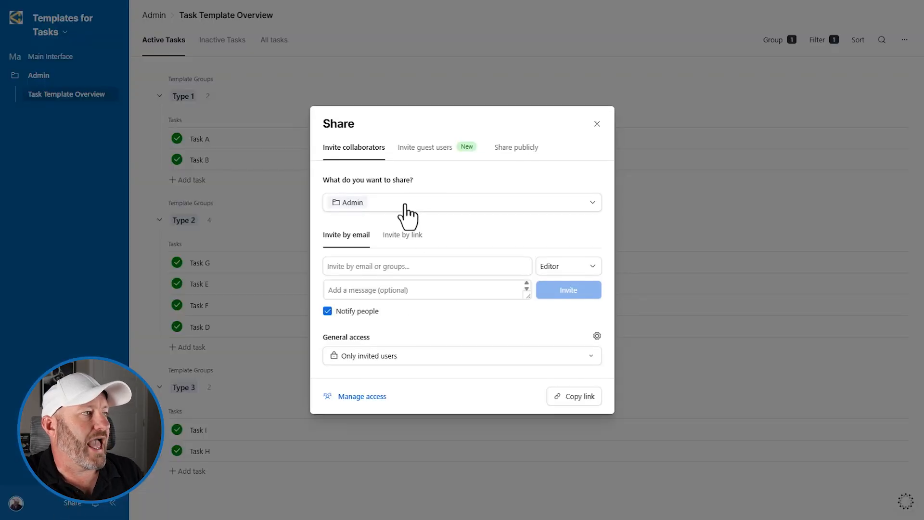
click(462, 203)
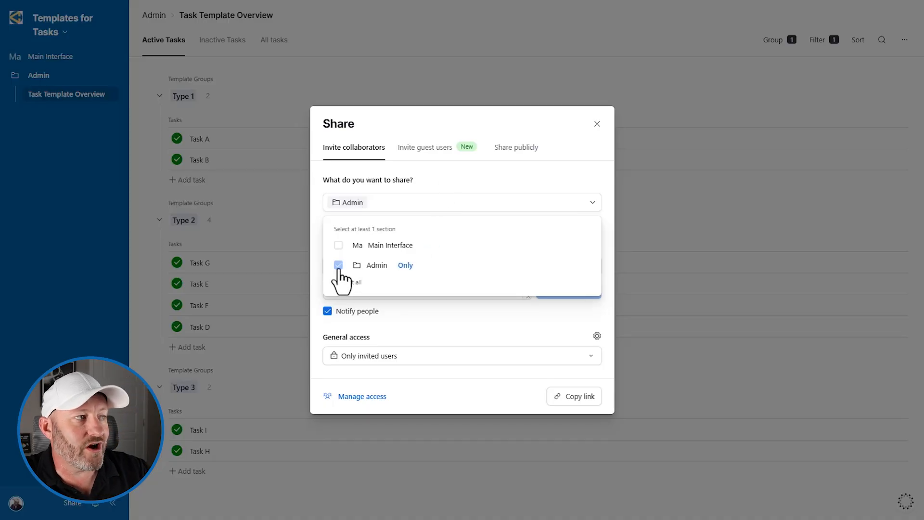
click(338, 244)
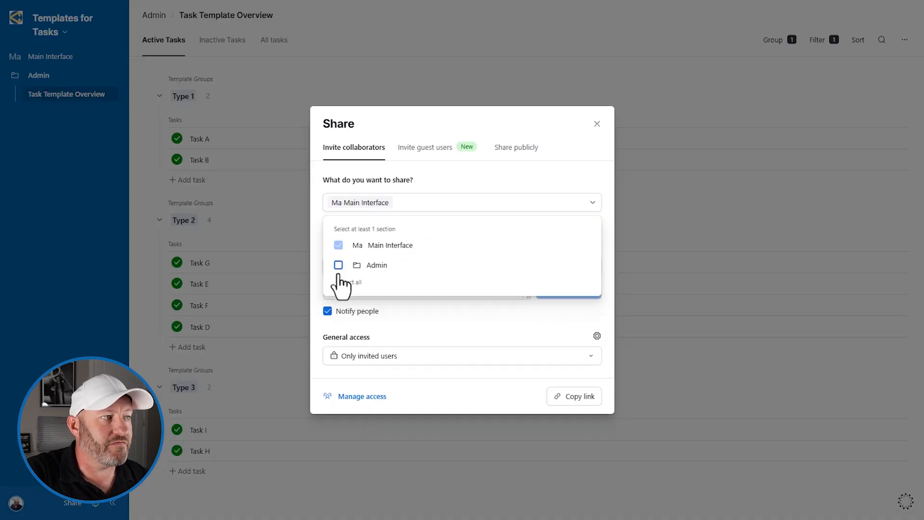
click(338, 265)
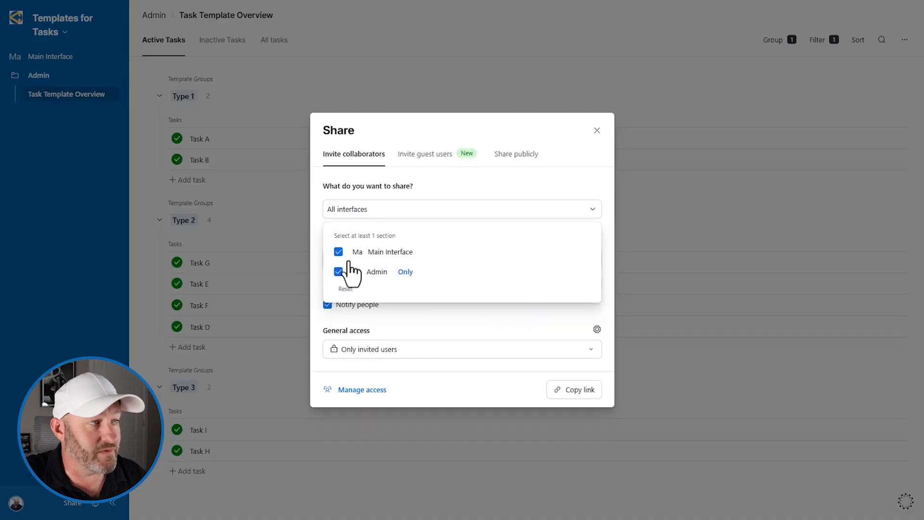
click(597, 130)
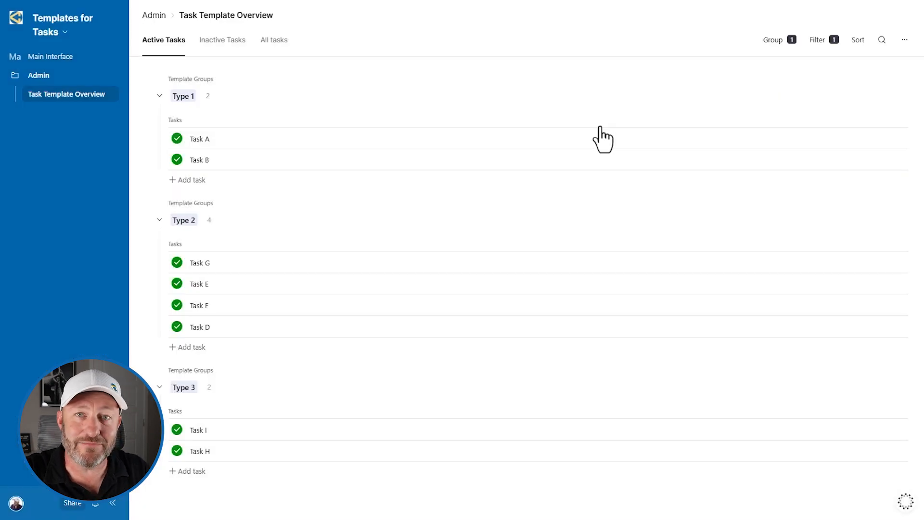